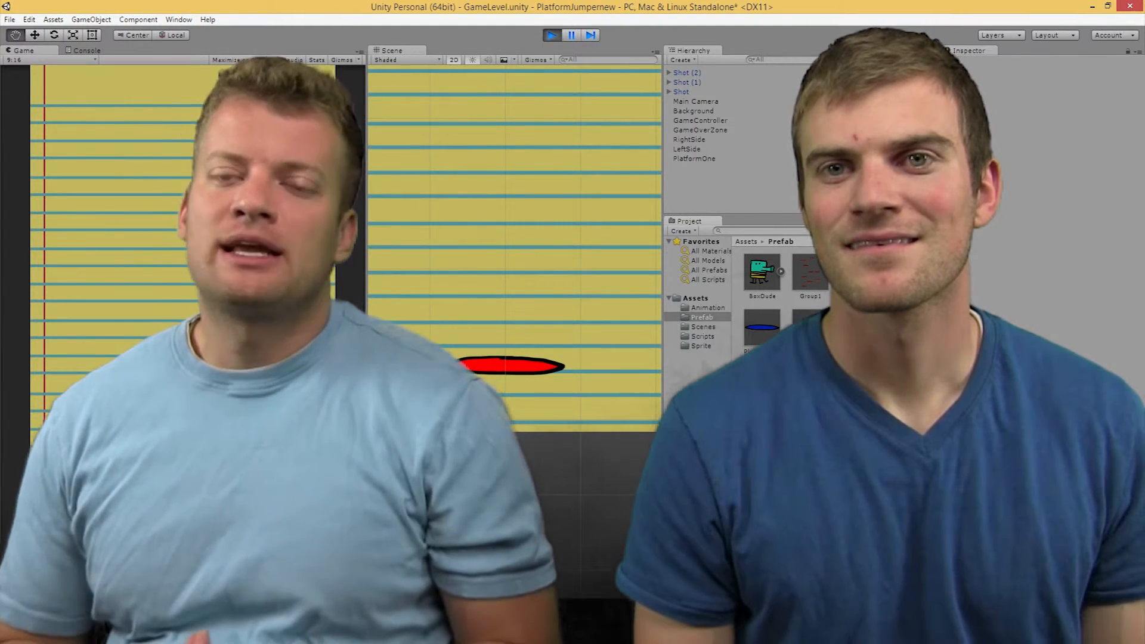
Stop the running play-mode demo where numbered Shot objects are being fired.
{"action": "left_click", "coordinate": [686, 72]}
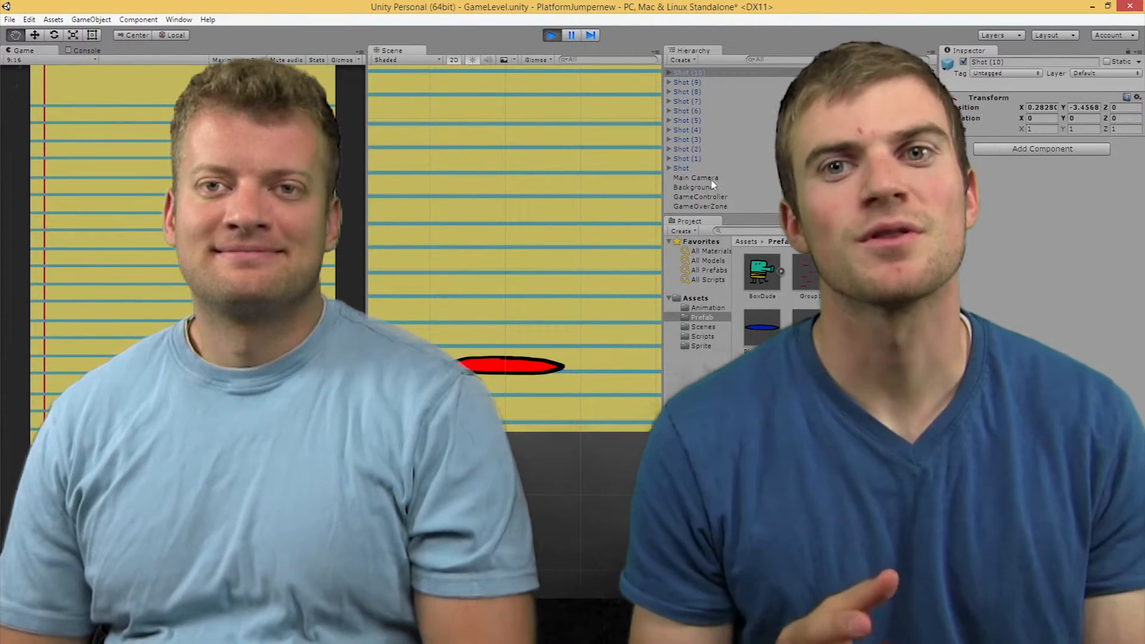
{"action": "left_click", "coordinate": [809, 273]}
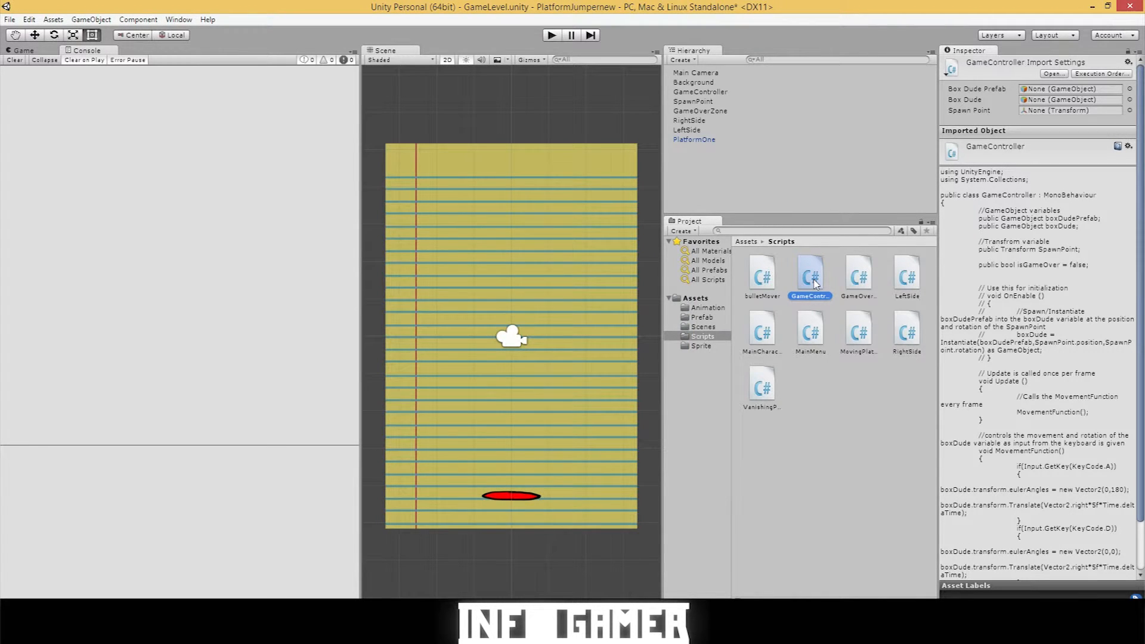
{"action": "double_click", "coordinate": [808, 273]}
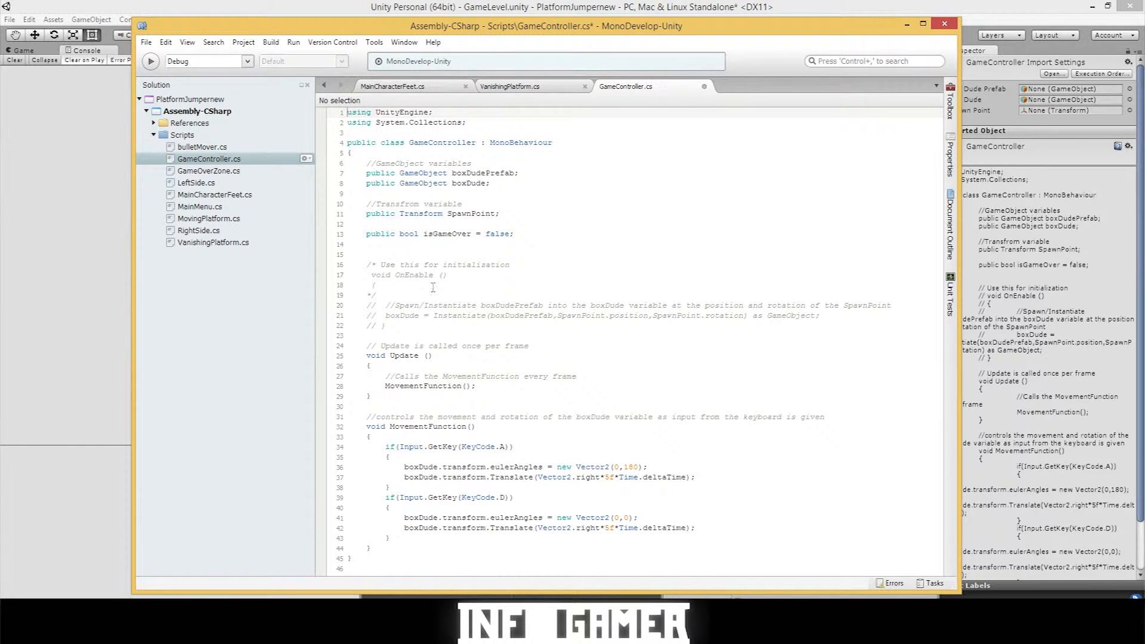
{"action": "mouse_move", "coordinate": [486, 338]}
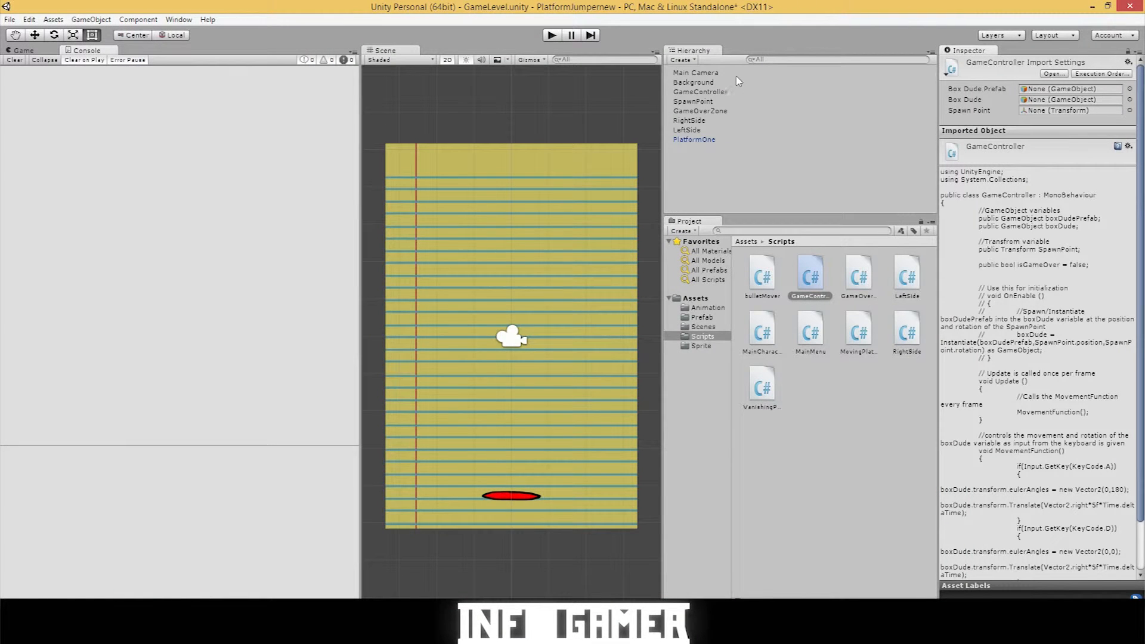
Drag the BoxDude prefab from the Prefab folder onto the red platform in the scene.
{"action": "left_click", "coordinate": [693, 101]}
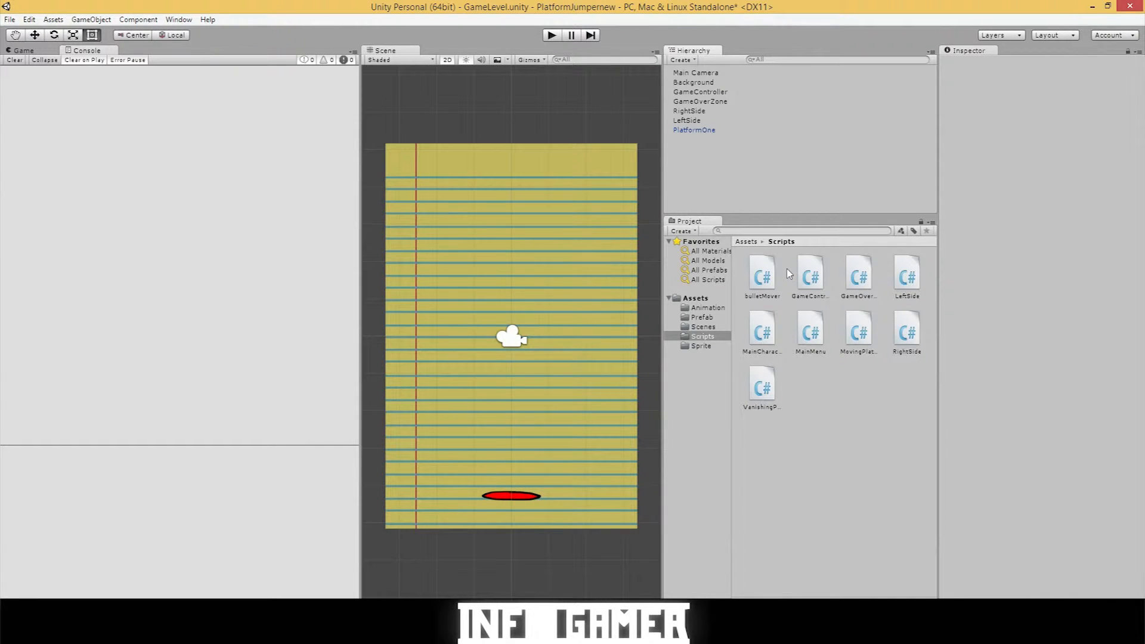
{"action": "left_click", "coordinate": [701, 317]}
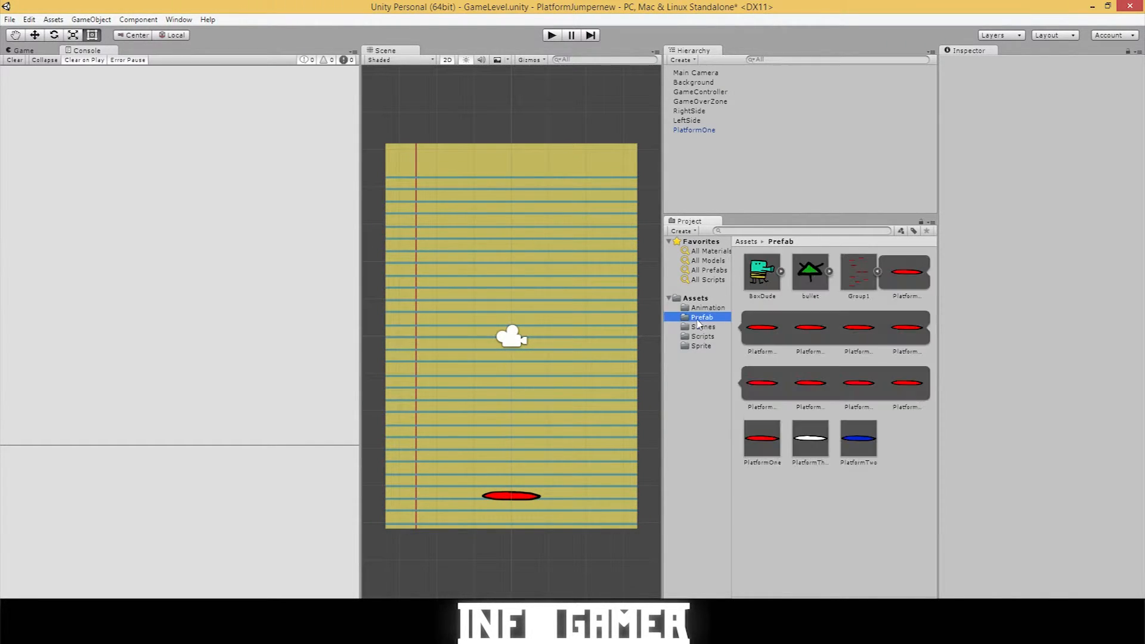
{"action": "left_click_drag", "start_coordinate": [760, 273], "coordinate": [513, 427]}
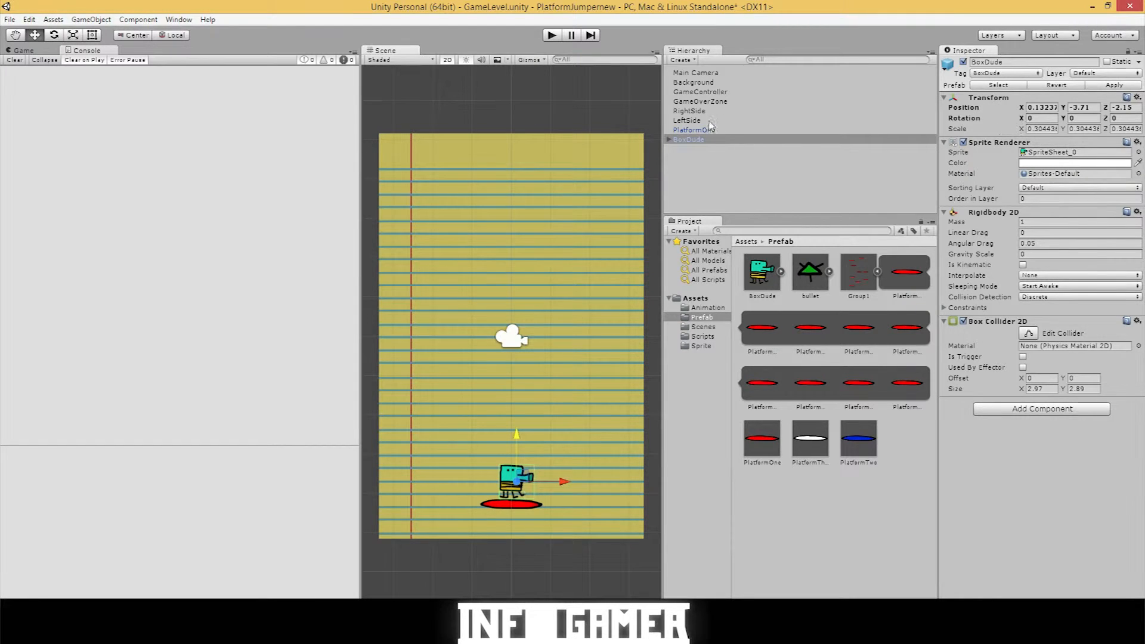
Select GameController in the Hierarchy and review its references in the Inspector.
{"action": "left_click", "coordinate": [698, 91]}
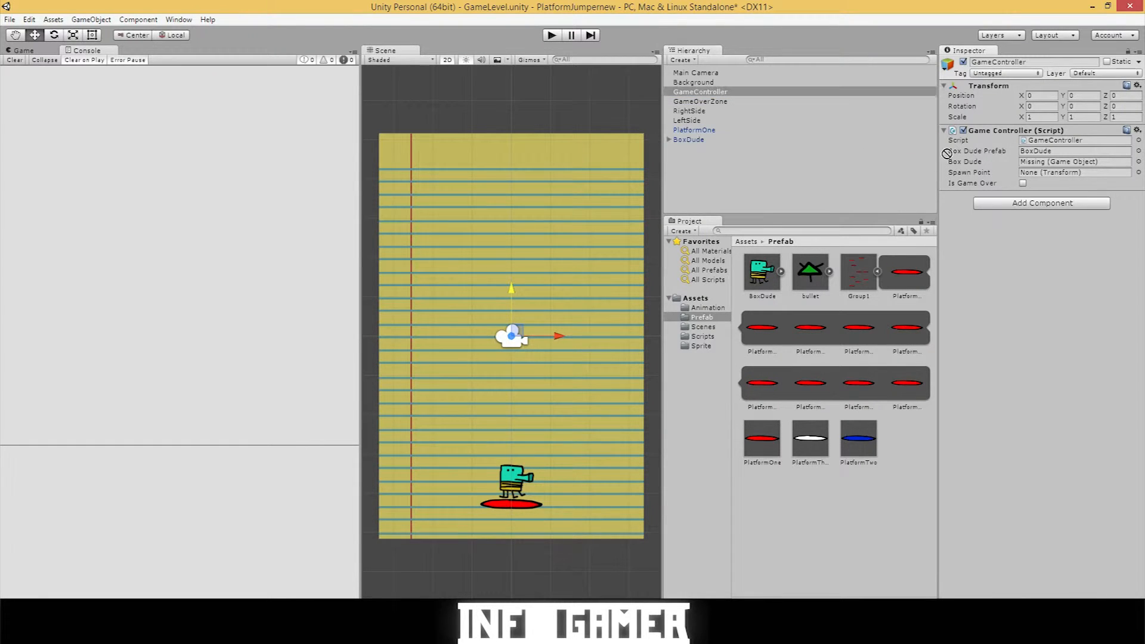
{"action": "left_click", "coordinate": [1074, 162]}
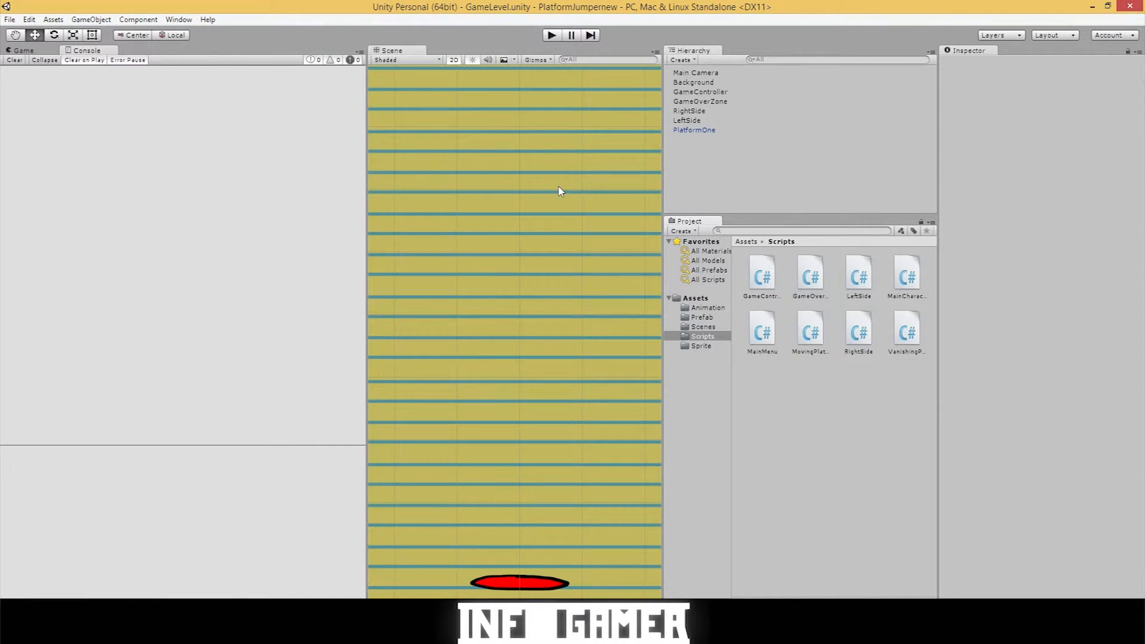
{"action": "mouse_move", "coordinate": [697, 160]}
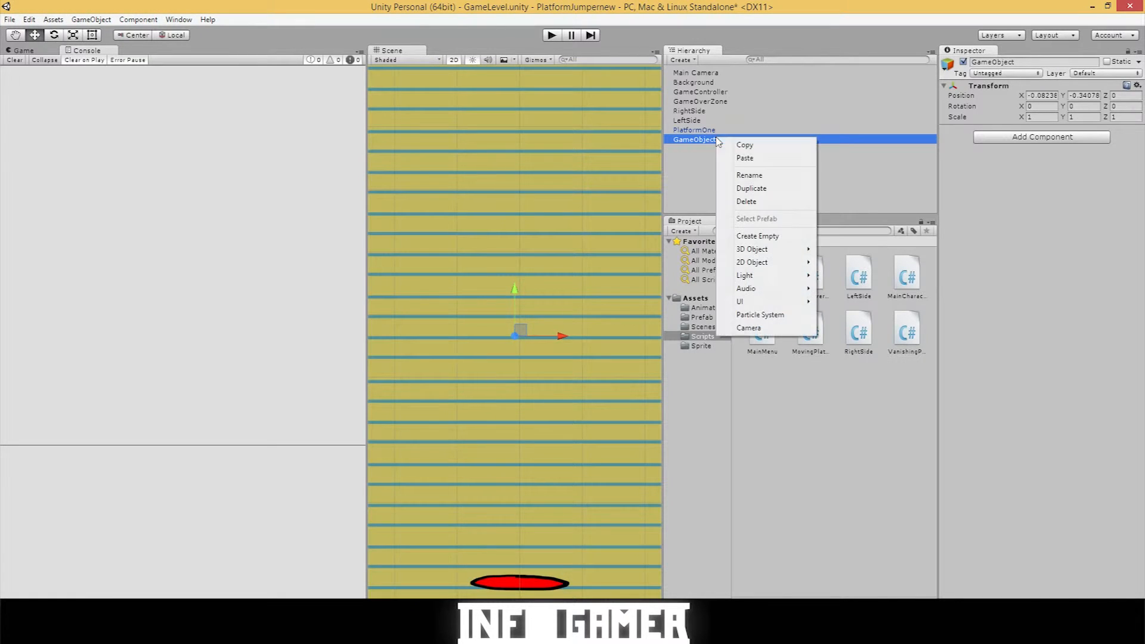
{"action": "mouse_move", "coordinate": [752, 249]}
{"action": "type", "text": "shot"}
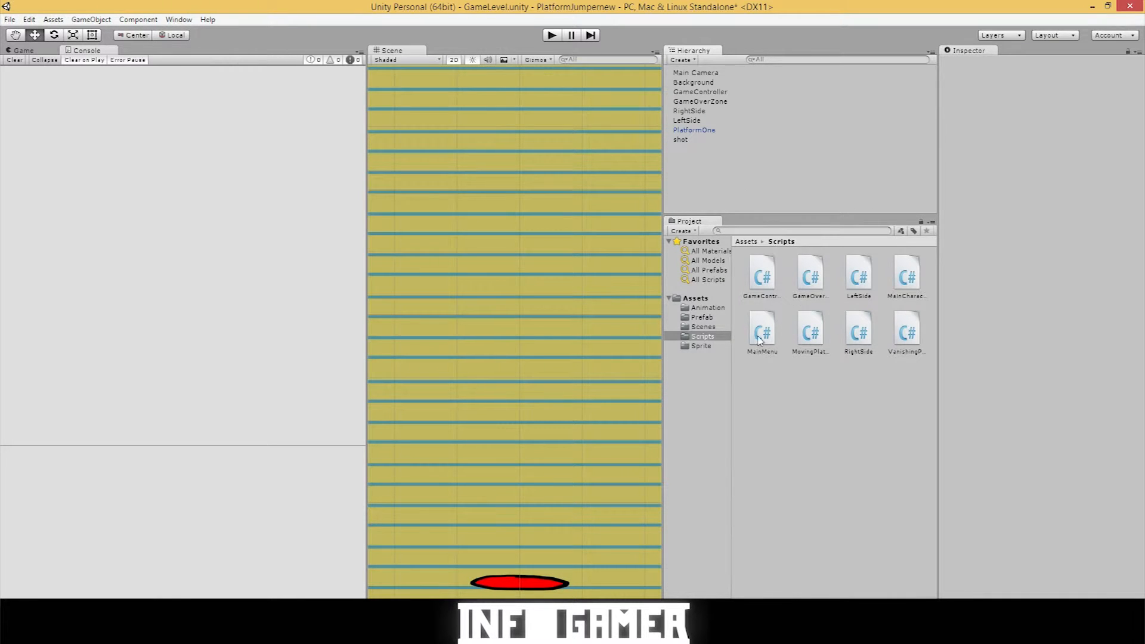
Place the ring sprite SpriteSheet_35 inside the shot object and zero both positions.
{"action": "left_click", "coordinate": [700, 345]}
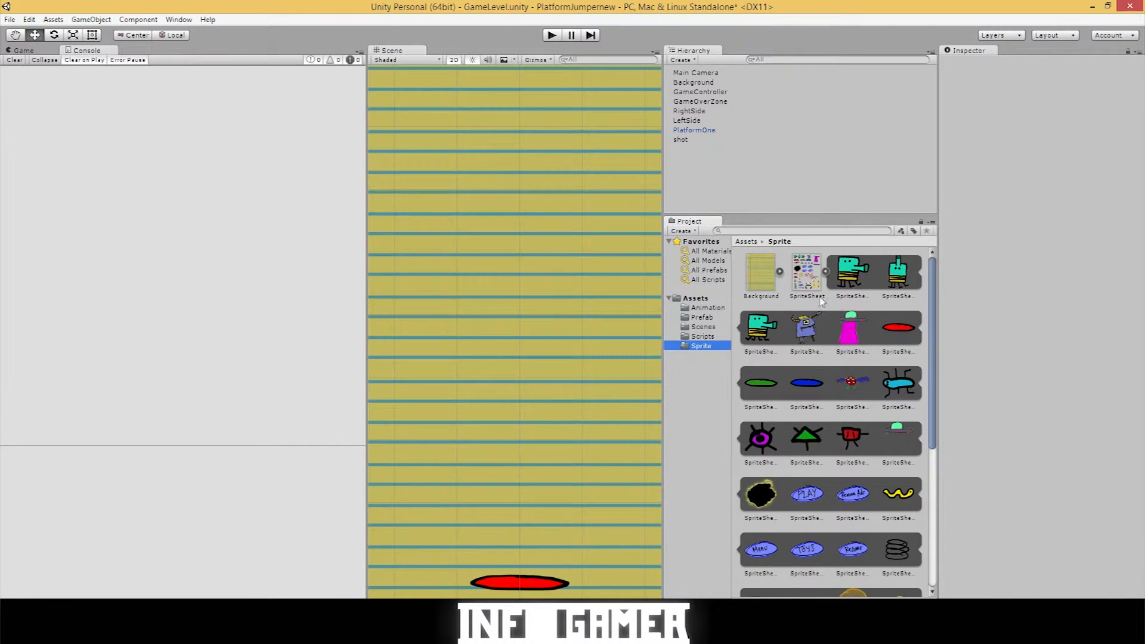
{"action": "scroll", "scroll_direction": "down", "scroll_amount": 3}
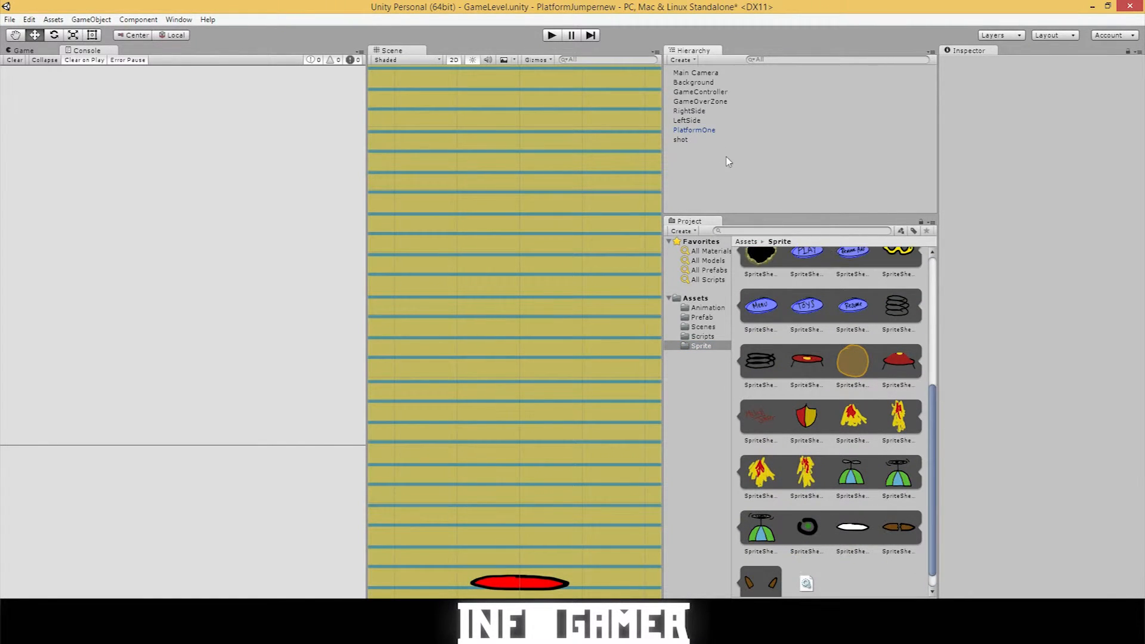
{"action": "left_click", "coordinate": [681, 140]}
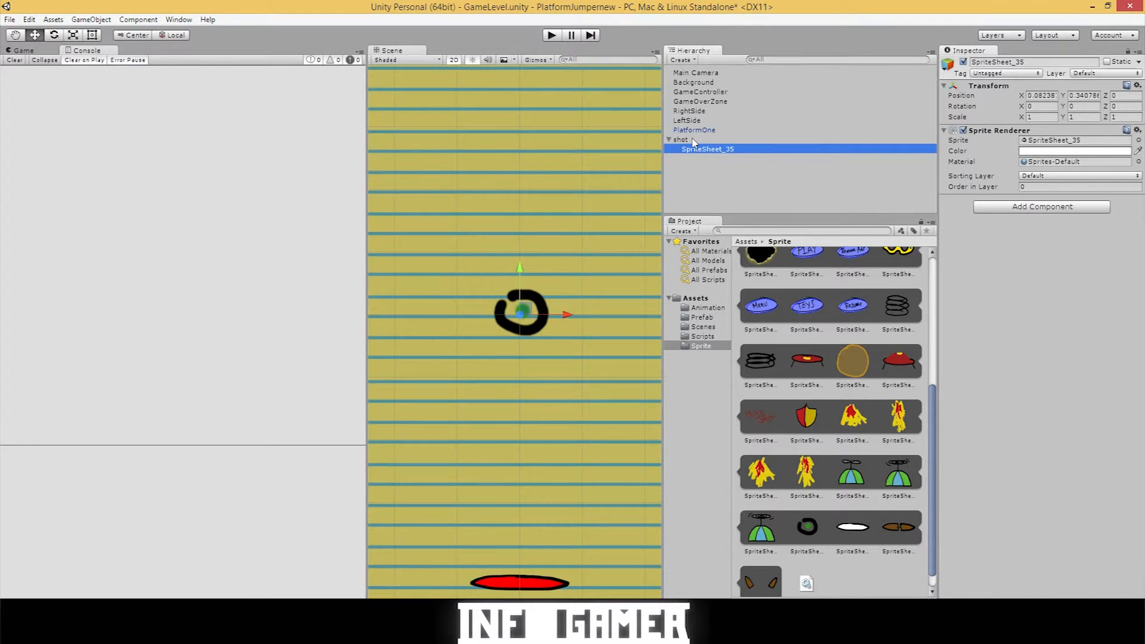
{"action": "left_click", "coordinate": [679, 139]}
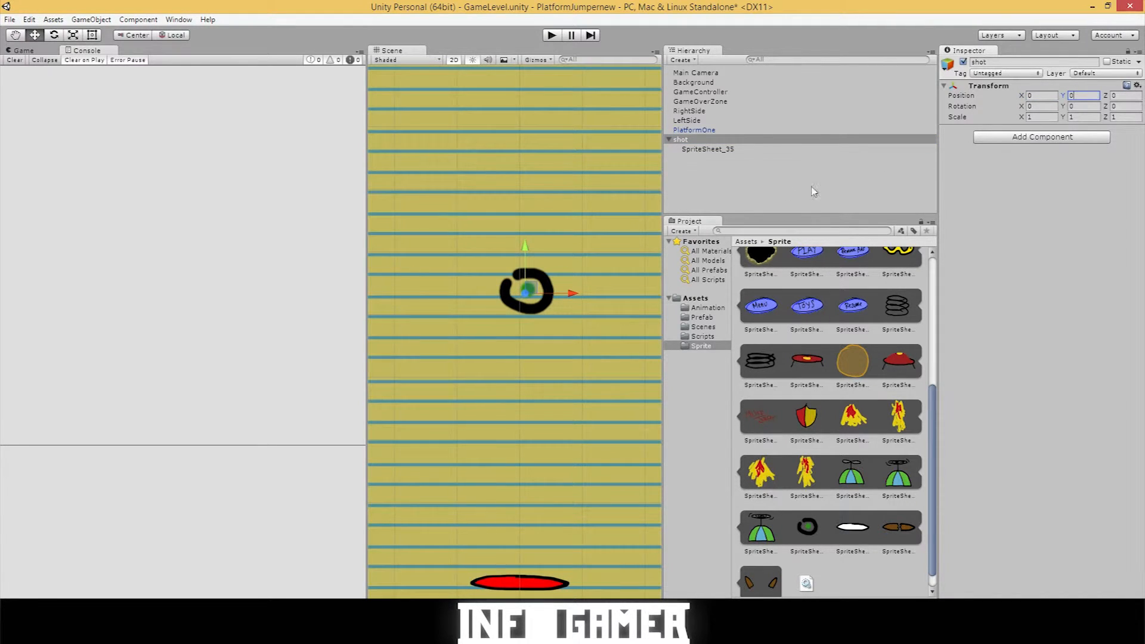
{"action": "left_click", "coordinate": [706, 149]}
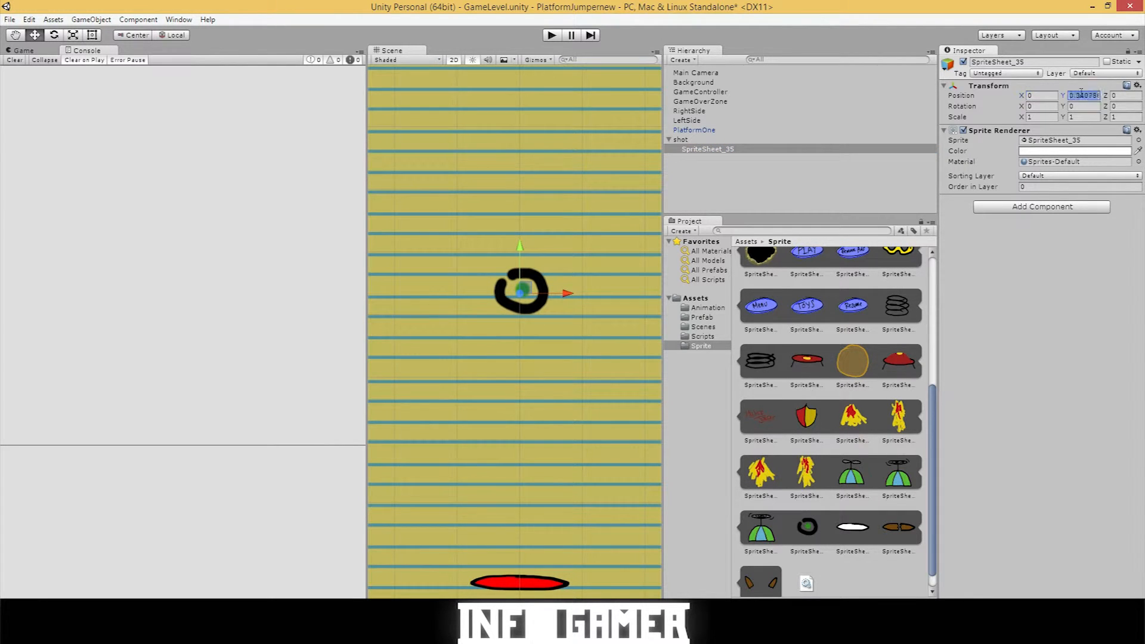
Rename the ring sprite child to 'bullet'.
{"action": "right_click", "coordinate": [706, 149]}
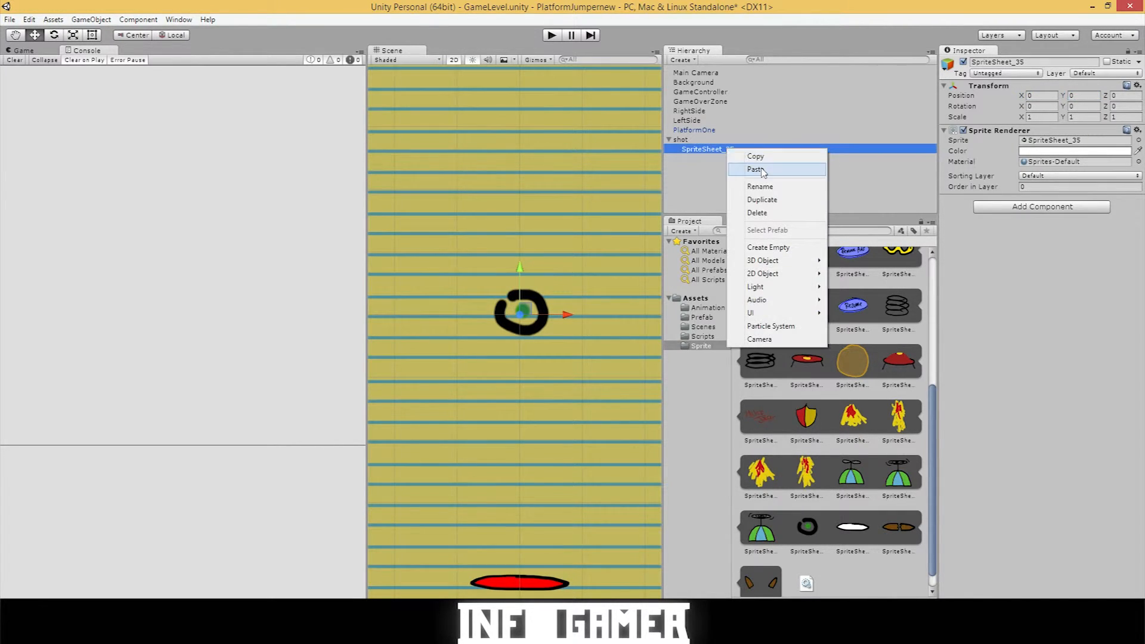
{"action": "mouse_move", "coordinate": [767, 204]}
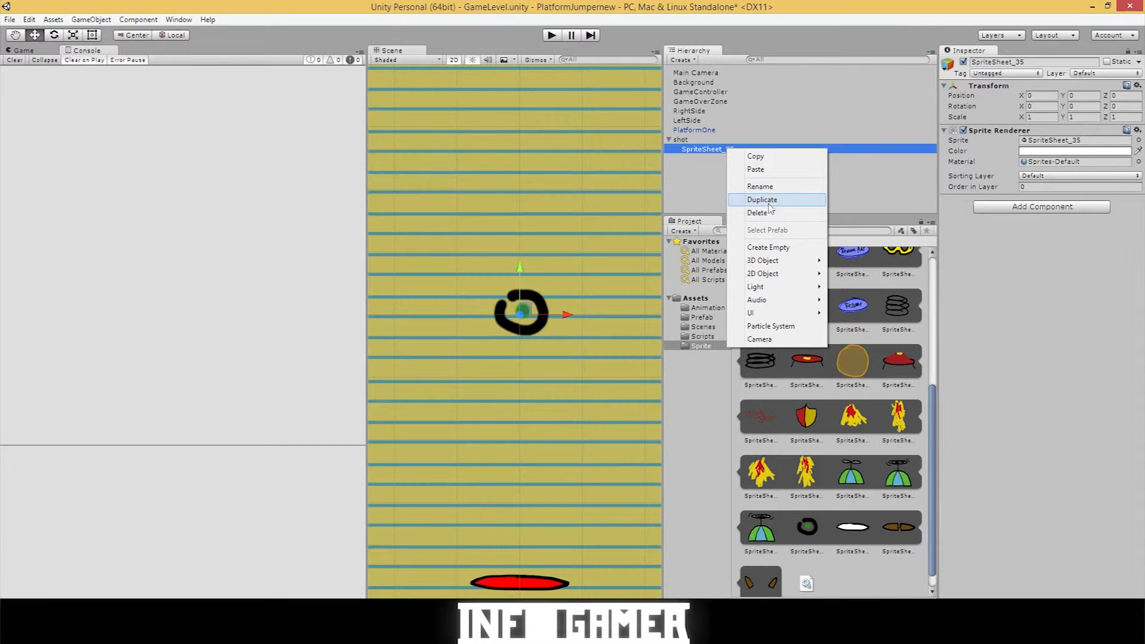
{"action": "left_click", "coordinate": [759, 186]}
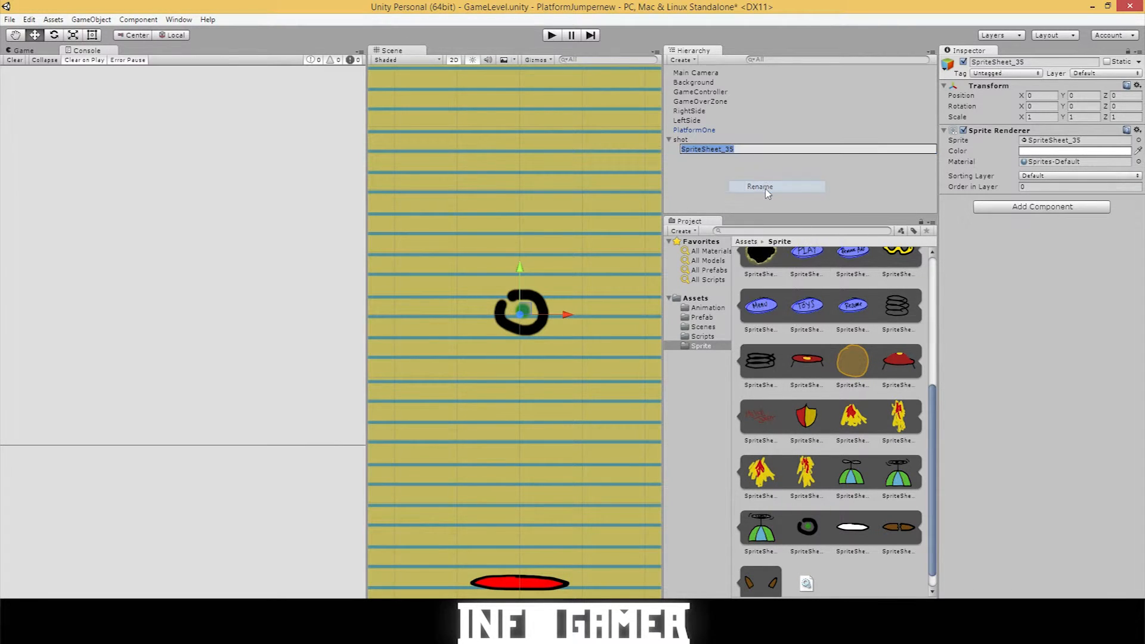
{"action": "type", "text": "bullet"}
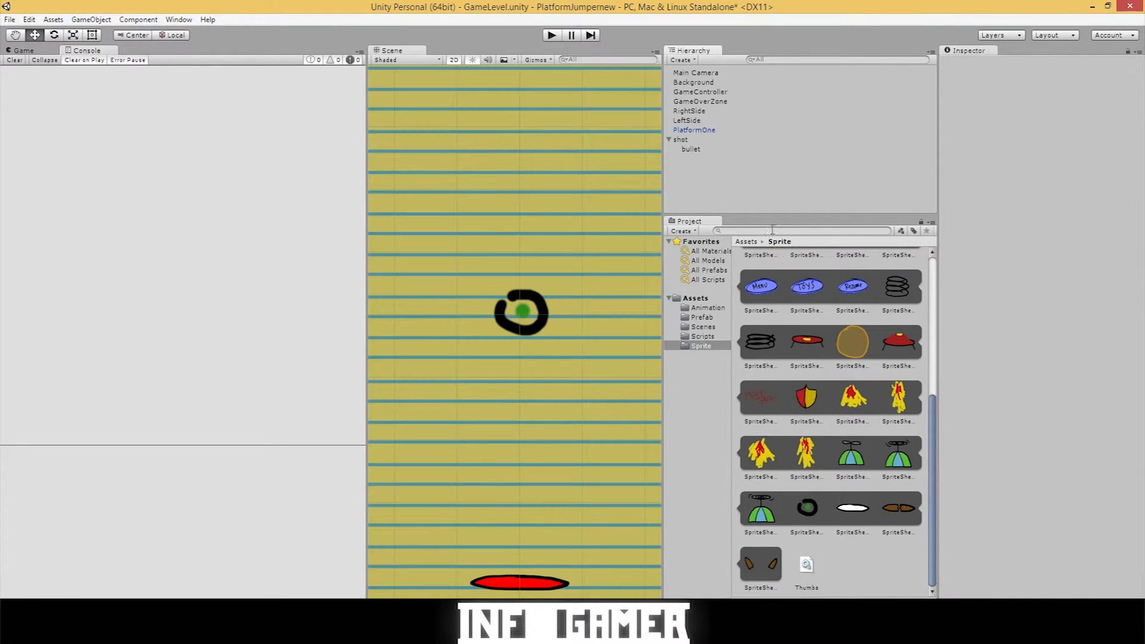
Give the bullet a Rigidbody 2D with gravity scale 0.
{"action": "left_click", "coordinate": [690, 149]}
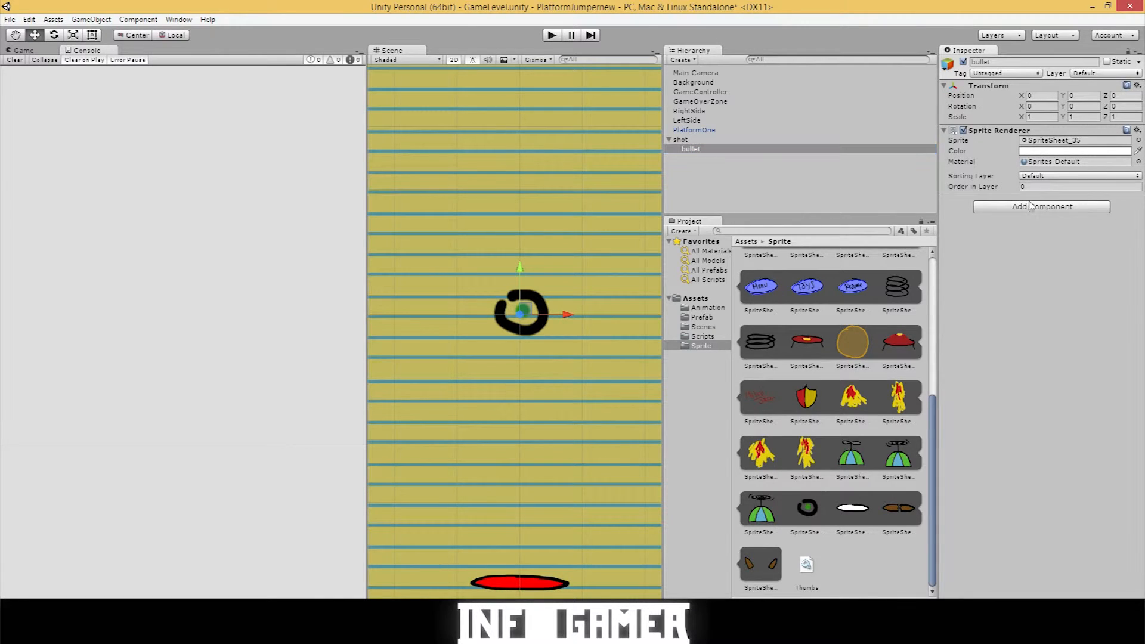
{"action": "left_click", "coordinate": [1040, 206]}
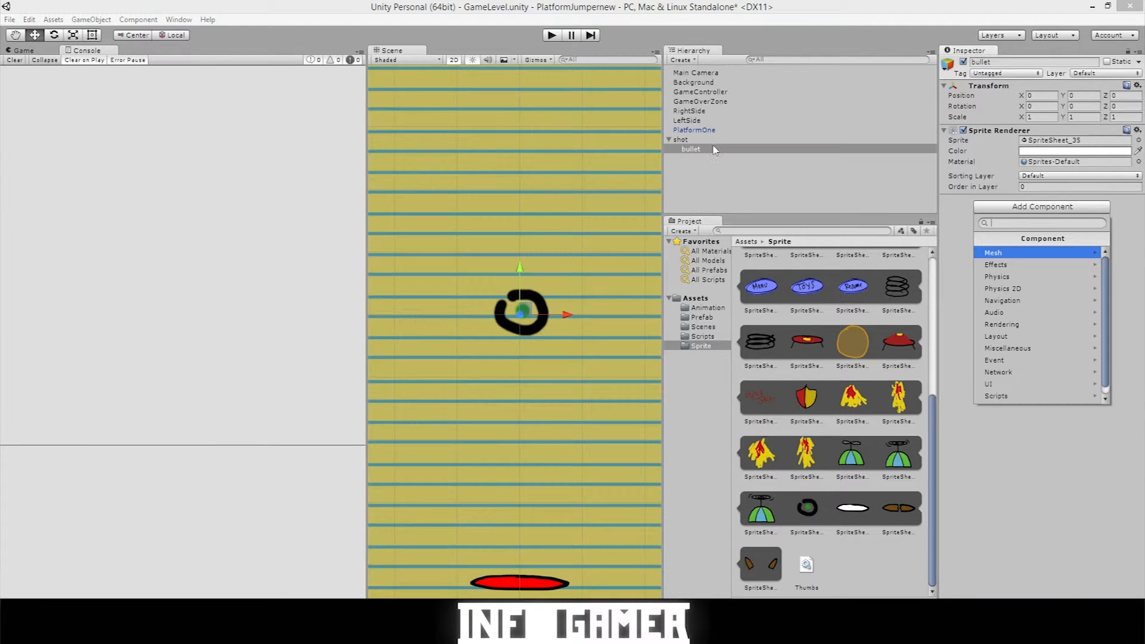
{"action": "mouse_move", "coordinate": [1014, 289]}
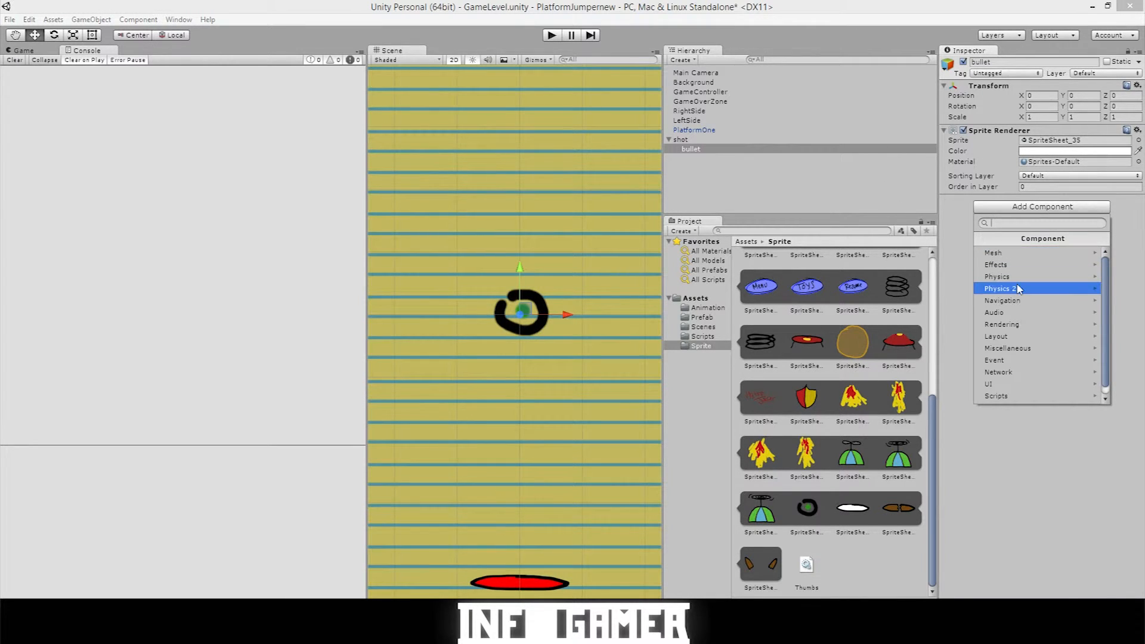
{"action": "left_click", "coordinate": [998, 276]}
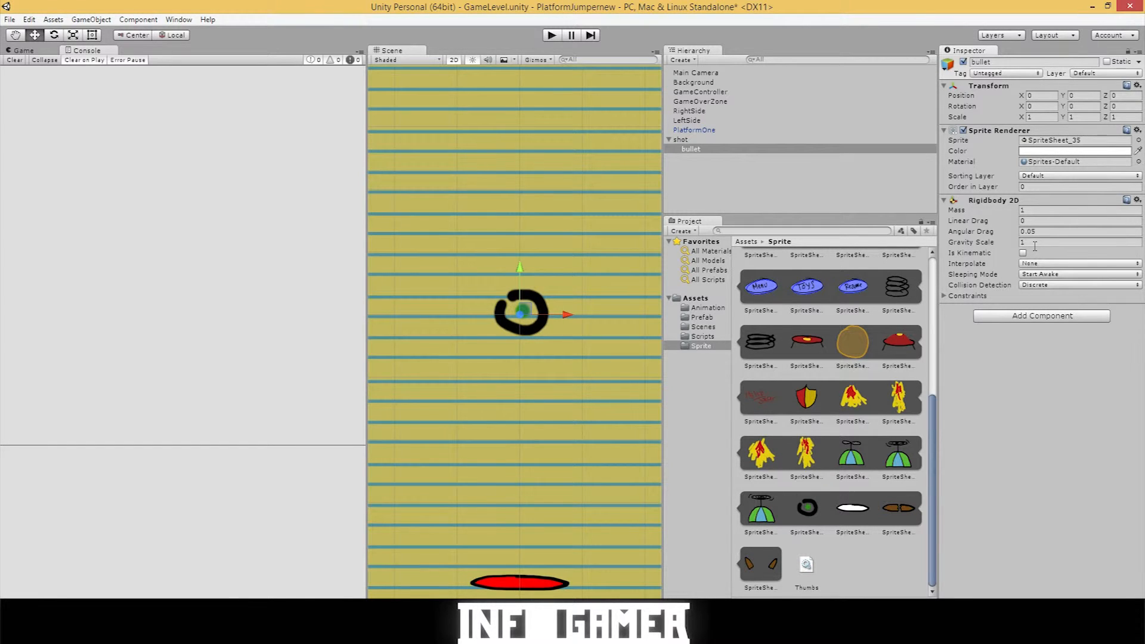
{"action": "left_click", "coordinate": [1073, 242]}
{"action": "type", "text": "0"}
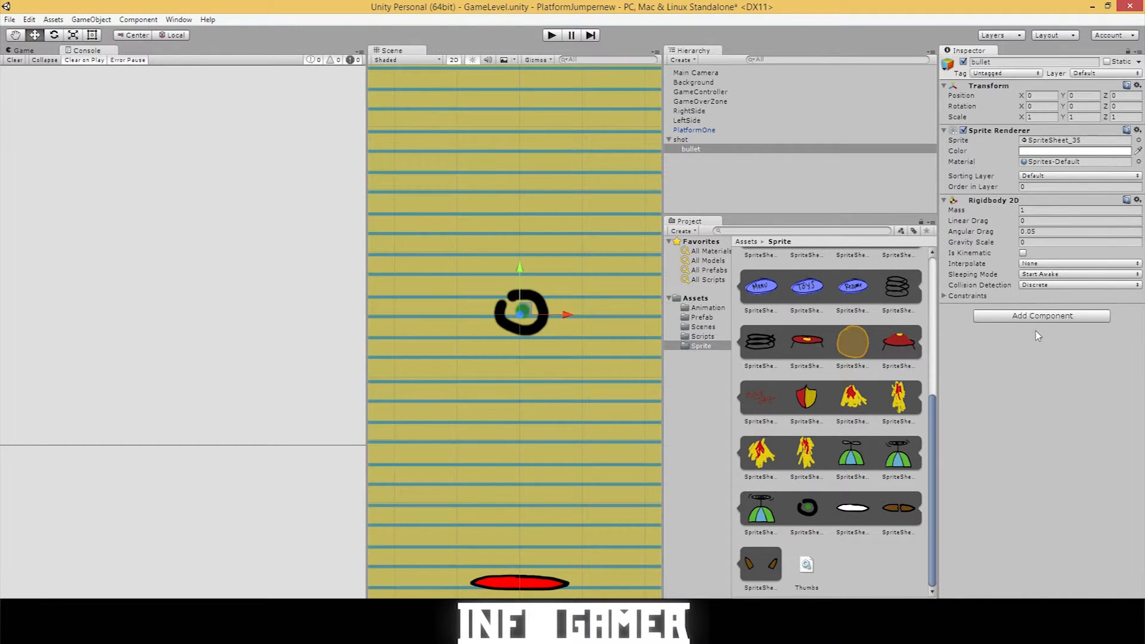
{"action": "mouse_move", "coordinate": [1032, 321]}
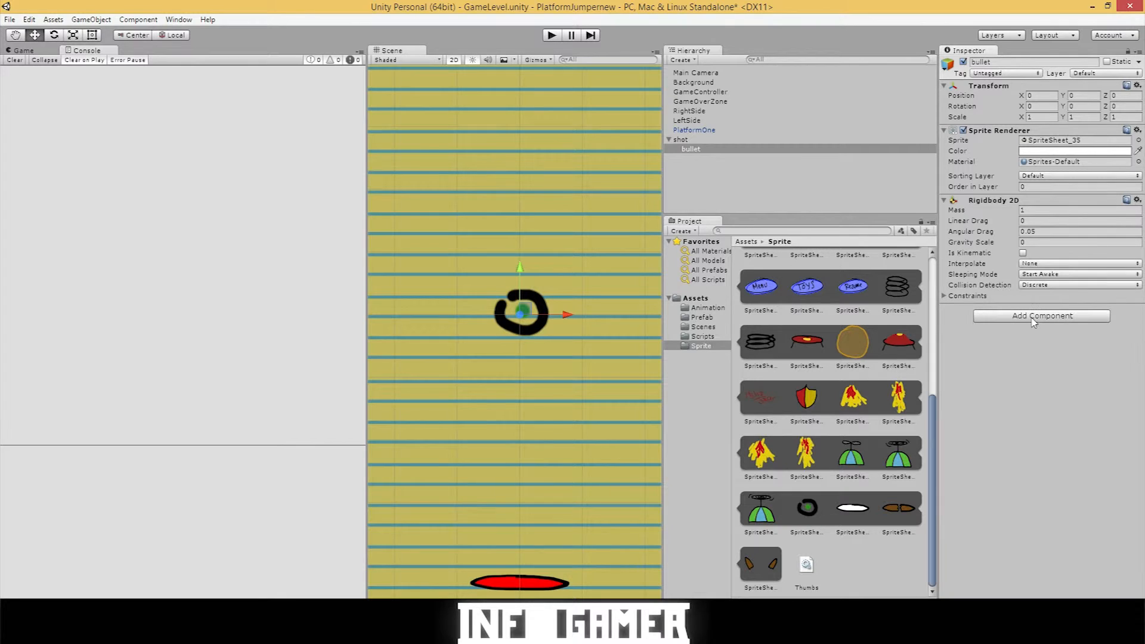
Add a Circle Collider 2D to the bullet from the Physics 2D components.
{"action": "left_click", "coordinate": [1040, 315]}
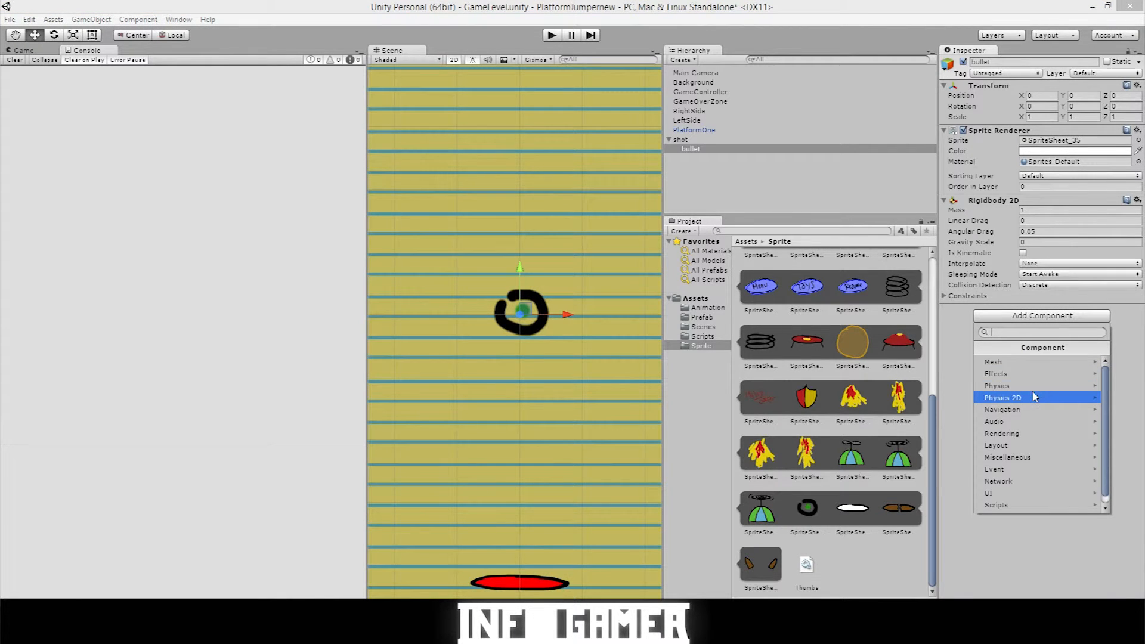
{"action": "left_click", "coordinate": [1001, 397]}
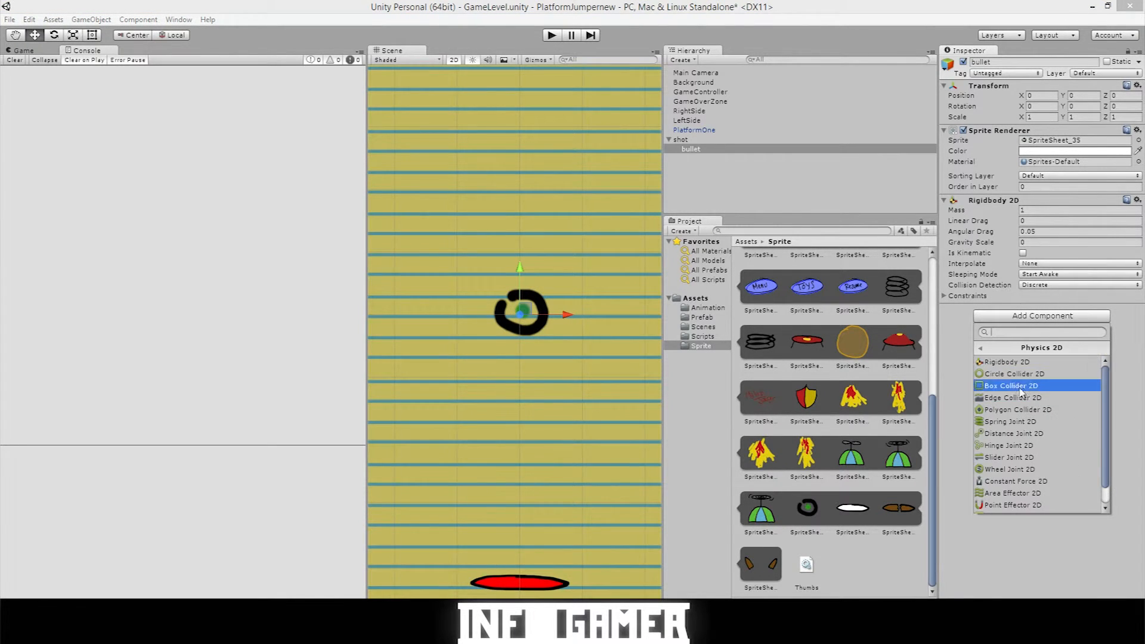
{"action": "left_click", "coordinate": [1012, 373]}
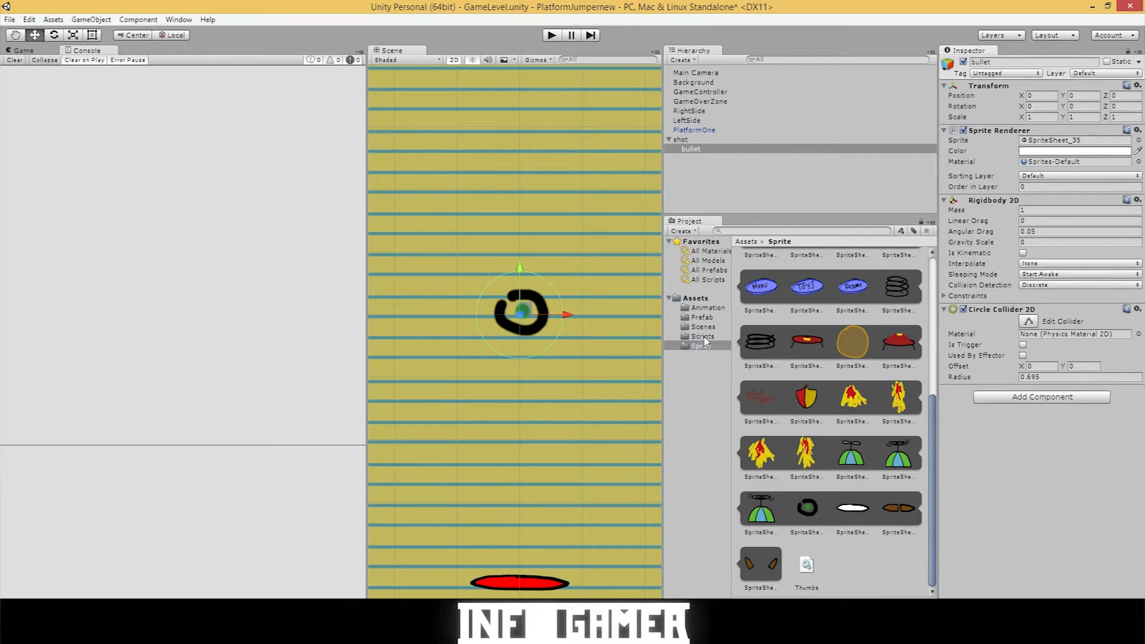
Show the prefabs, select BoxDude on the red platform, then return to the bullet's settings.
{"action": "left_click", "coordinate": [700, 345]}
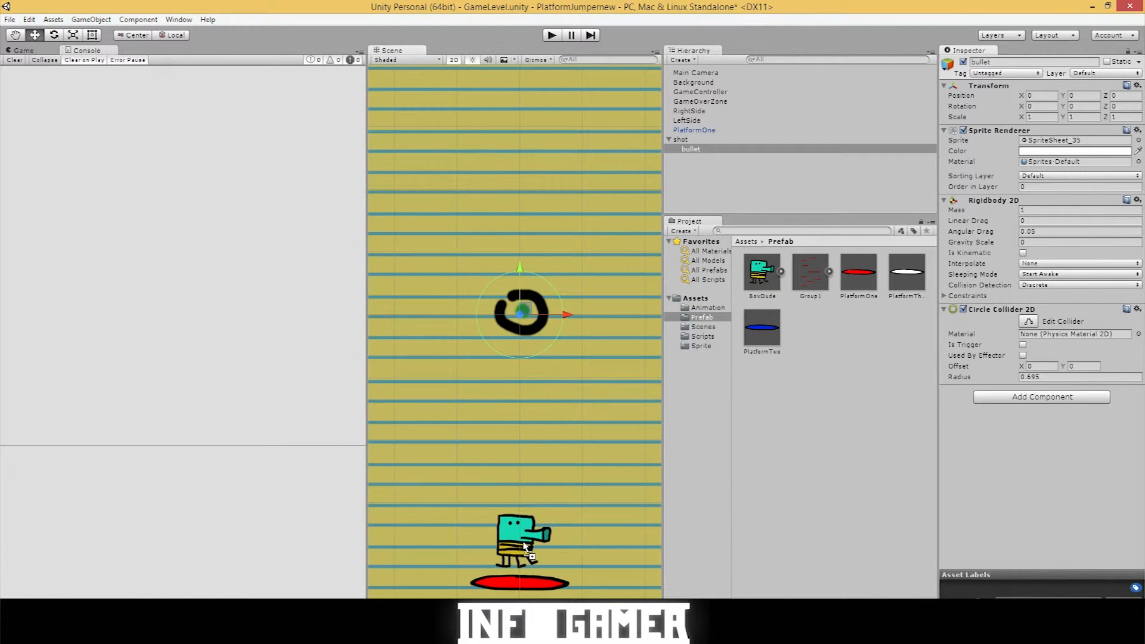
{"action": "left_click", "coordinate": [521, 540]}
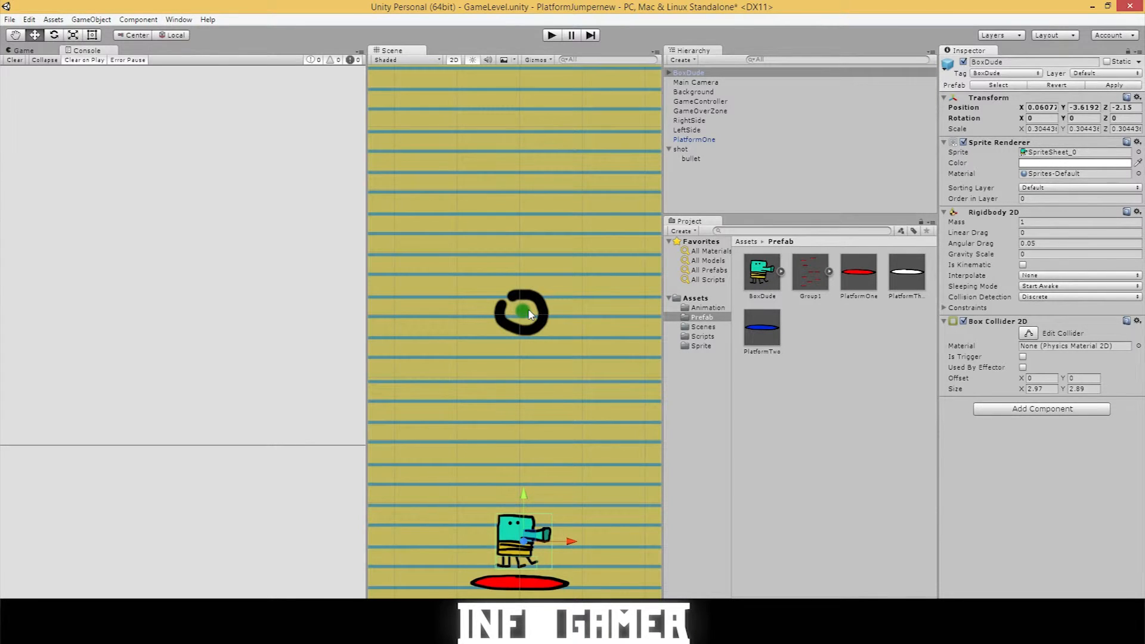
{"action": "left_click", "coordinate": [690, 159]}
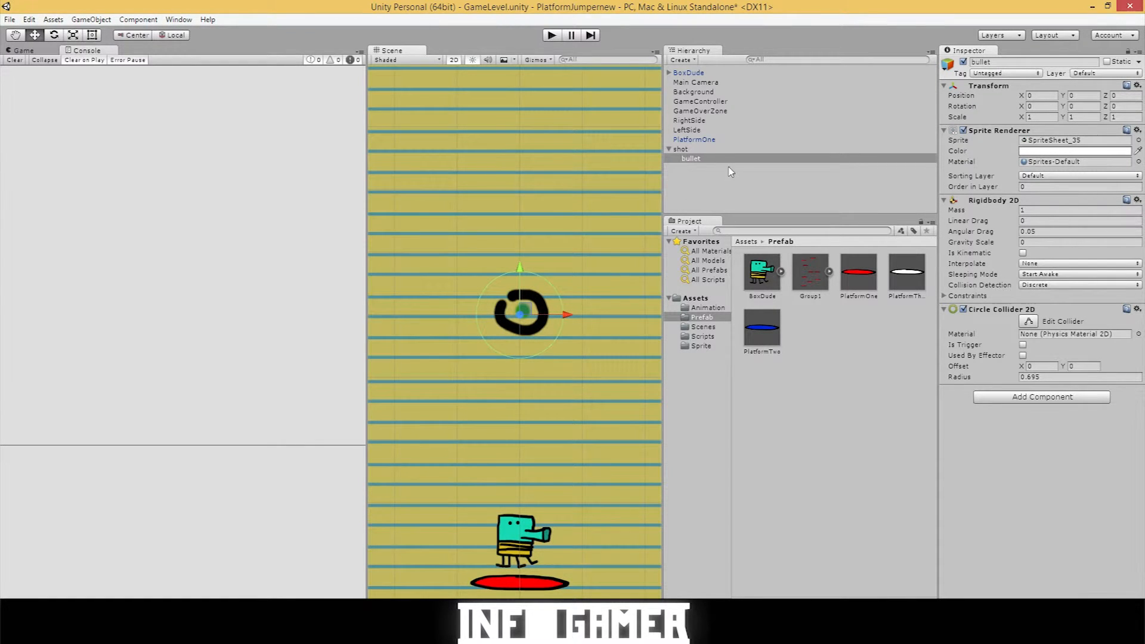
Set the bullet's Transform scale X and Y to 0.5.
{"action": "left_click", "coordinate": [1040, 117]}
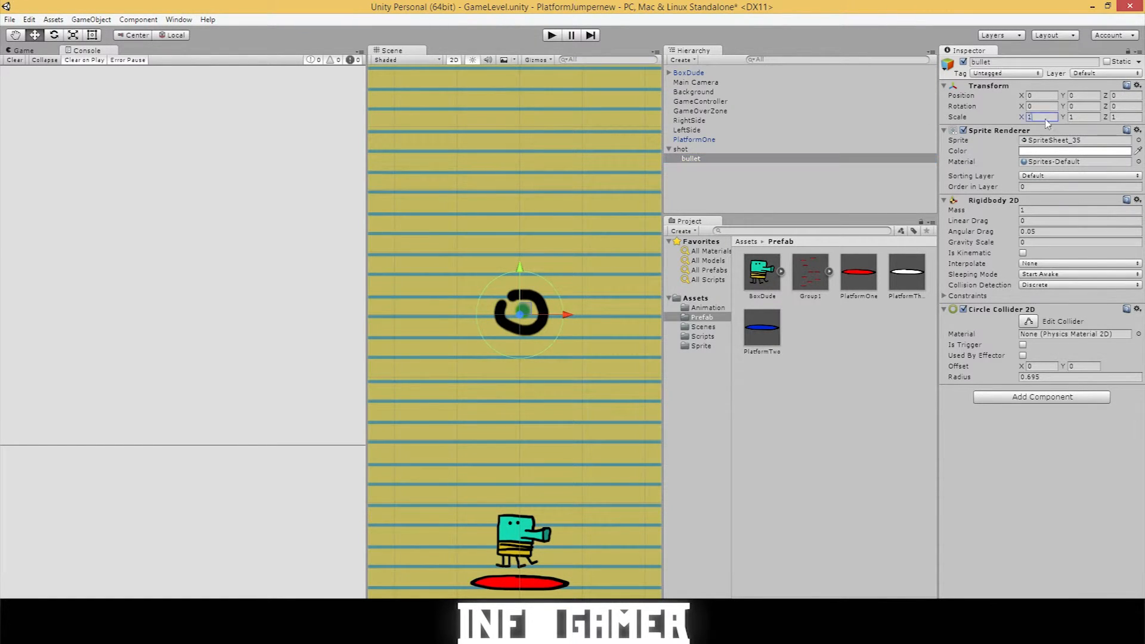
{"action": "left_click", "coordinate": [1037, 117]}
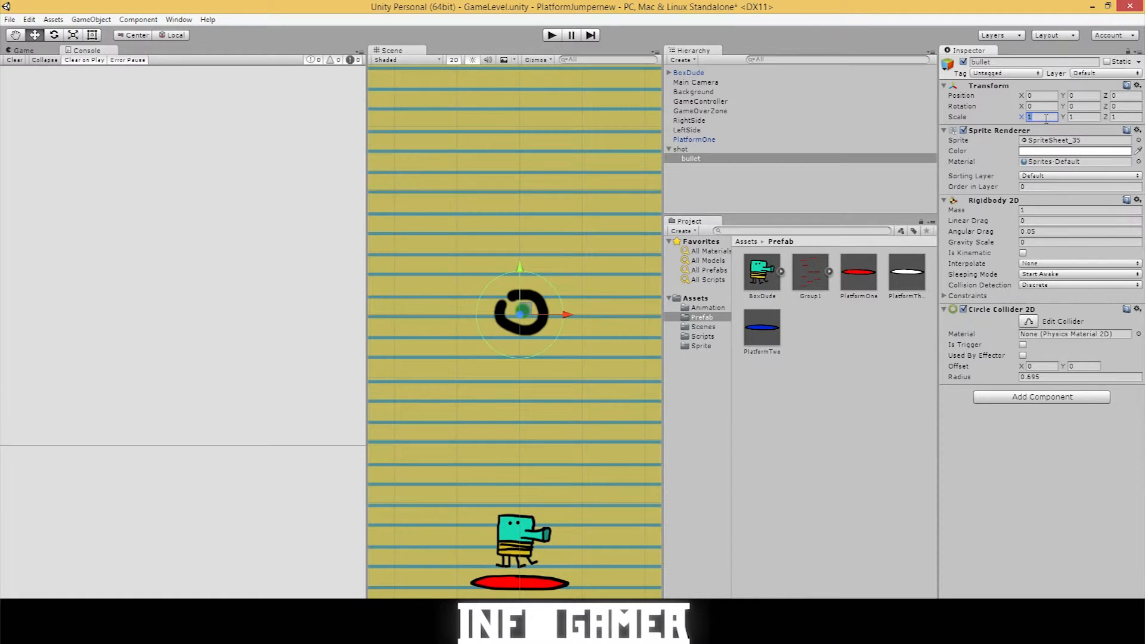
{"action": "type", "text": "0"}
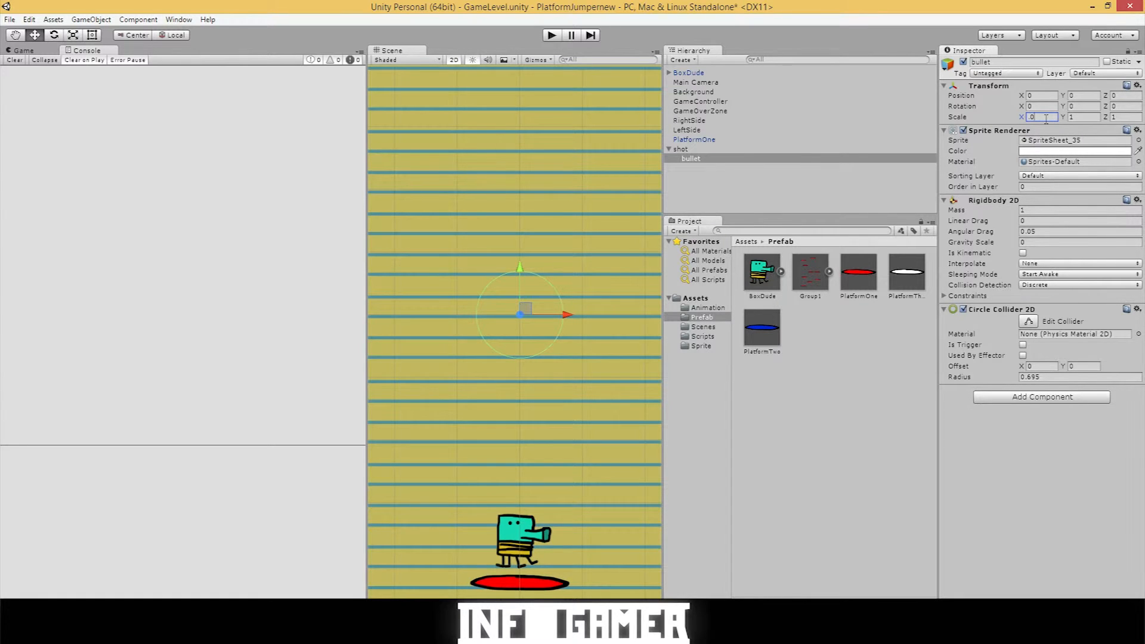
{"action": "type", "text": "5"}
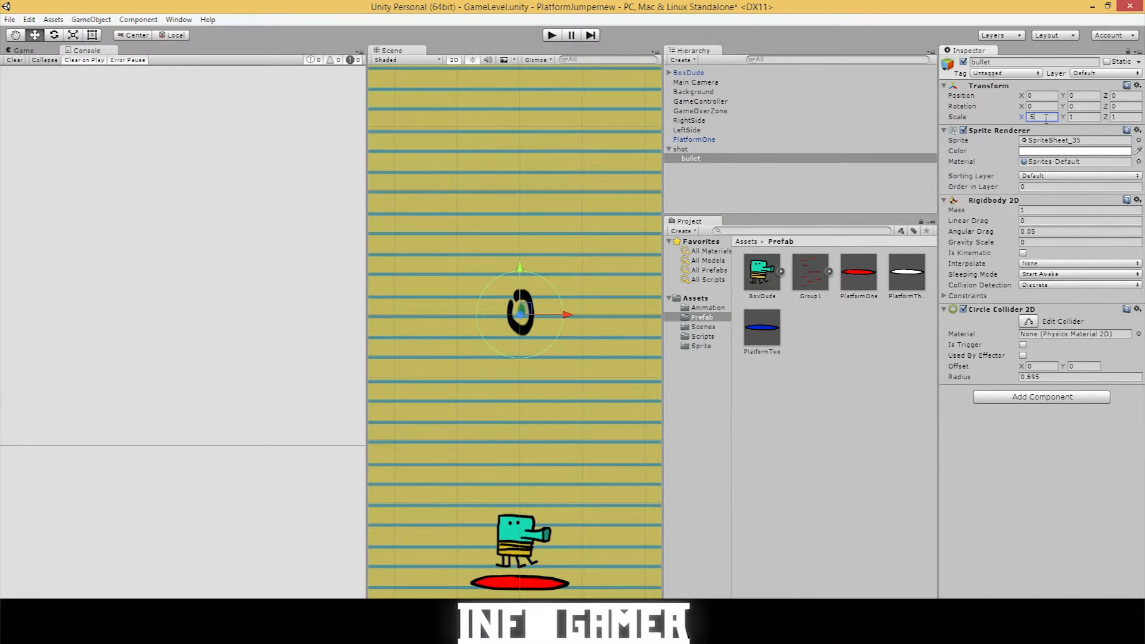
{"action": "type", "text": "5.5"}
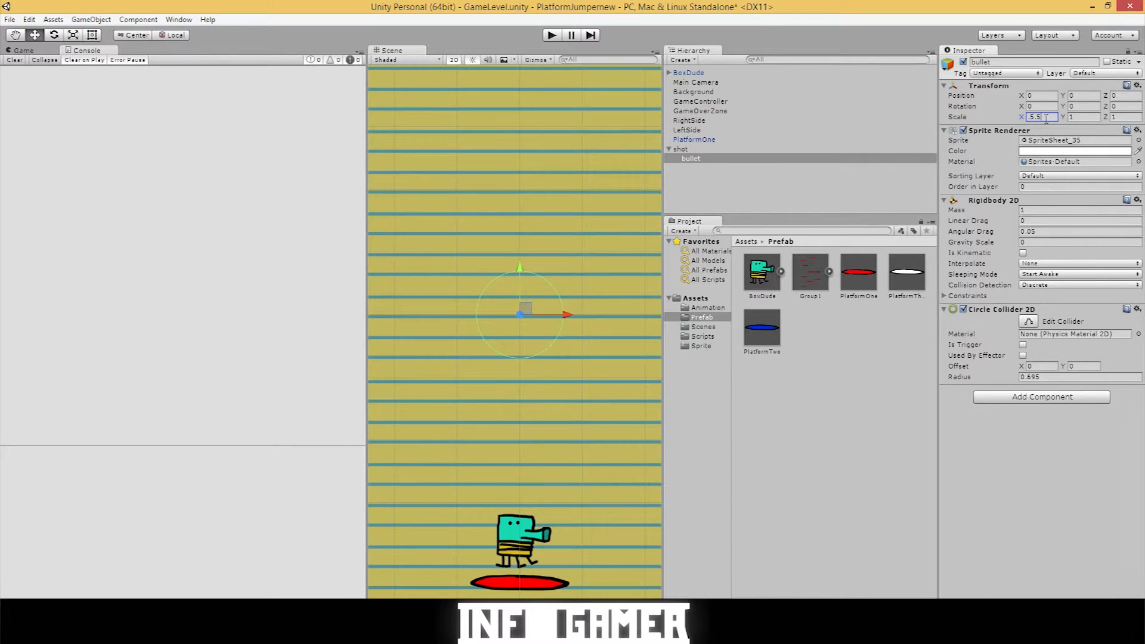
{"action": "type", "text": "5"}
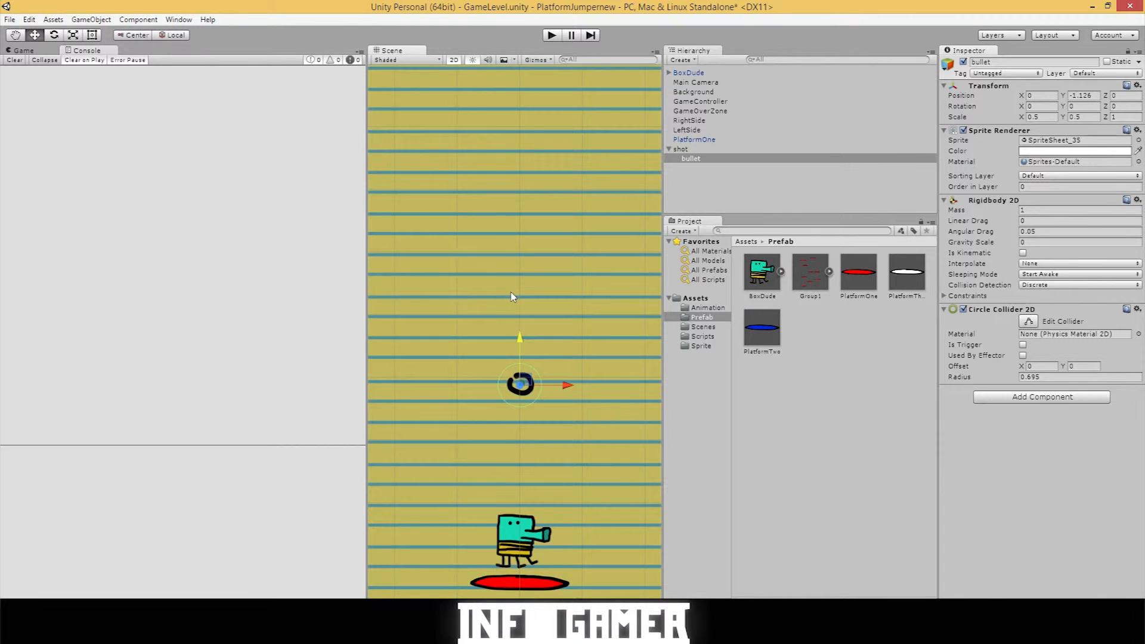
{"action": "mouse_move", "coordinate": [522, 328]}
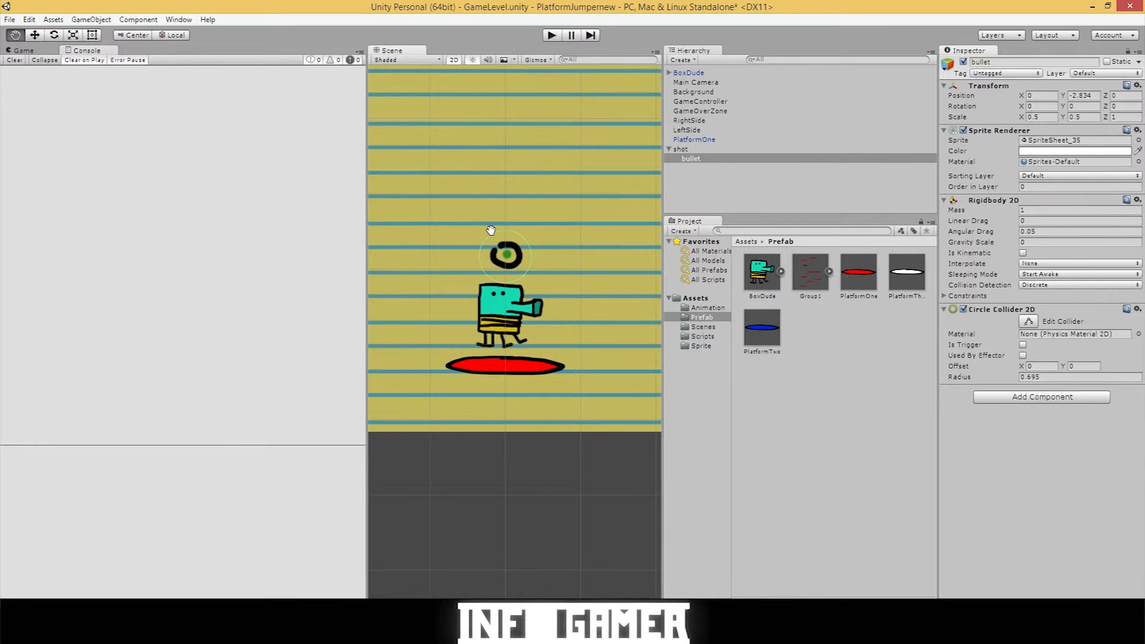
{"action": "mouse_move", "coordinate": [823, 336]}
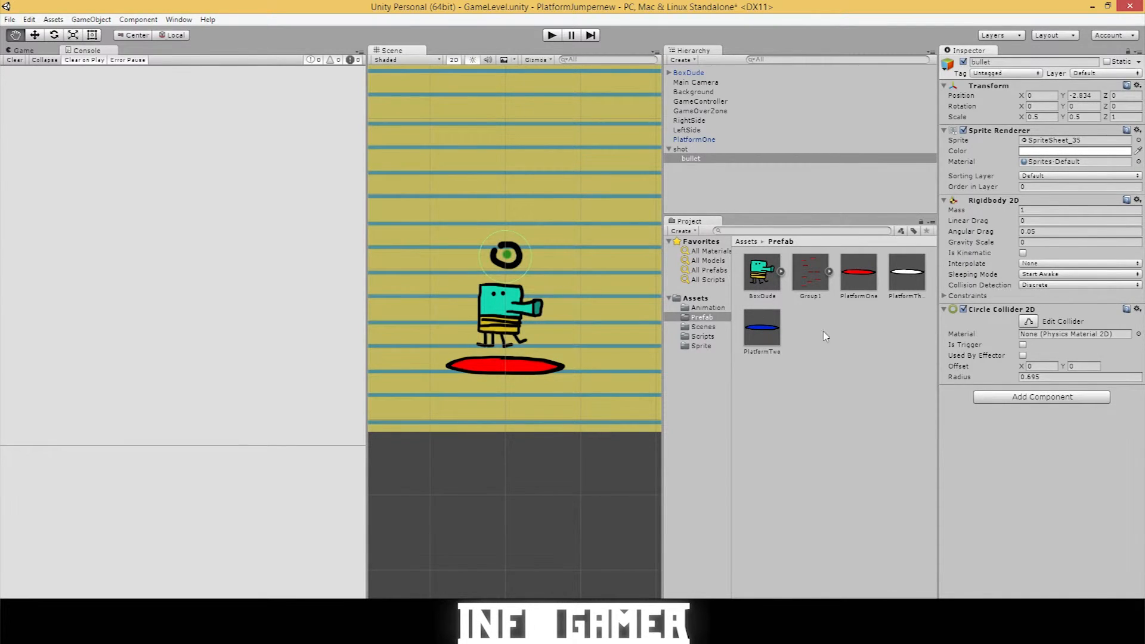
Position the half-size bullet just above BoxDude's head and begin editing its collider radius.
{"action": "left_click", "coordinate": [1073, 377]}
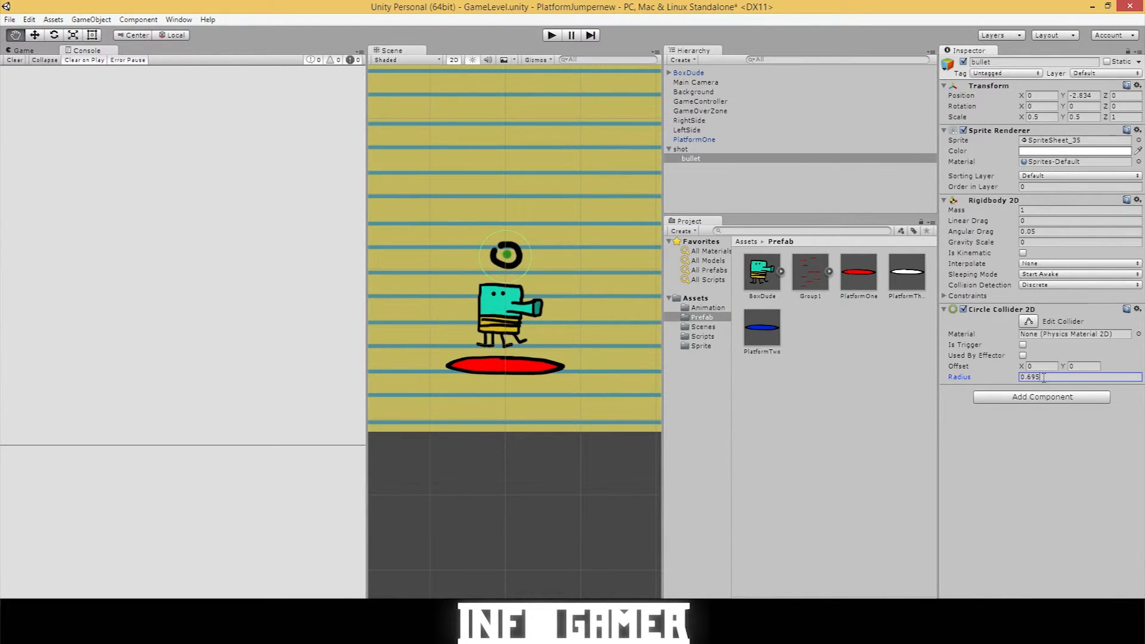
Set the bullet's Circle Collider 2D radius to 0.4.
{"action": "key", "text": "Backspace"}
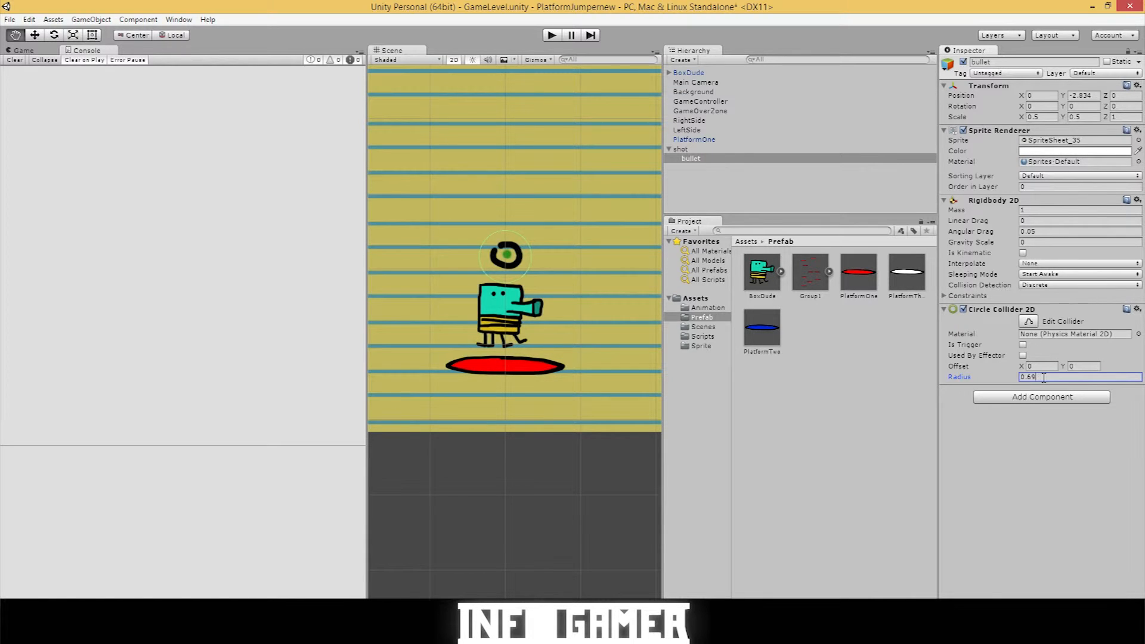
{"action": "type", "text": "0.4"}
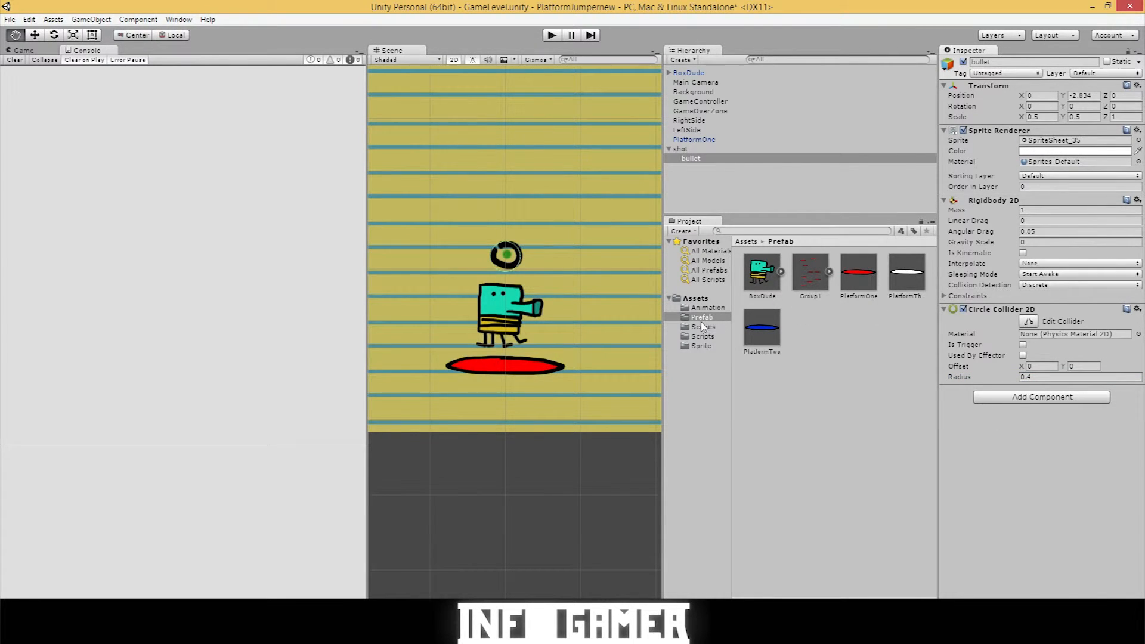
Create a C# script named bulletMover in the Scripts folder and open it in MonoDevelop.
{"action": "right_click", "coordinate": [702, 335]}
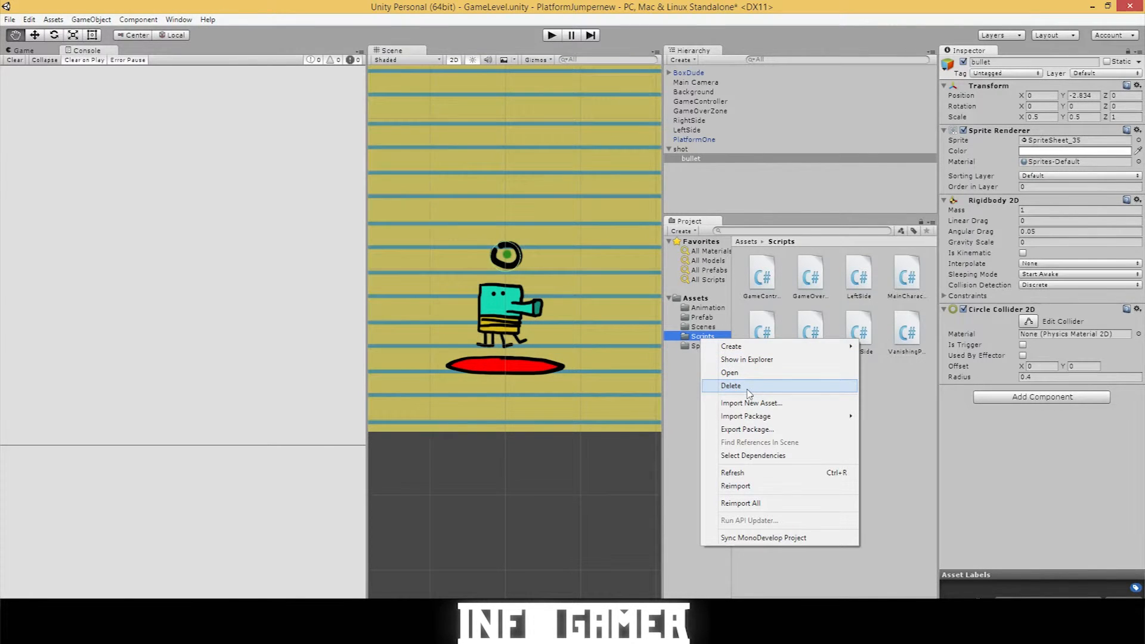
{"action": "mouse_move", "coordinate": [750, 402]}
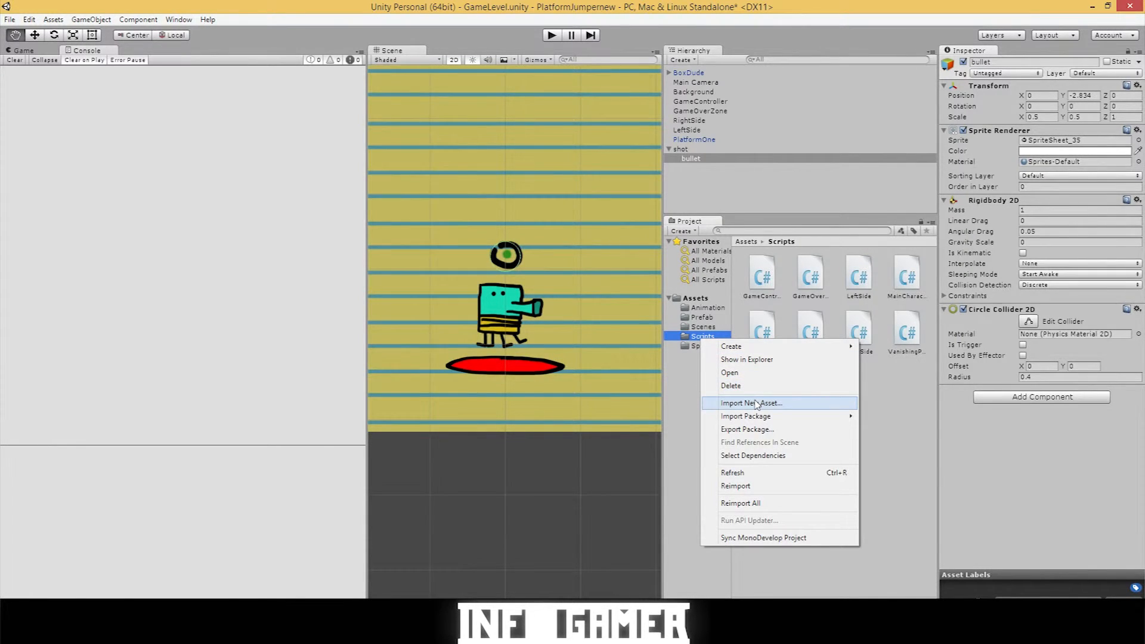
{"action": "mouse_move", "coordinate": [705, 341]}
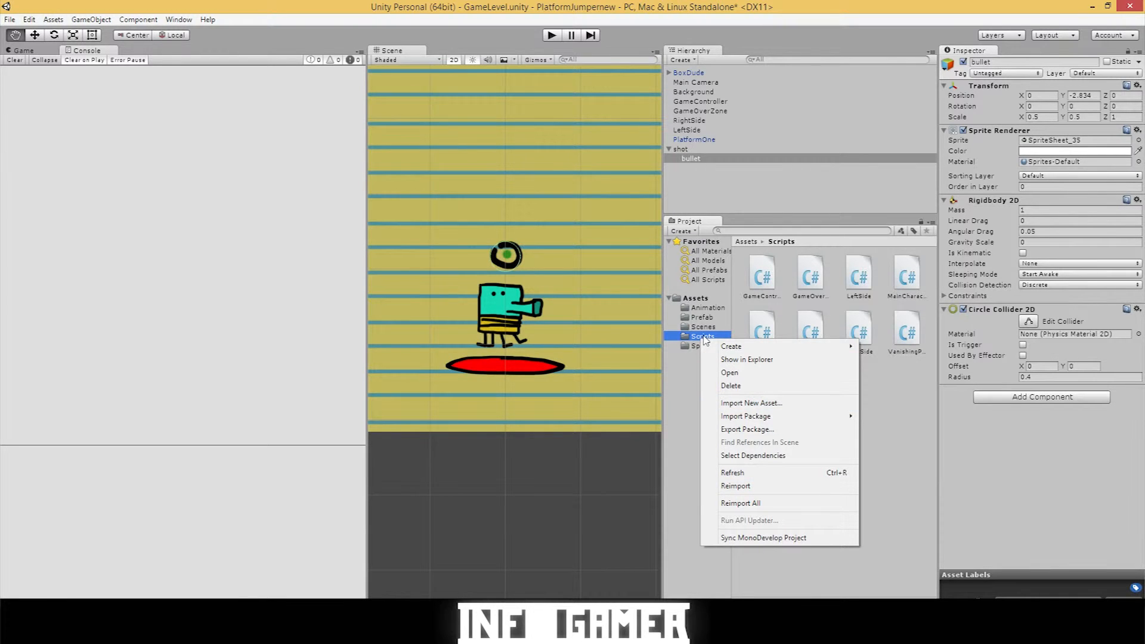
{"action": "mouse_move", "coordinate": [730, 346]}
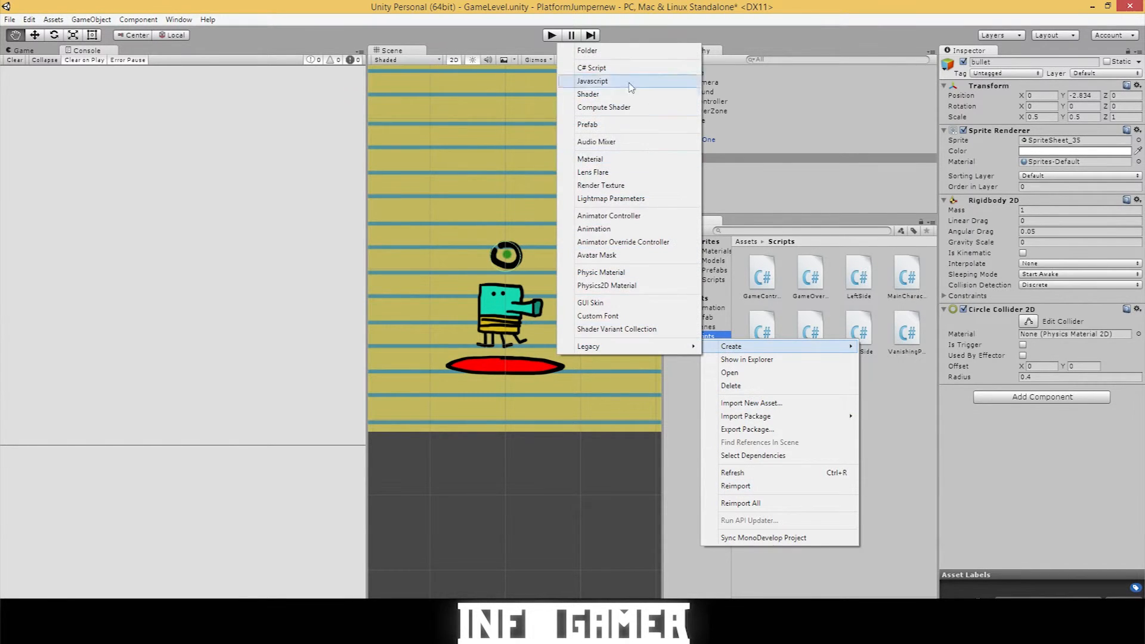
{"action": "left_click", "coordinate": [591, 67]}
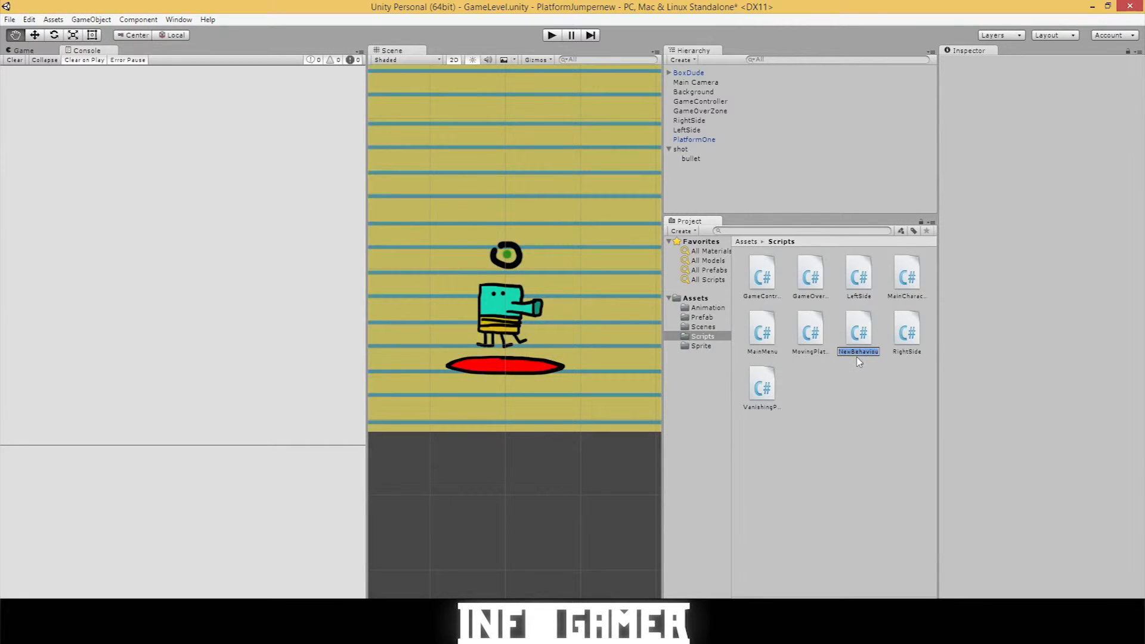
{"action": "type", "text": "bu"}
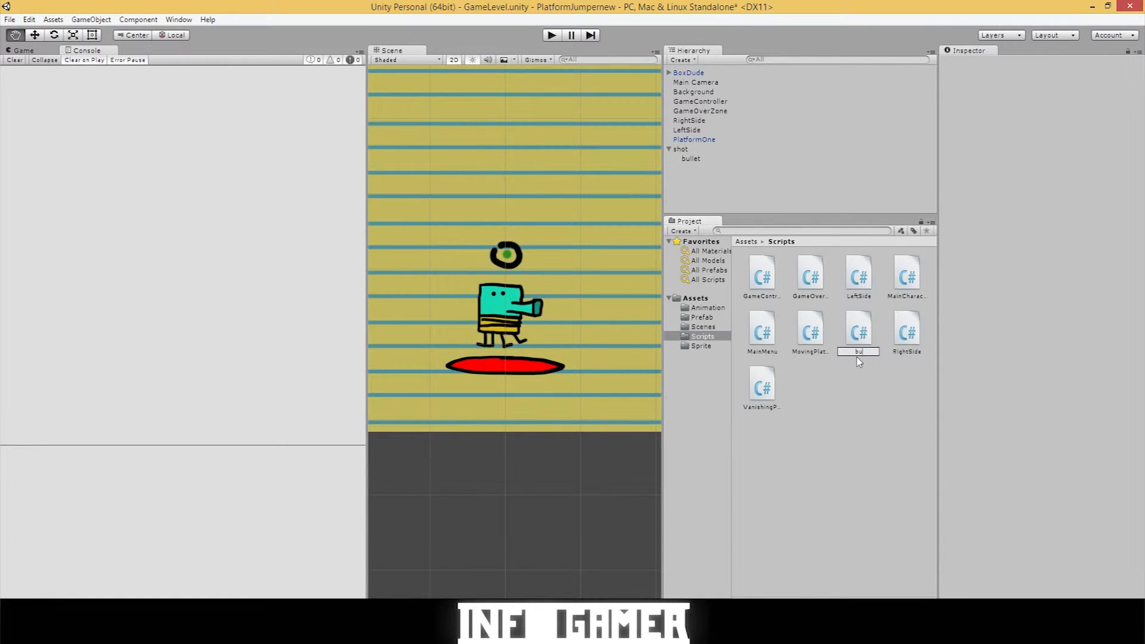
{"action": "type", "text": "bulletMover"}
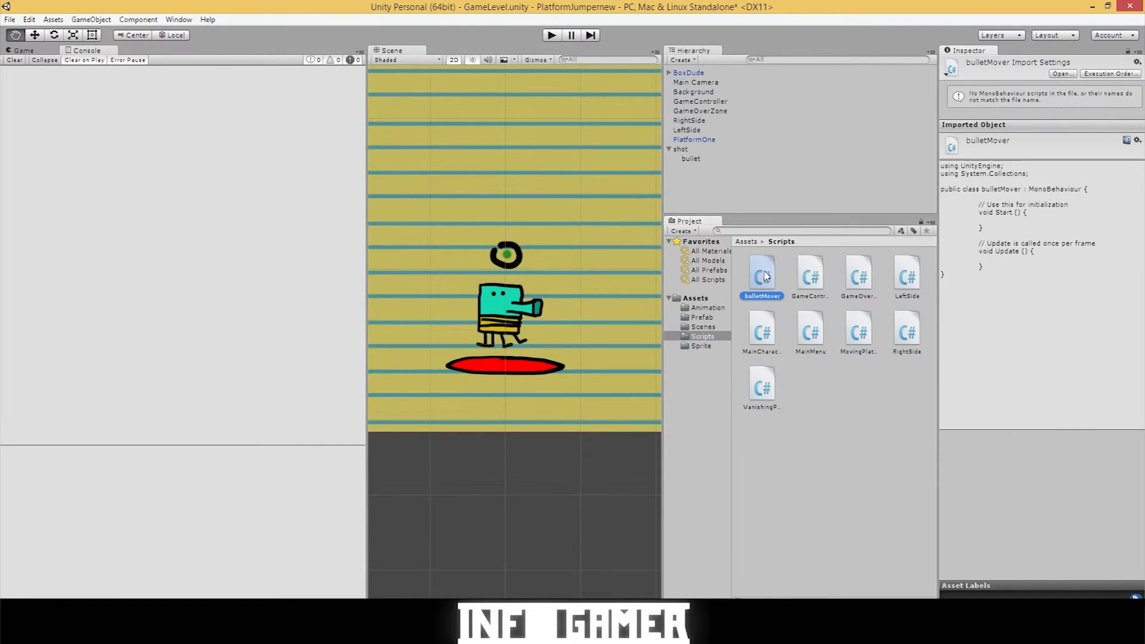
{"action": "double_click", "coordinate": [761, 271]}
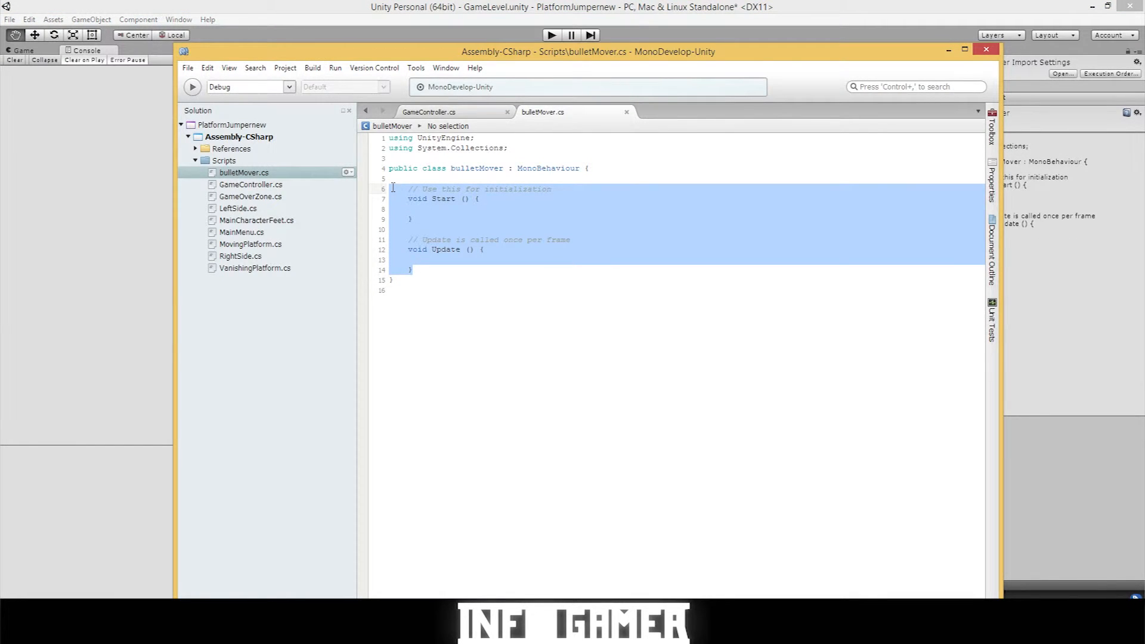
Delete the default Start and Update methods and write an empty void OnEnable() { } method.
{"action": "key", "text": "Delete"}
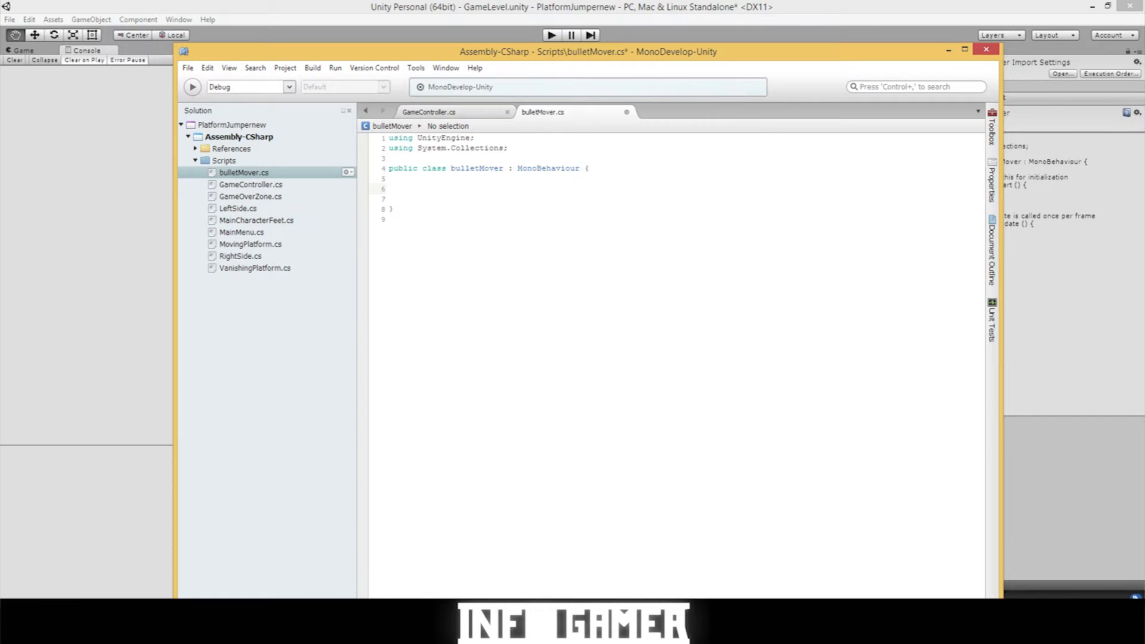
{"action": "type", "text": "void"}
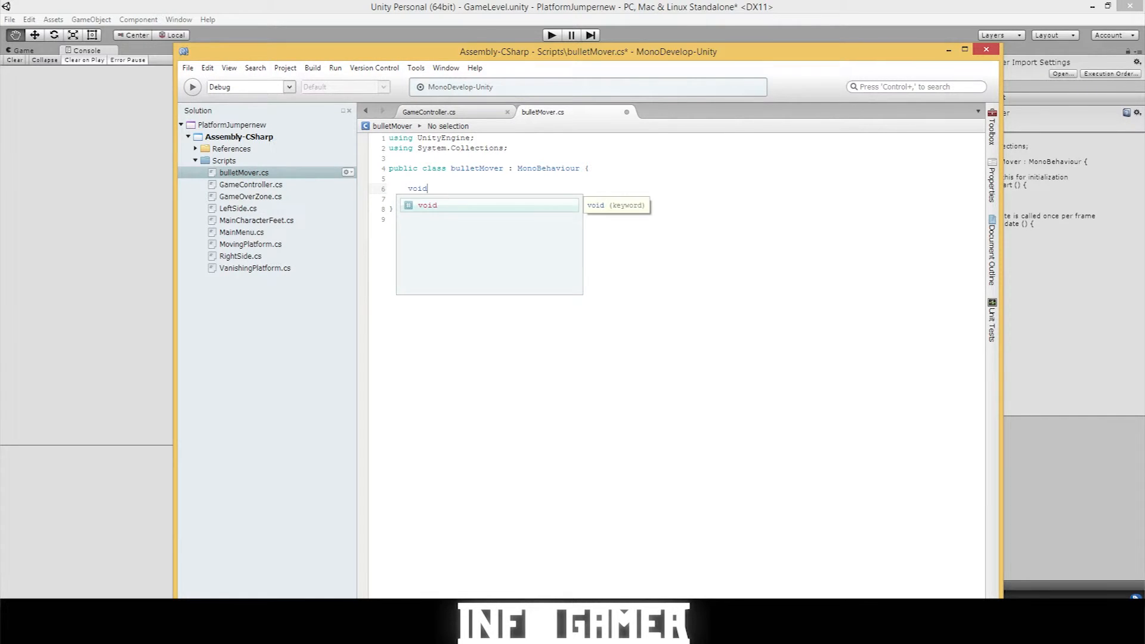
{"action": "type", "text": "OnEn"}
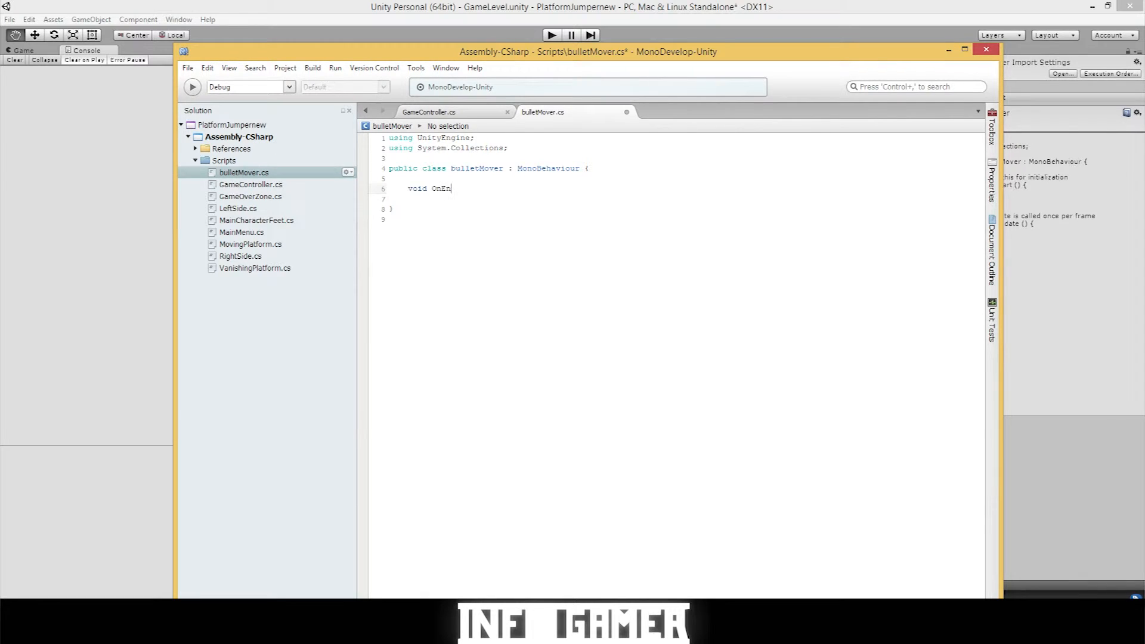
{"action": "type", "text": "able()"}
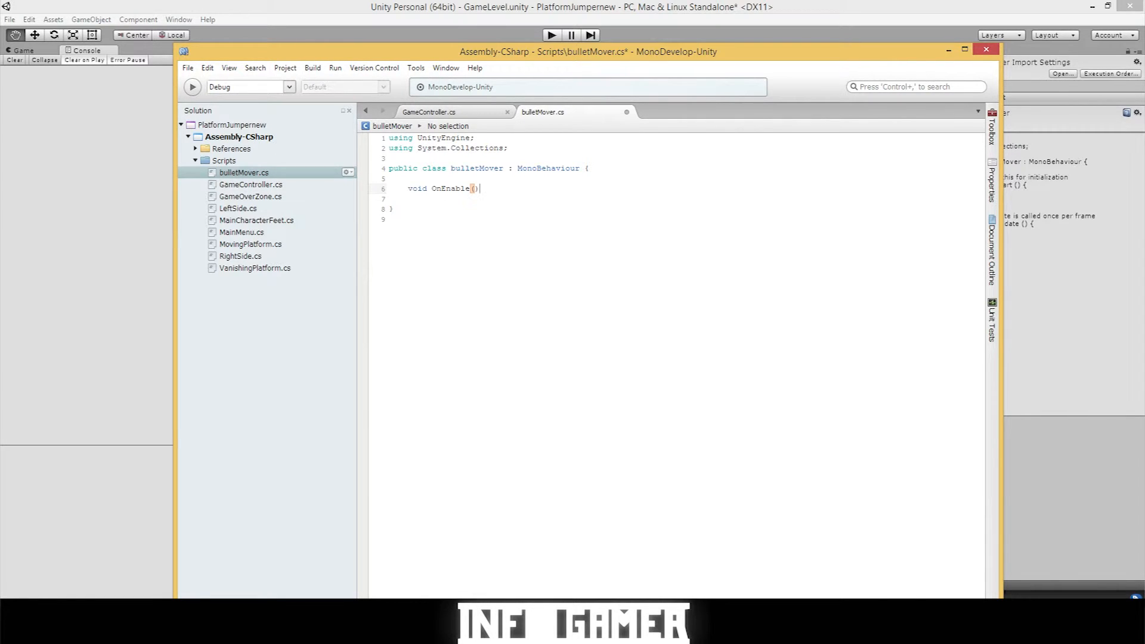
{"action": "type", "text": "{"}
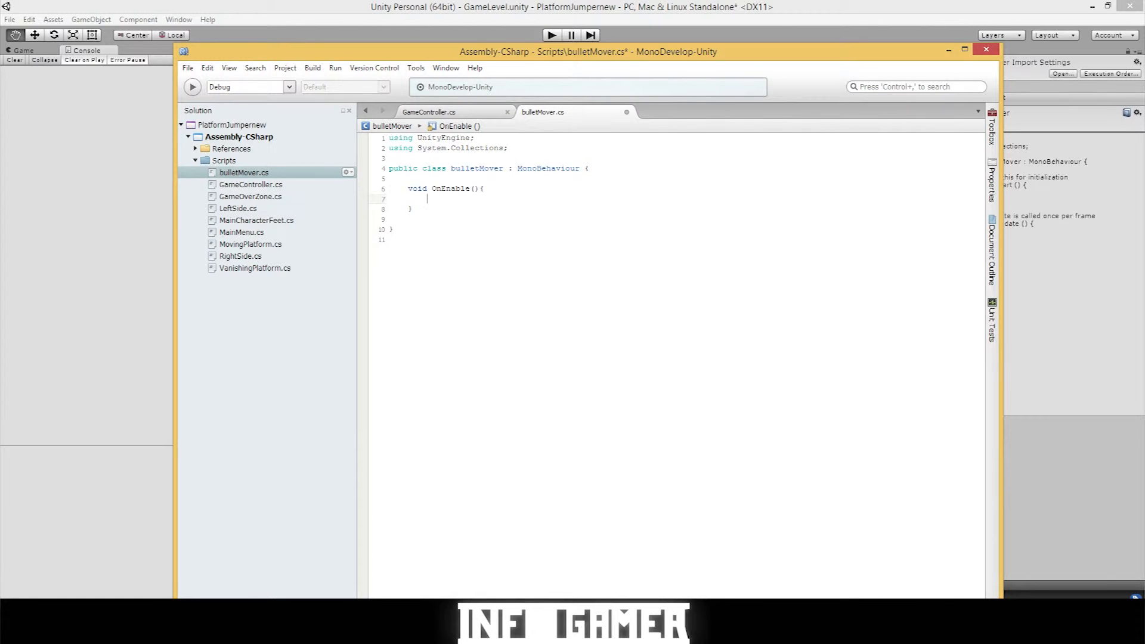
Write bullet.velocity = transform.up * speed; inside OnEnable.
{"action": "type", "text": "bullet."}
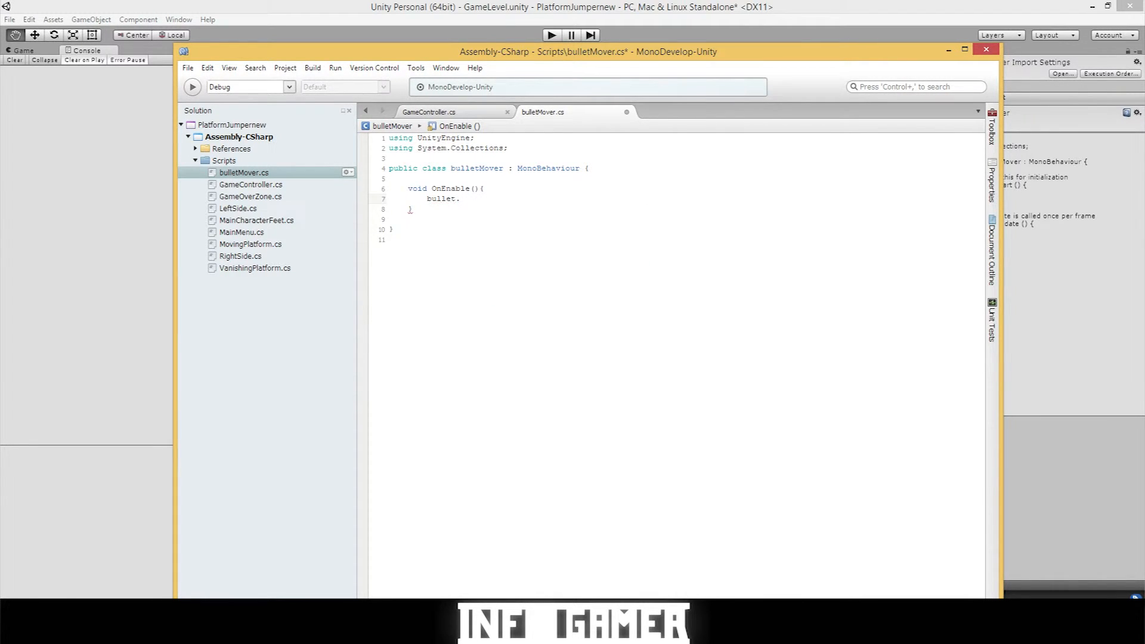
{"action": "type", "text": "velocity"}
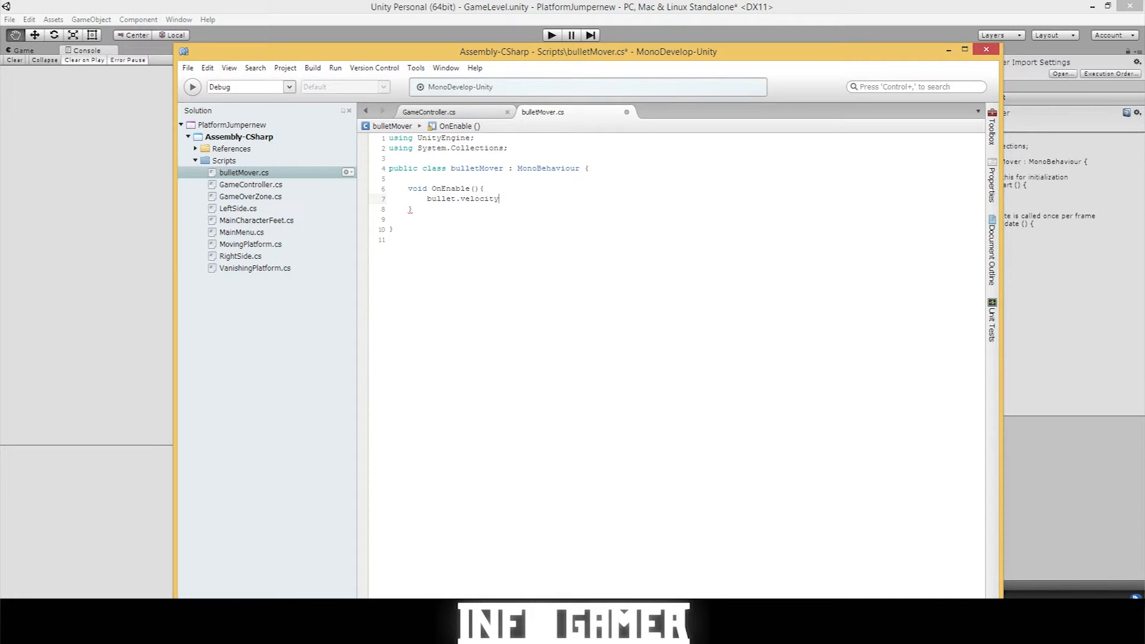
{"action": "type", "text": "="}
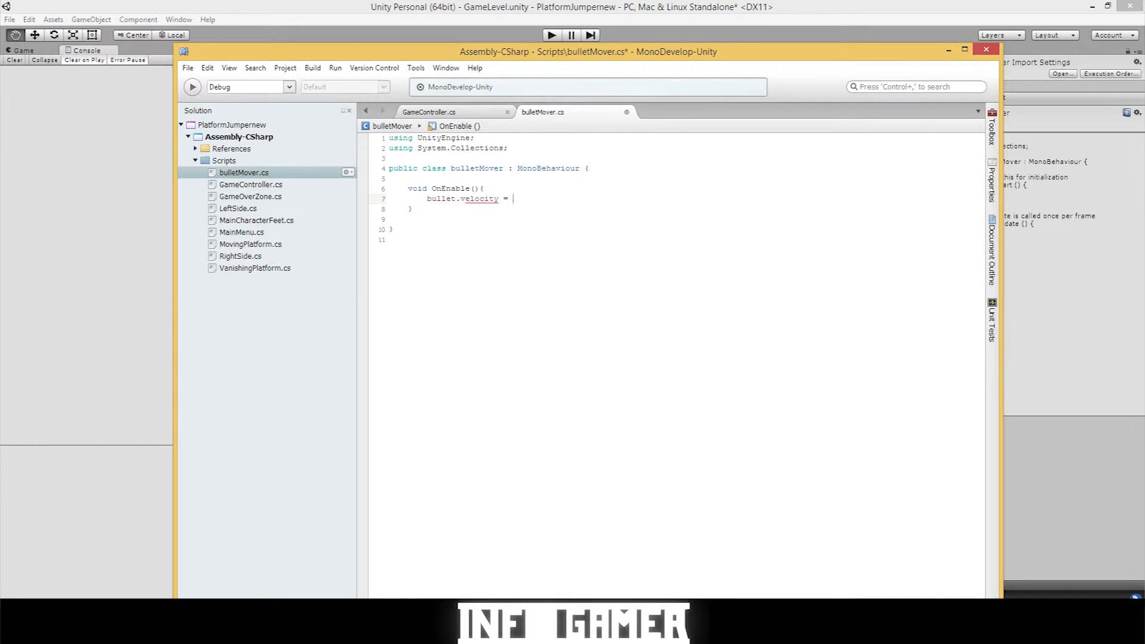
{"action": "type", "text": "transform"}
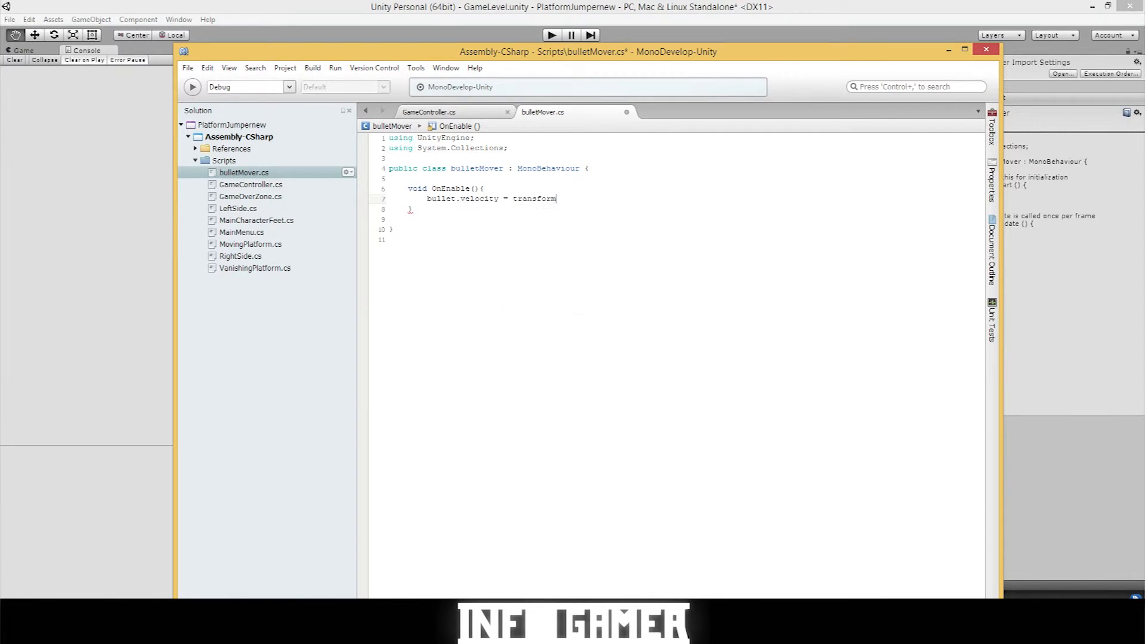
{"action": "type", "text": ".up"}
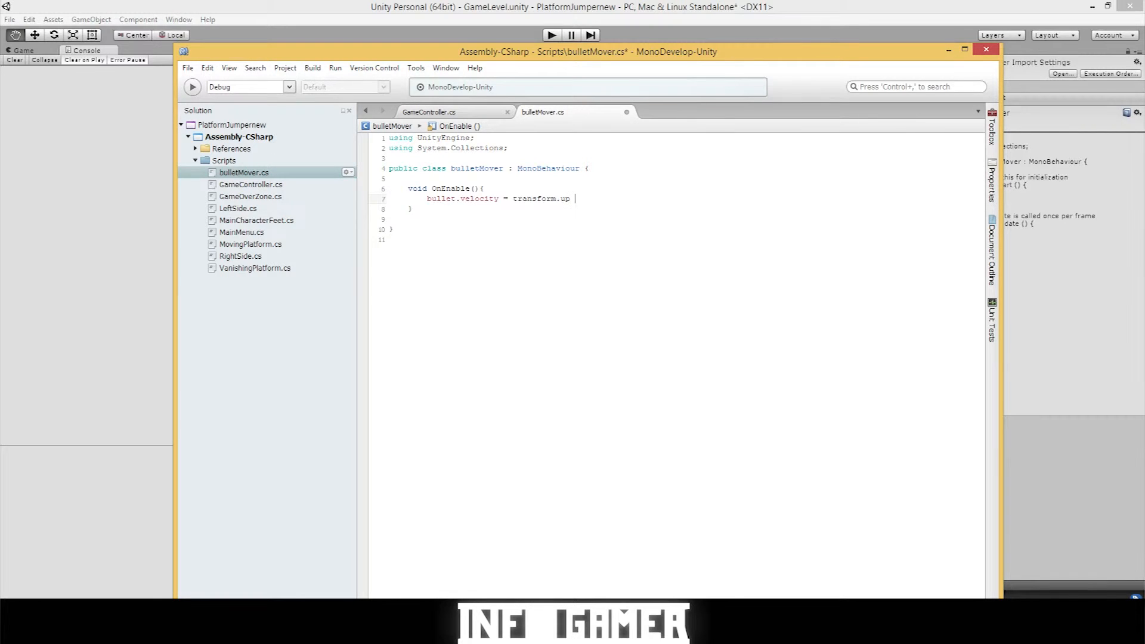
{"action": "type", "text": "*"}
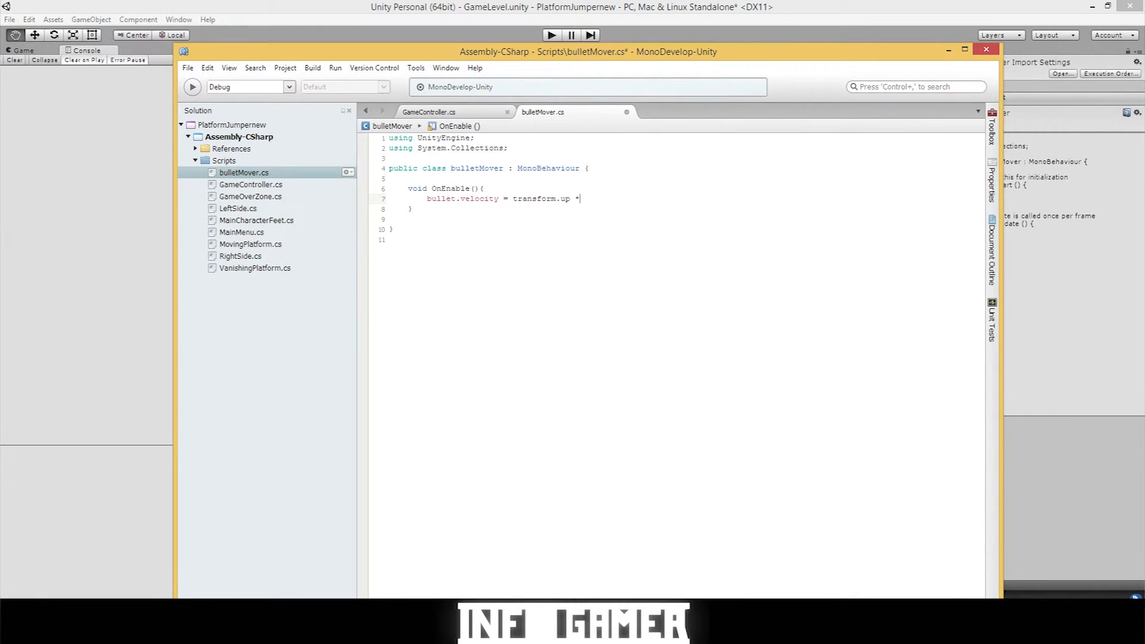
{"action": "type", "text": "spe"}
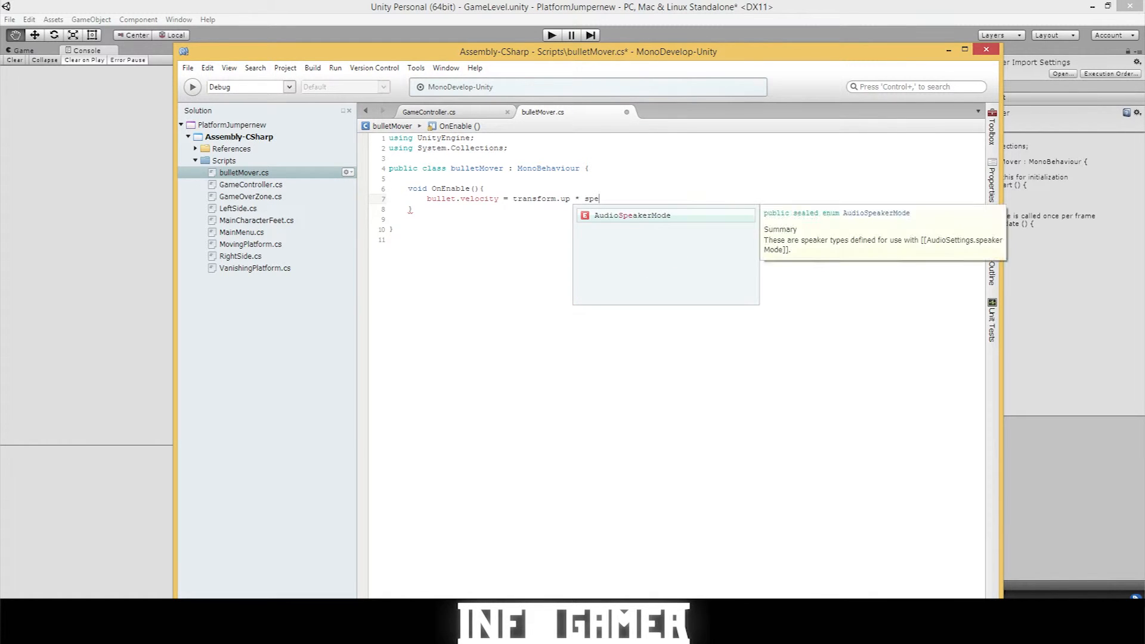
{"action": "type", "text": "ed;"}
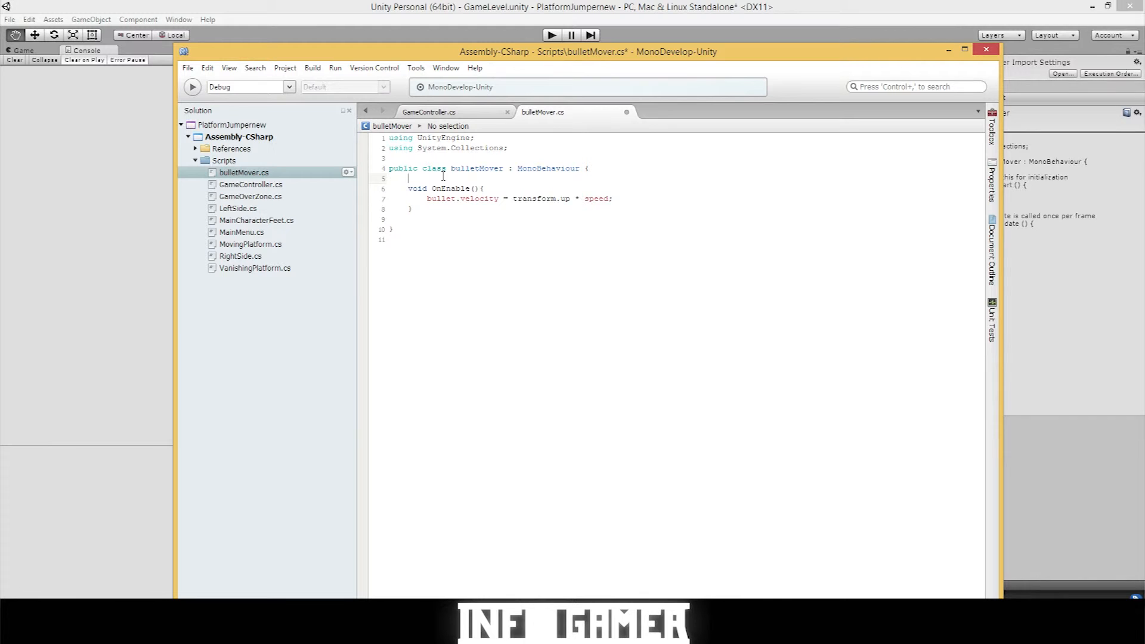
Declare the class field public float speed; in bulletMover.
{"action": "type", "text": "Pub"}
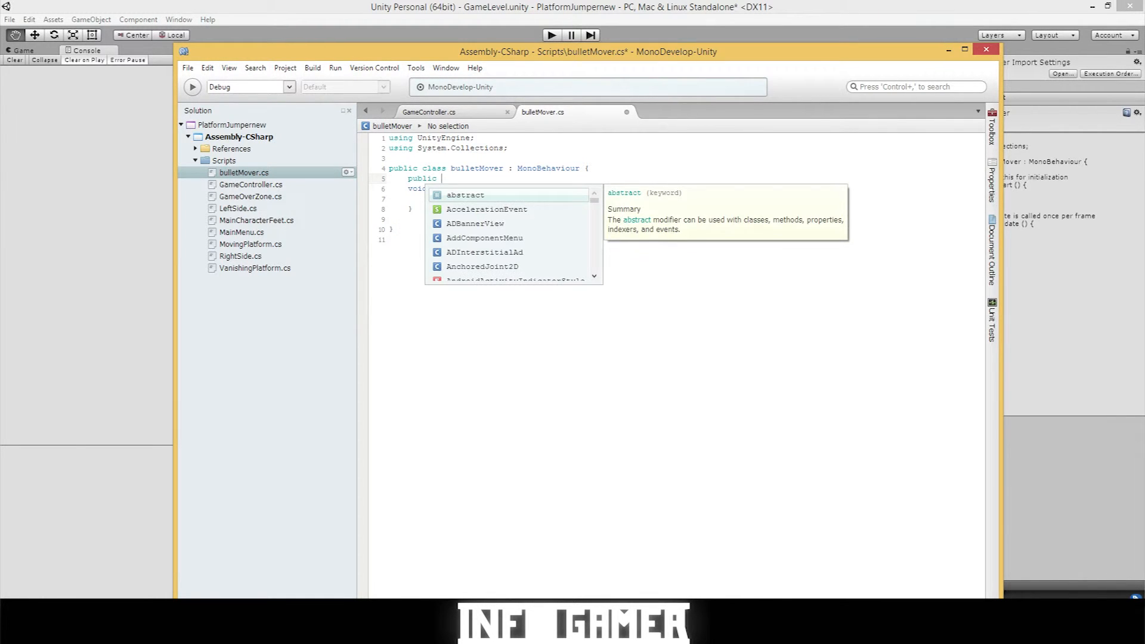
{"action": "type", "text": "flo"}
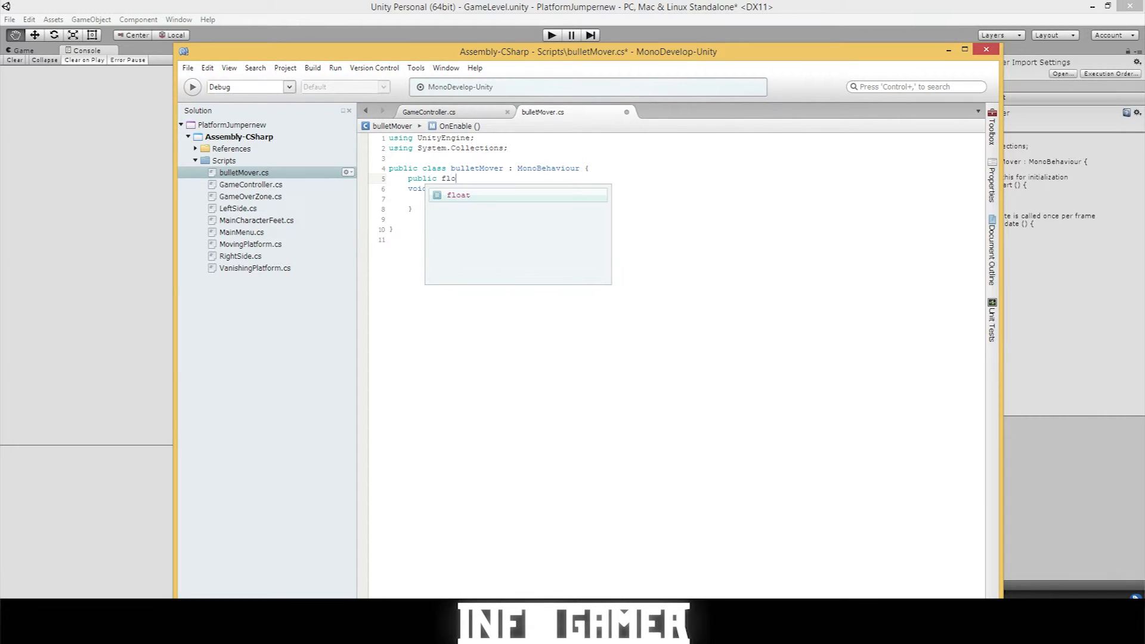
{"action": "type", "text": "at"}
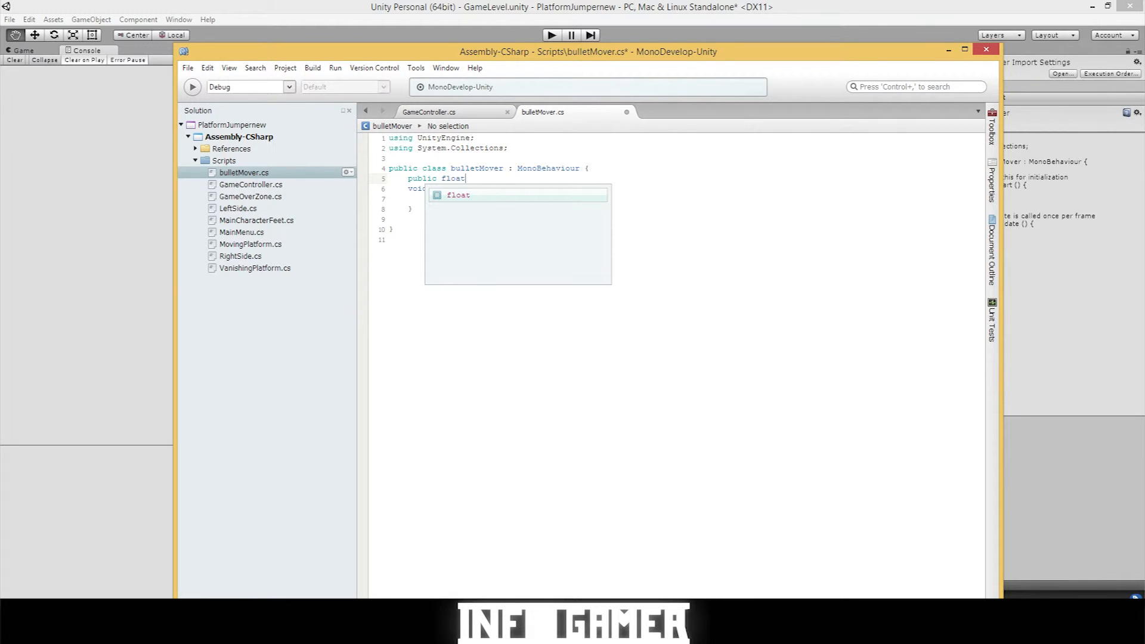
{"action": "type", "text": "spe"}
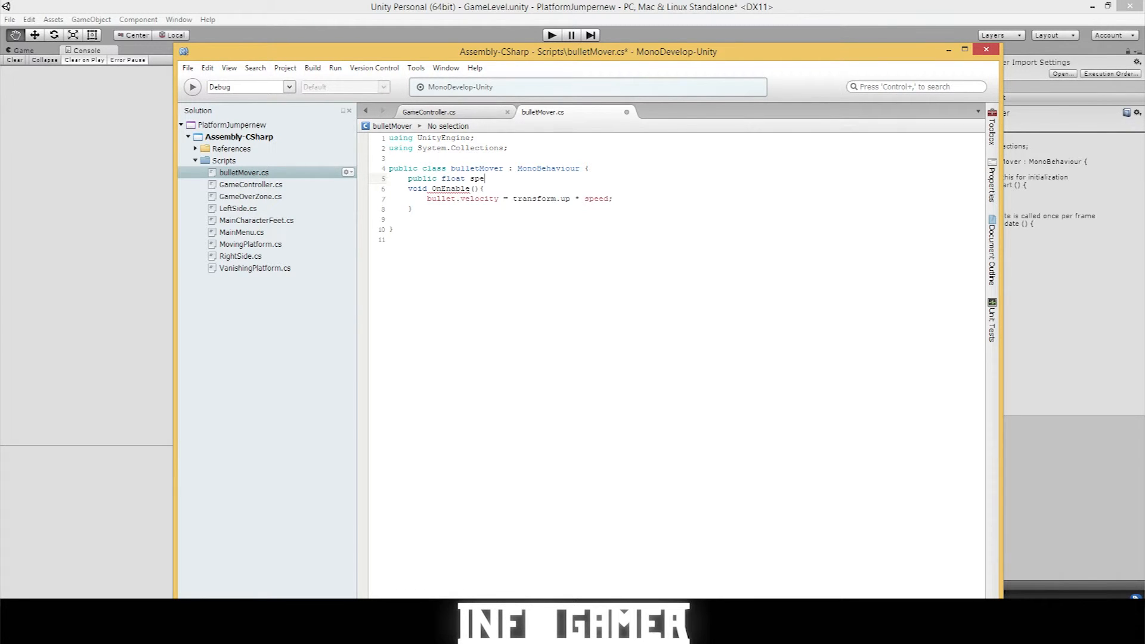
{"action": "type", "text": "ed"}
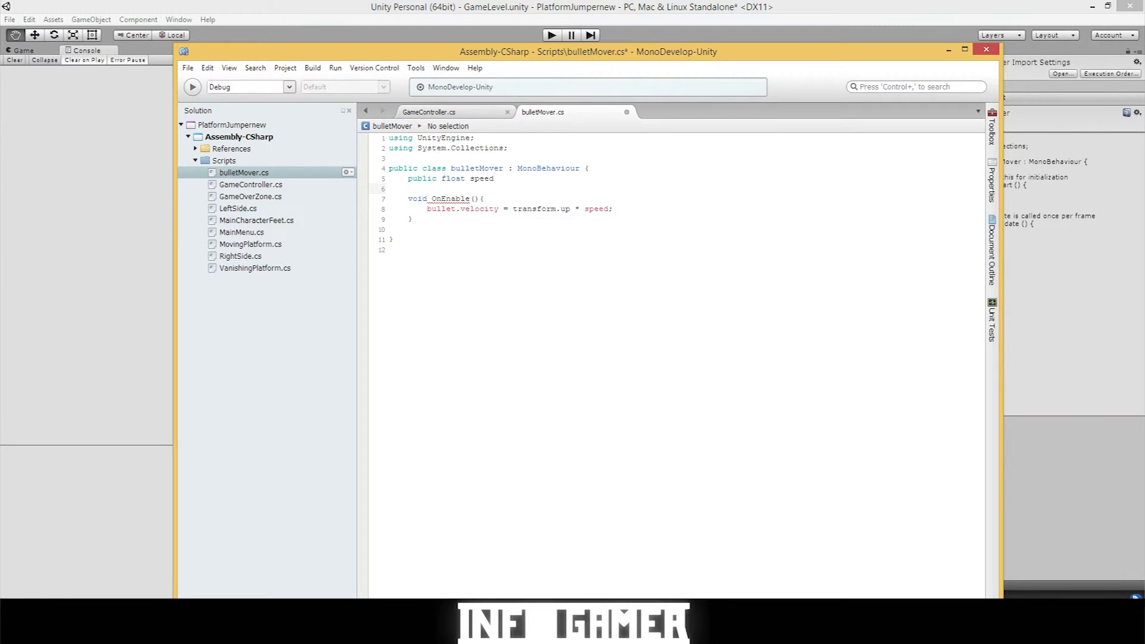
Begin a second field declaration public Rigidbody2D bullet; below speed.
{"action": "left_click", "coordinate": [427, 189]}
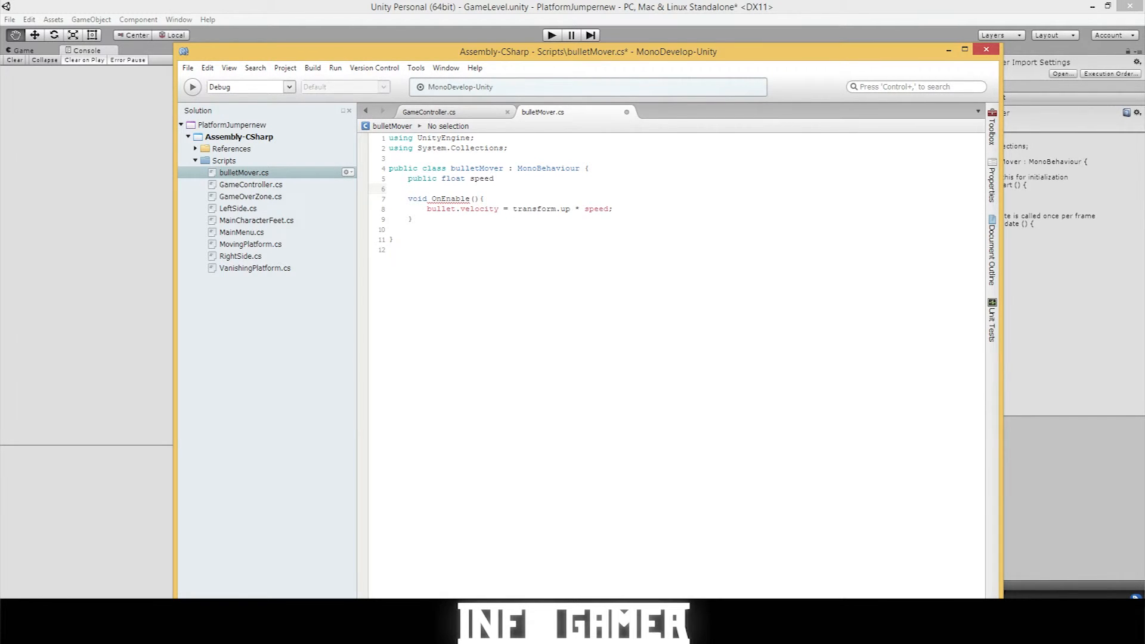
{"action": "type", "text": "p"}
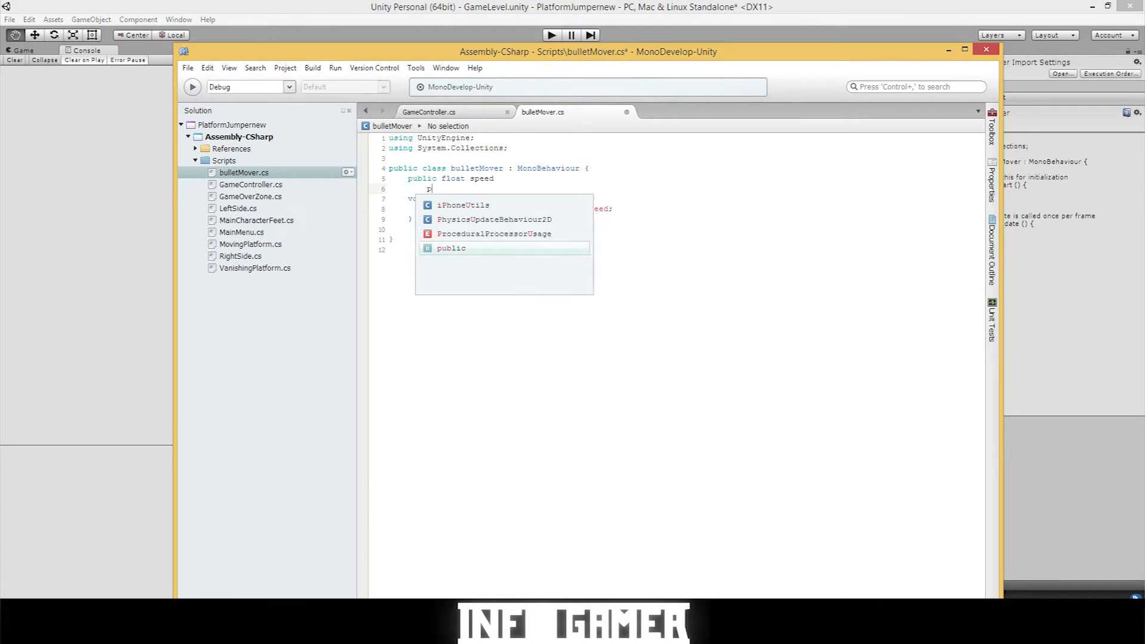
{"action": "type", "text": "ublic"}
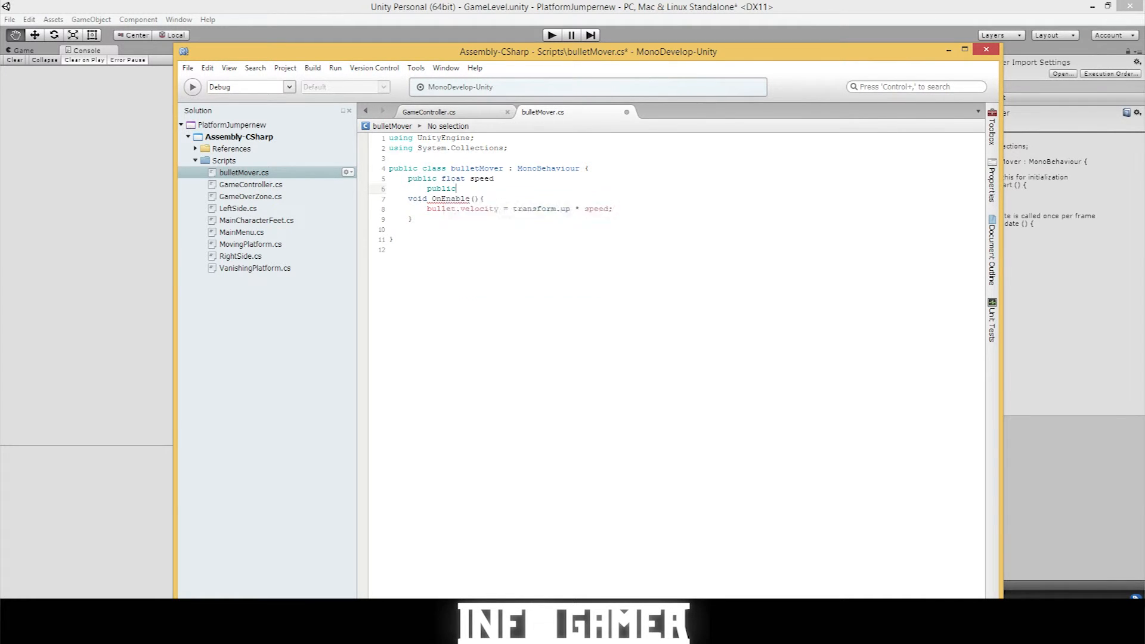
{"action": "type", "text": "R"}
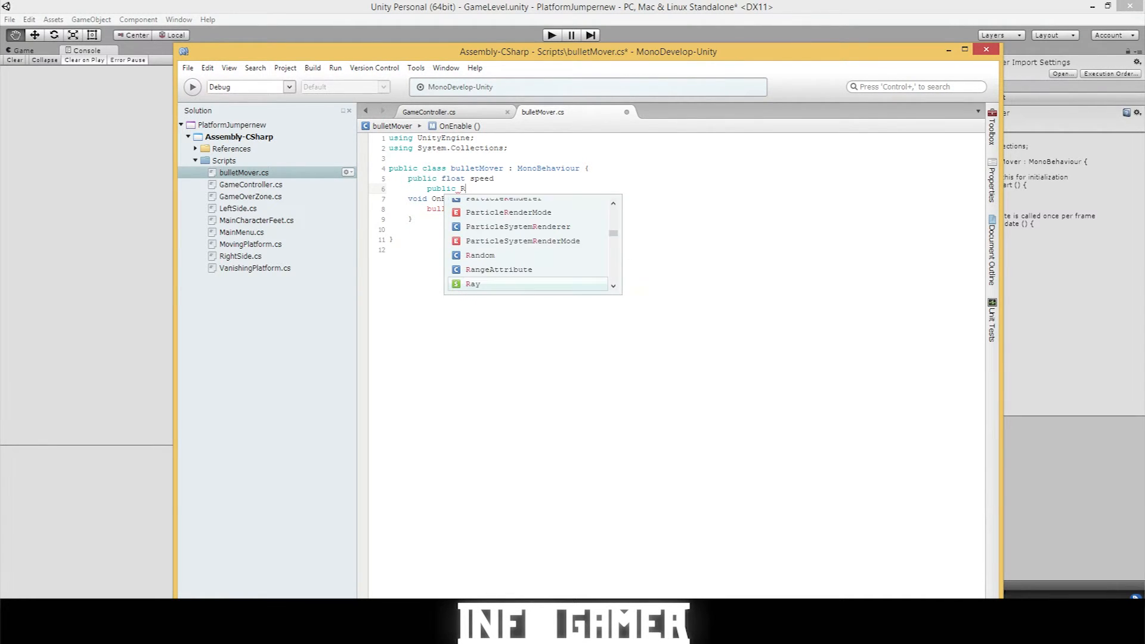
{"action": "type", "text": "igid"}
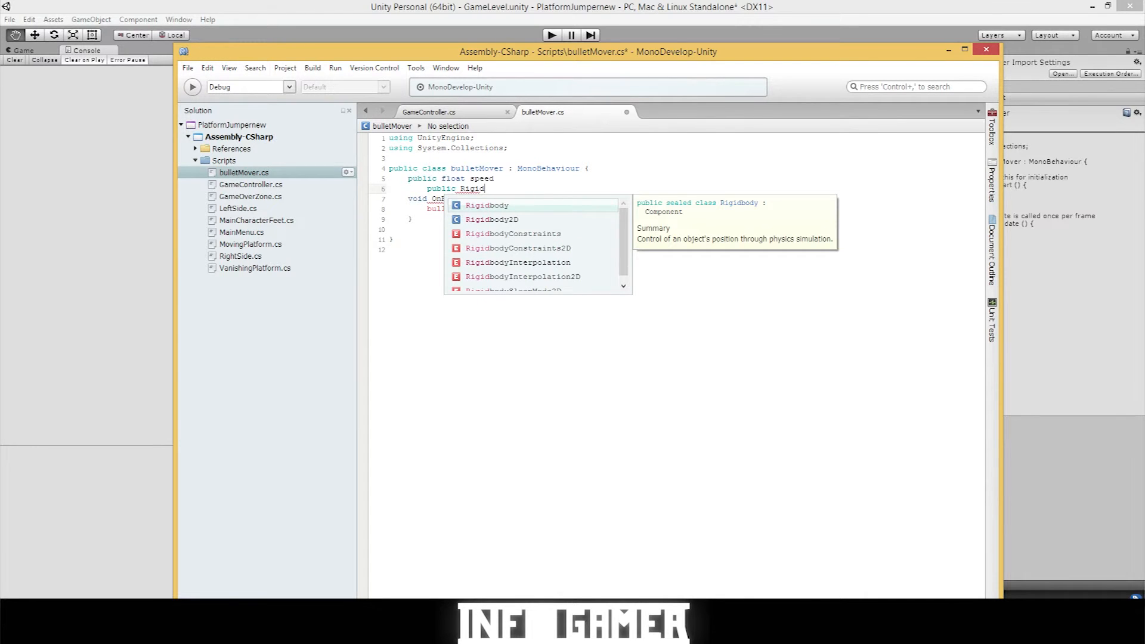
{"action": "type", "text": "b"}
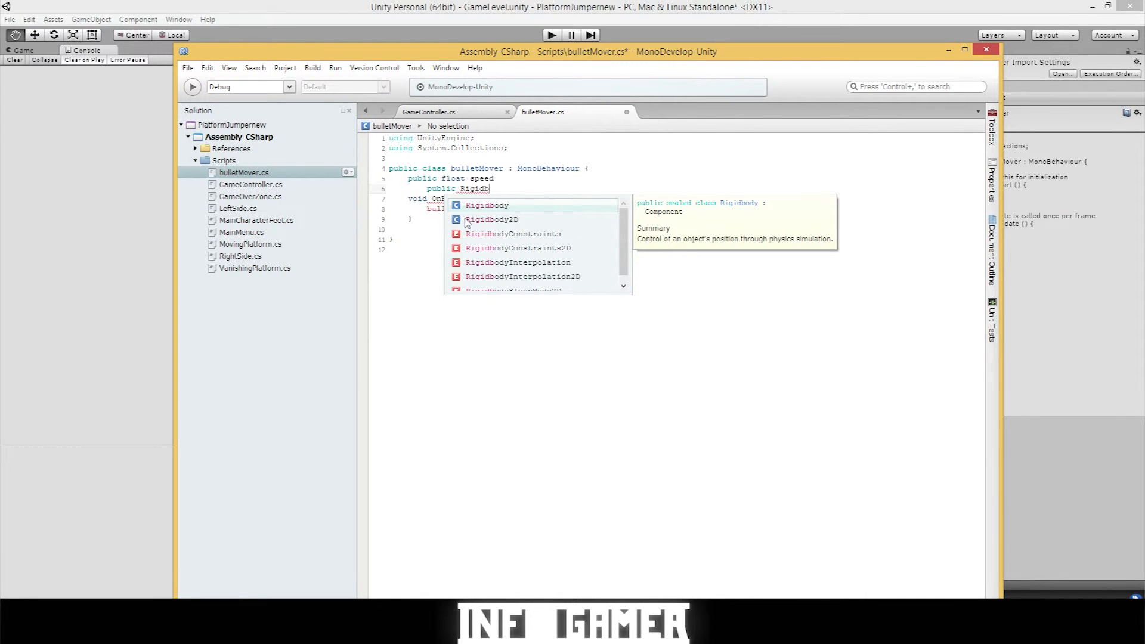
{"action": "mouse_move", "coordinate": [491, 220]}
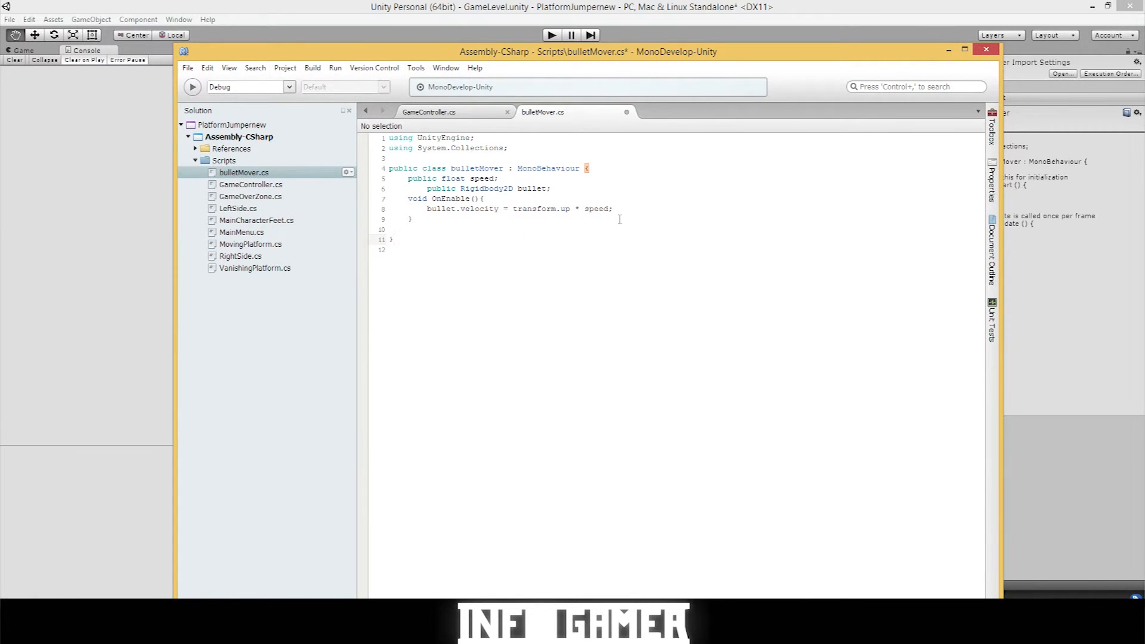
{"action": "mouse_move", "coordinate": [215, 100]}
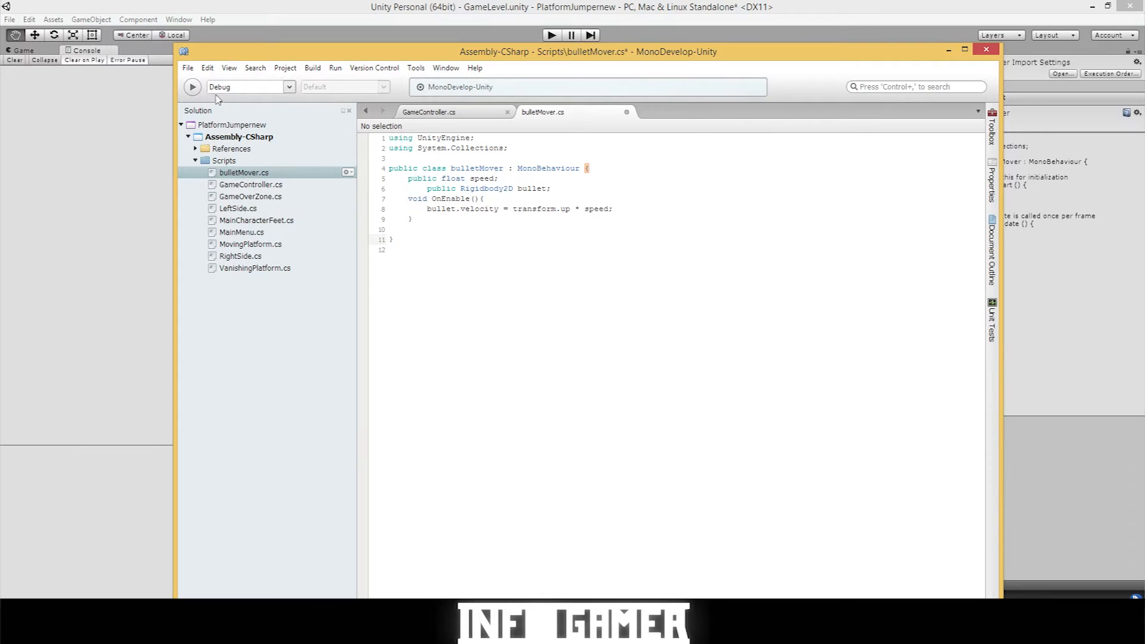
Save bulletMover and select the bullet object inside shot to show its components.
{"action": "key", "text": "ctrl+s"}
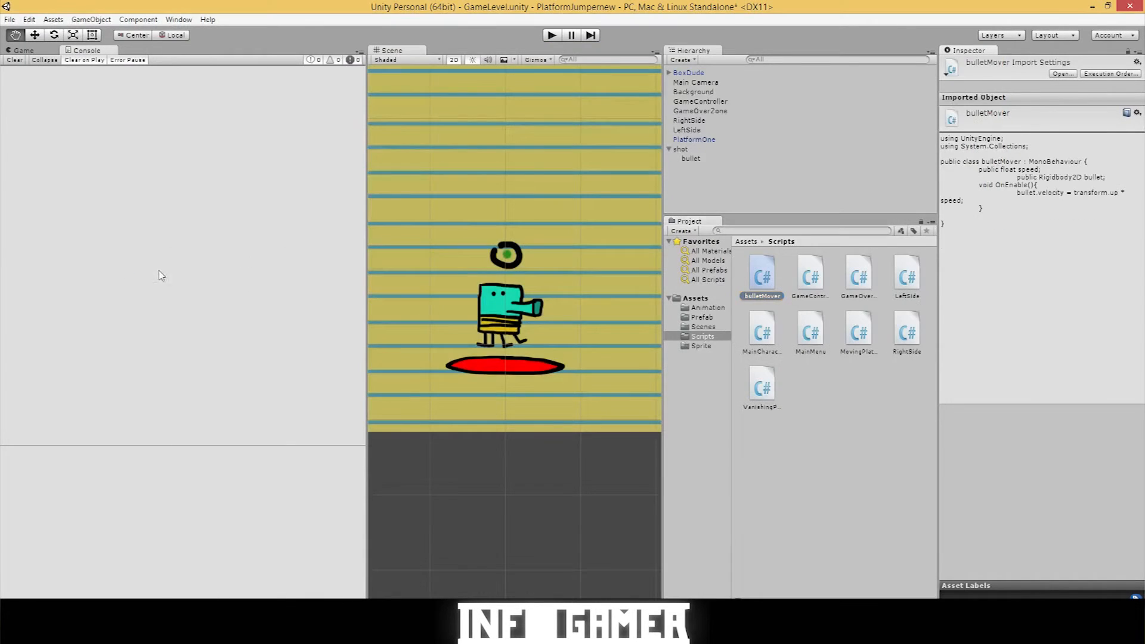
{"action": "left_click", "coordinate": [690, 159]}
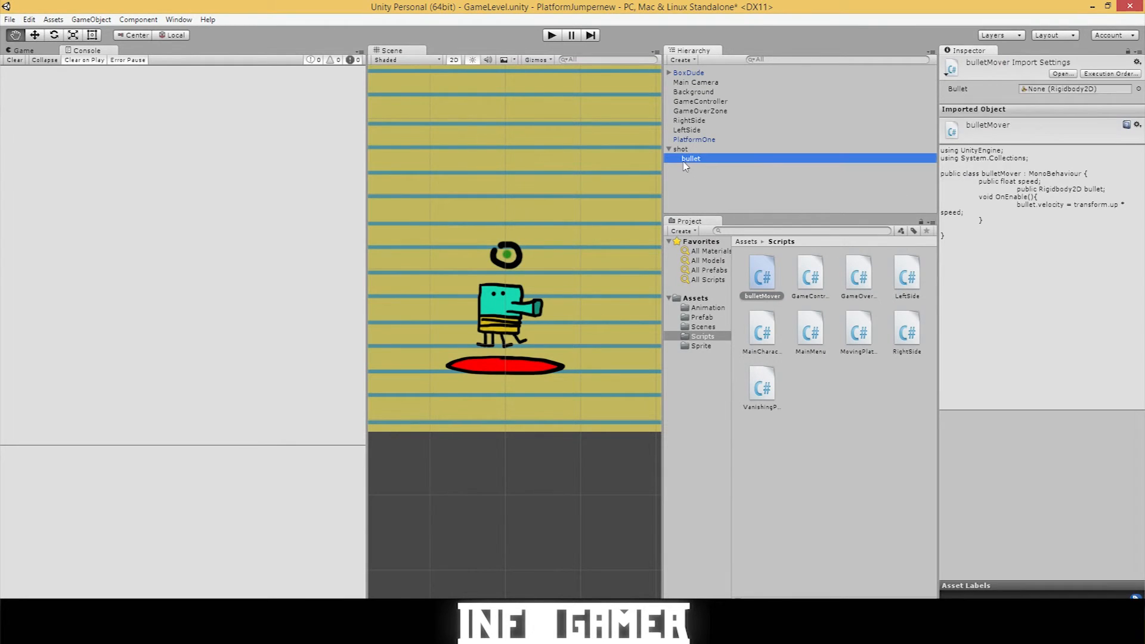
{"action": "left_click", "coordinate": [690, 159]}
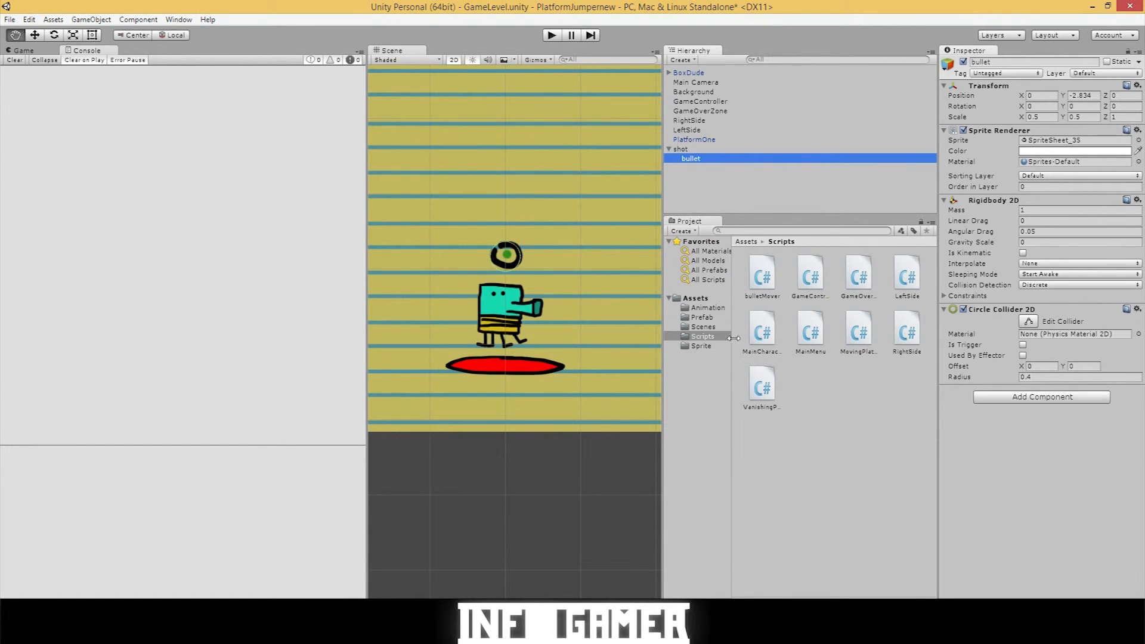
{"action": "mouse_move", "coordinate": [644, 256]}
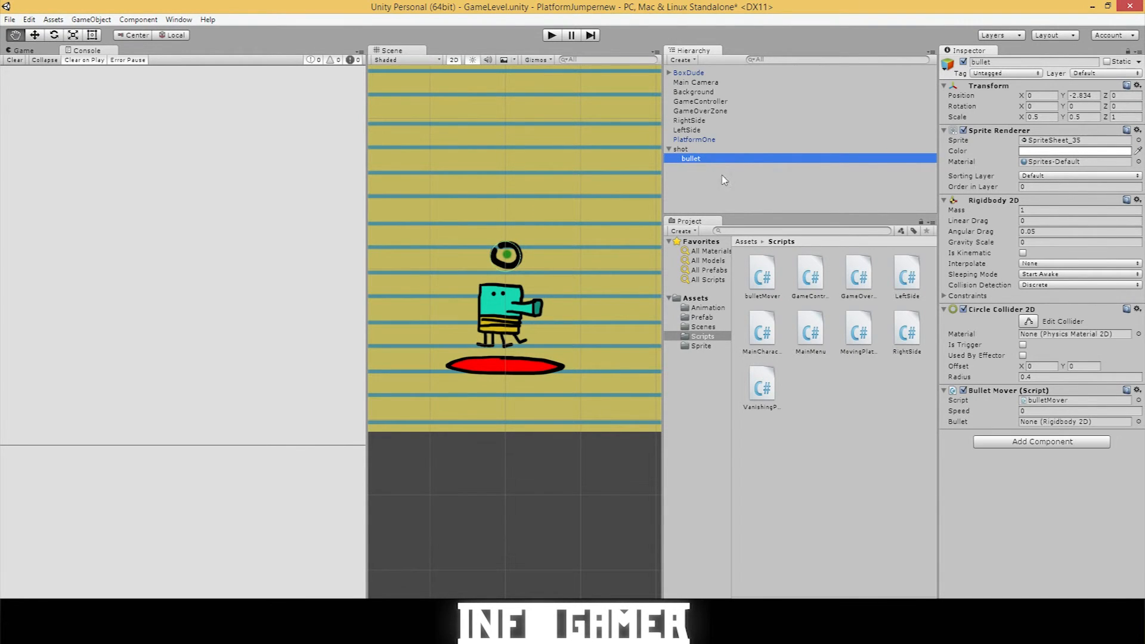
{"action": "mouse_move", "coordinate": [1031, 431]}
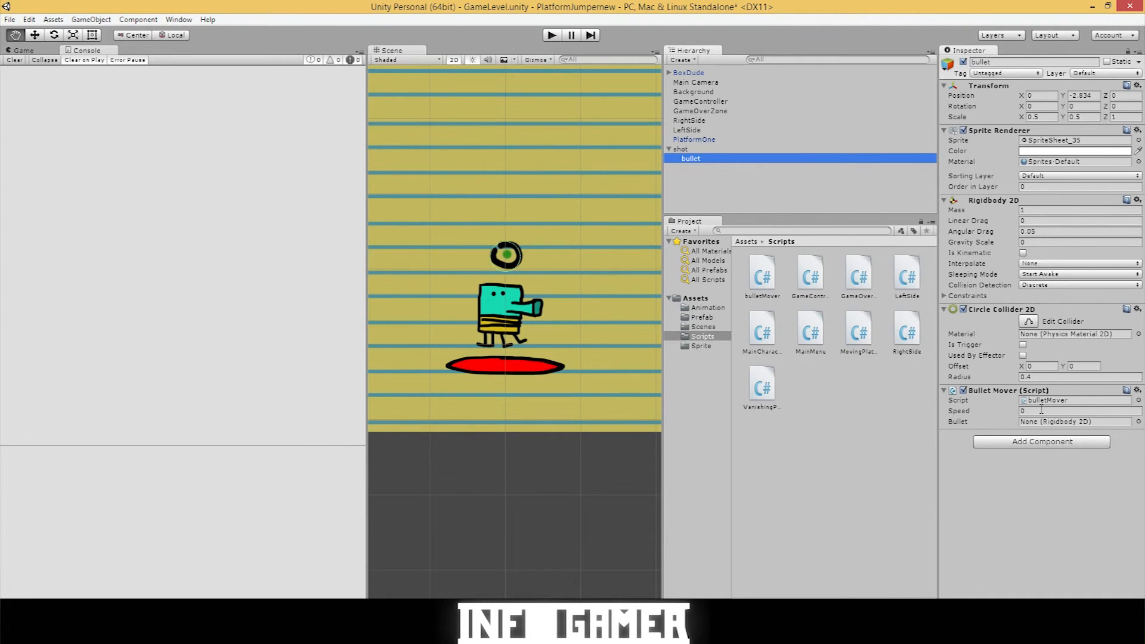
Set Bullet Mover speed to 5 and assign the bullet's own Rigidbody 2D to it.
{"action": "left_click", "coordinate": [1074, 411]}
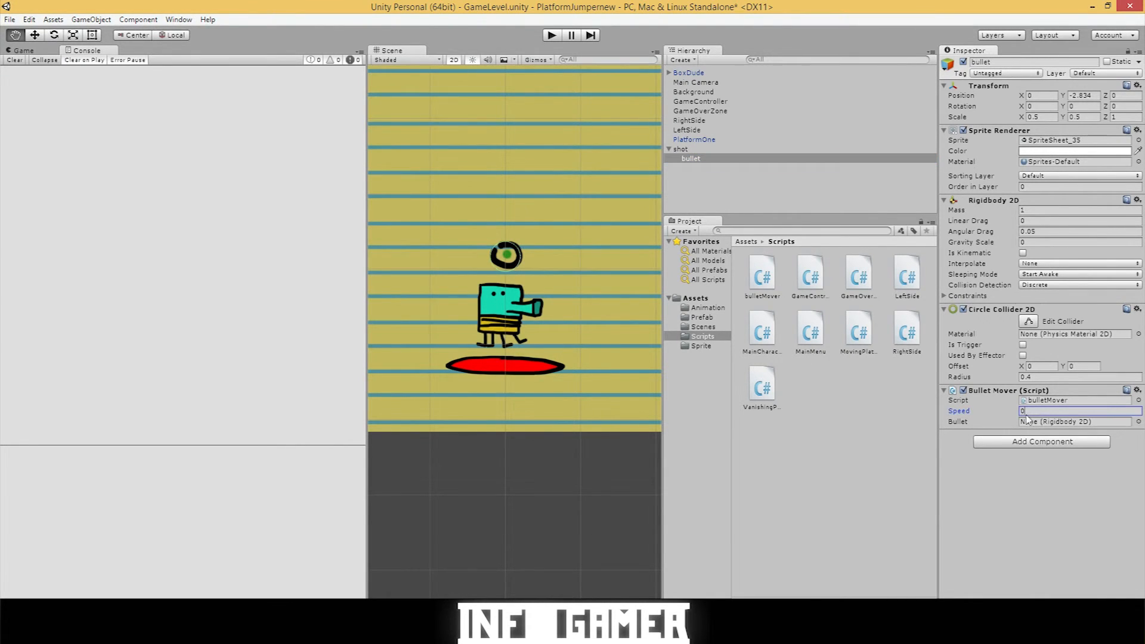
{"action": "type", "text": "1"}
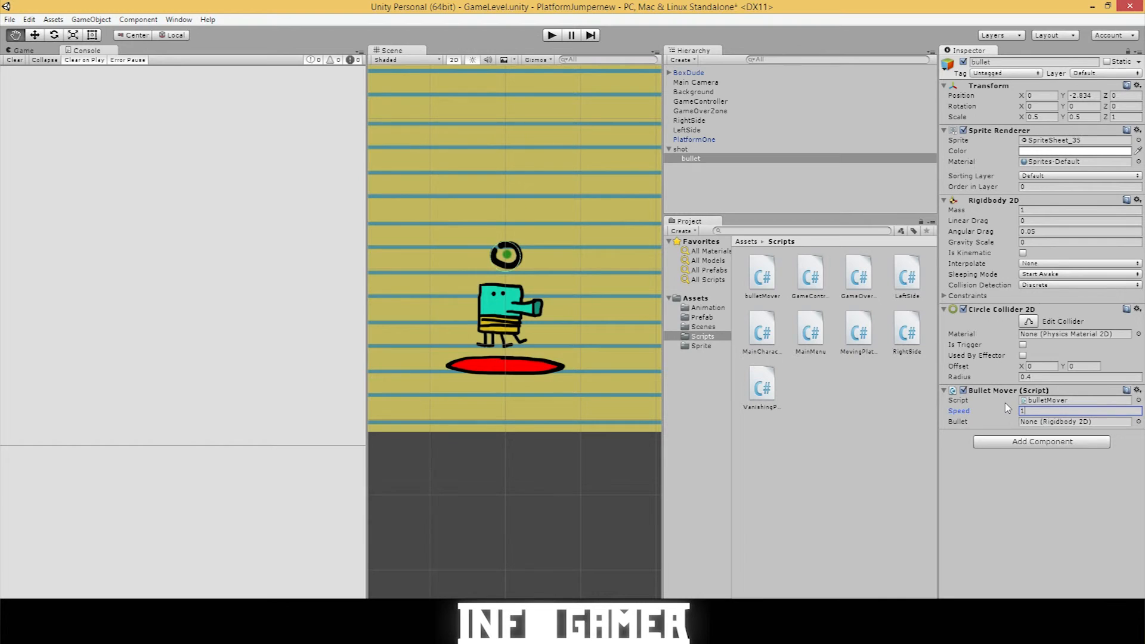
{"action": "type", "text": "5"}
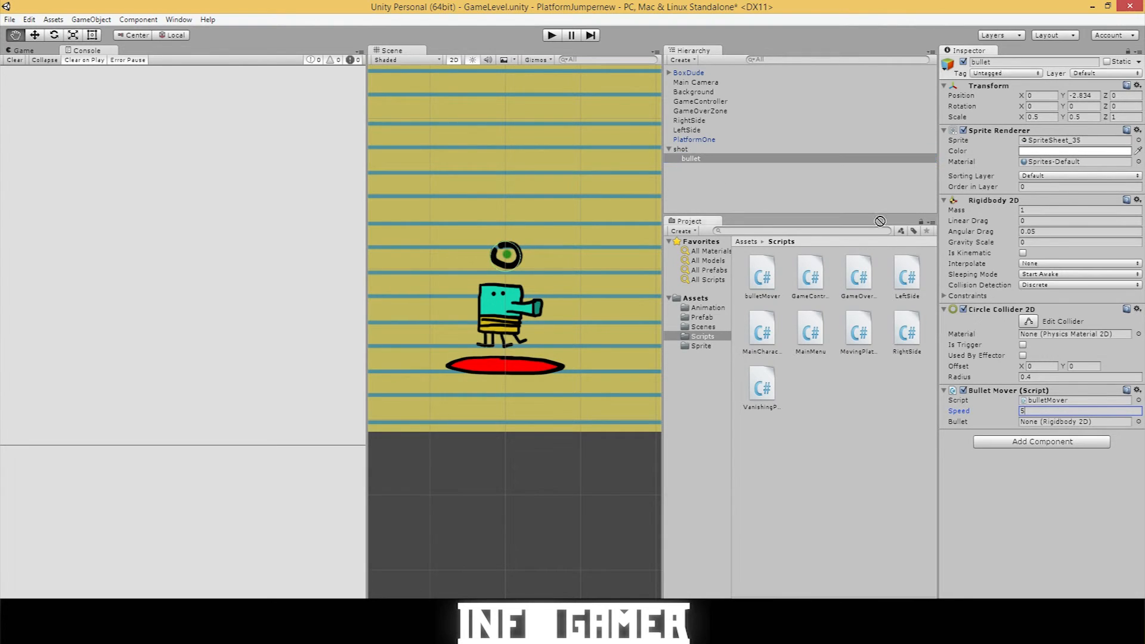
{"action": "left_click", "coordinate": [1075, 421]}
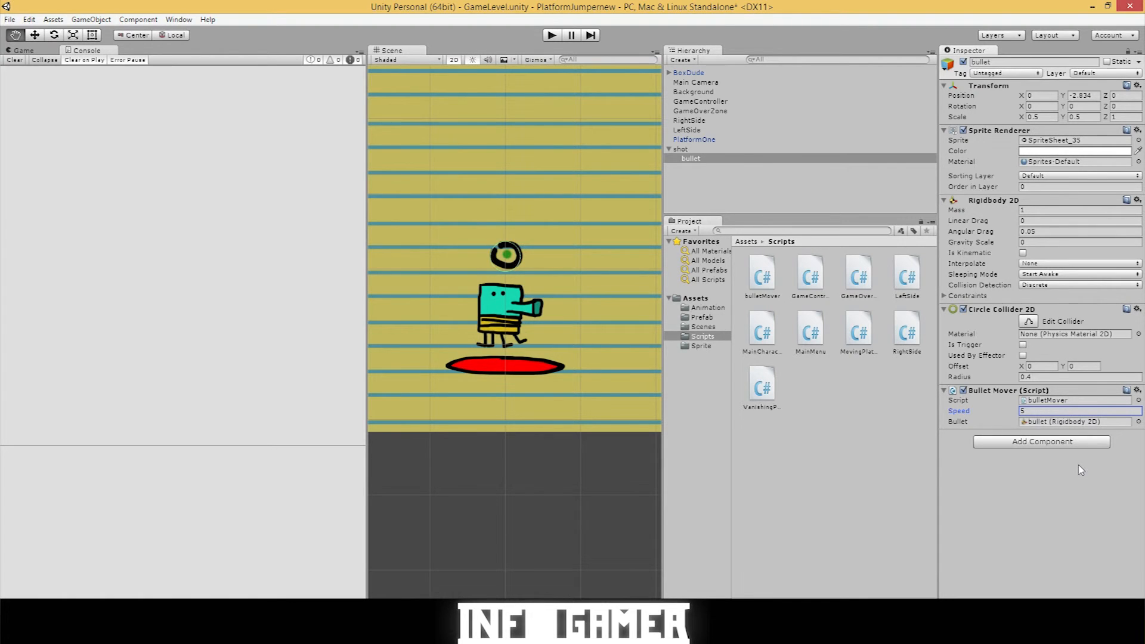
{"action": "left_click", "coordinate": [687, 72]}
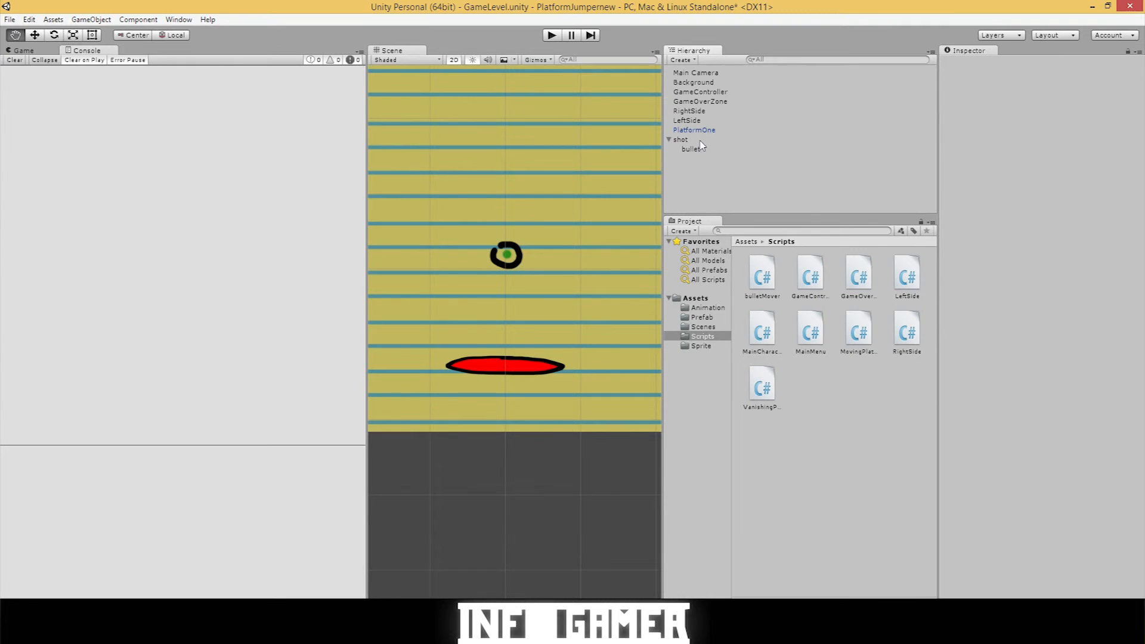
Drag shot into Assets/Prefab to create the Shot prefab and clear it from the scene.
{"action": "left_click", "coordinate": [680, 140]}
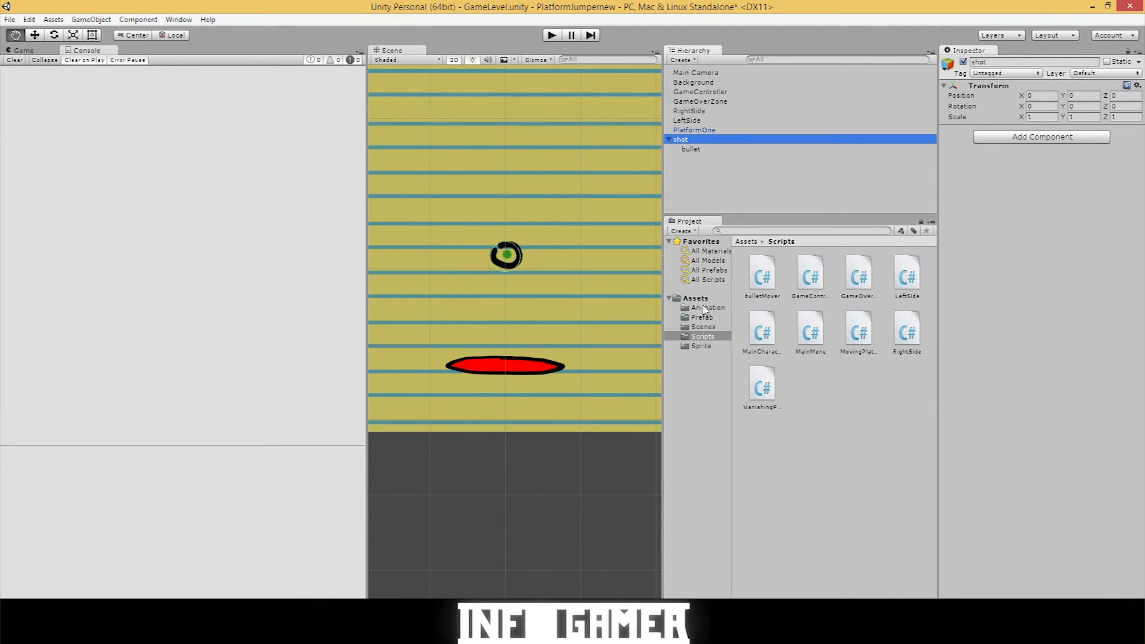
{"action": "left_click", "coordinate": [700, 316]}
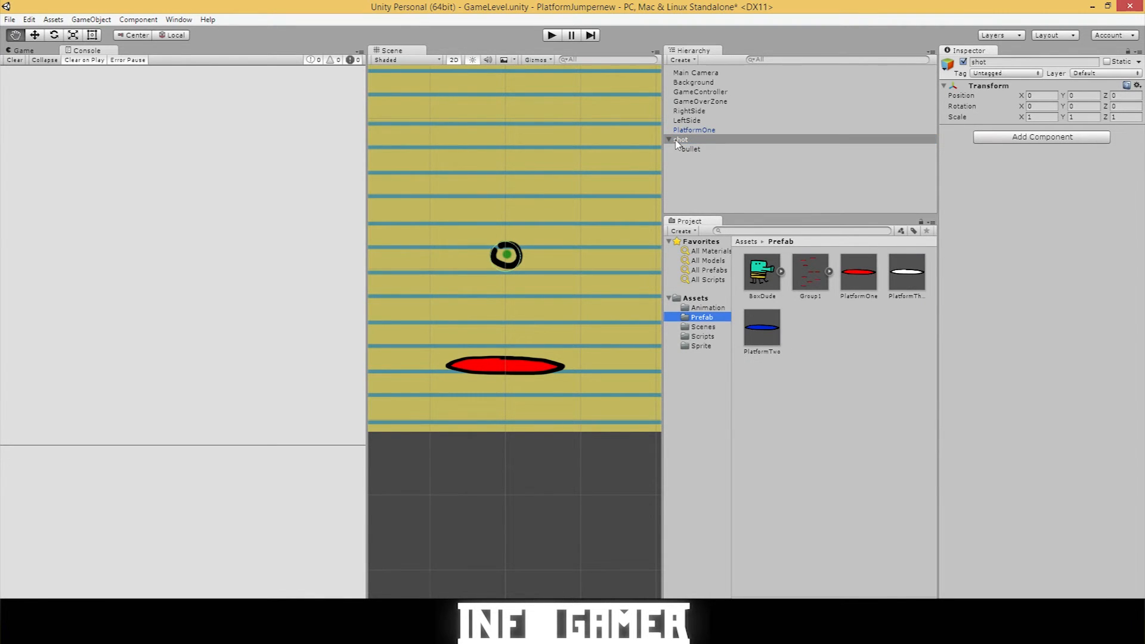
{"action": "left_click", "coordinate": [669, 140]}
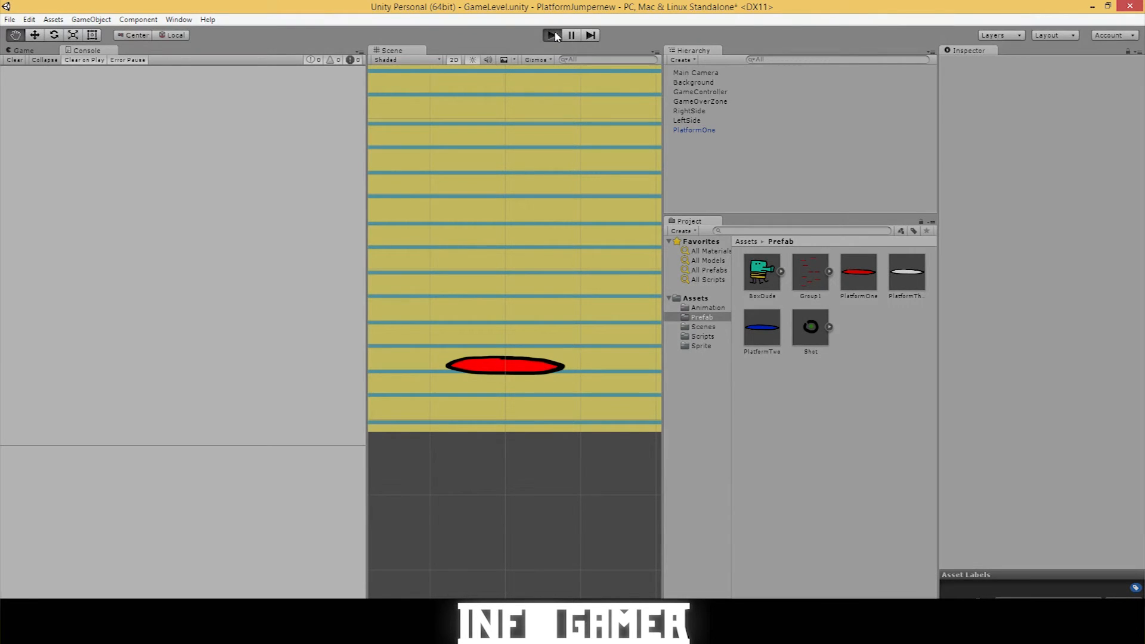
Run the game and inspect the spawned Shot clones in the Hierarchy.
{"action": "left_click", "coordinate": [550, 34]}
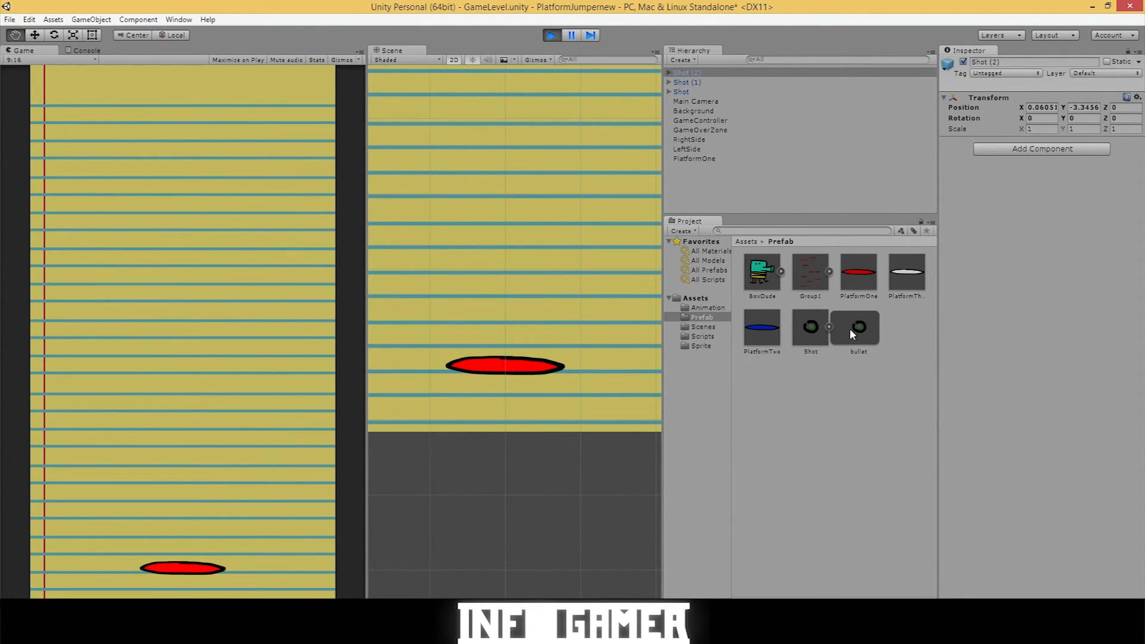
{"action": "left_click", "coordinate": [857, 328]}
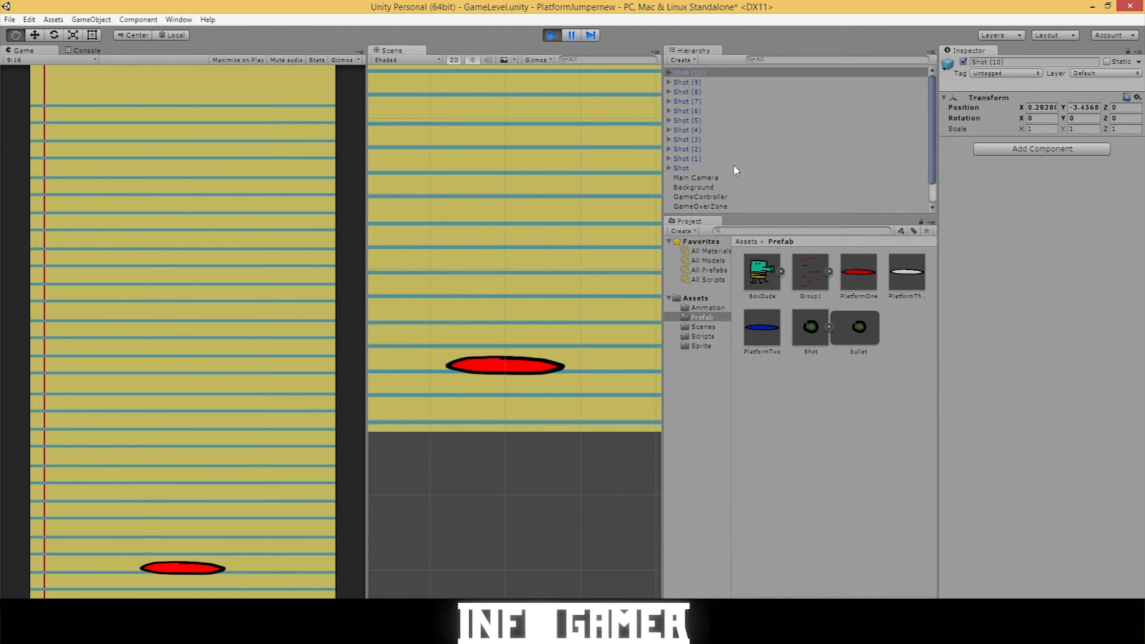
{"action": "mouse_move", "coordinate": [813, 321]}
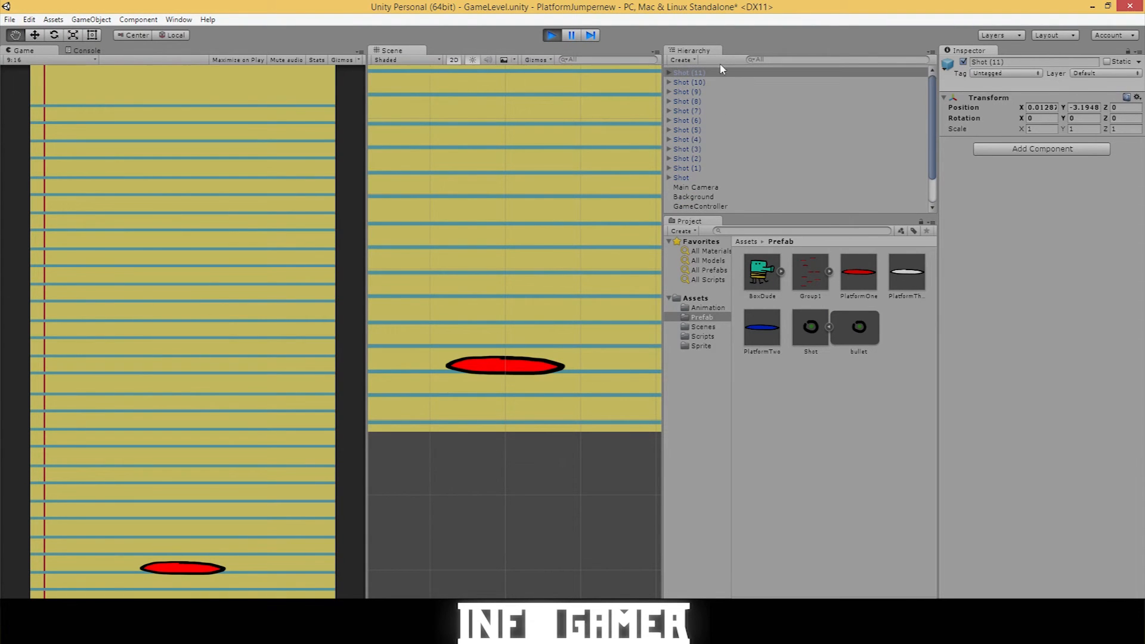
{"action": "left_click", "coordinate": [810, 327]}
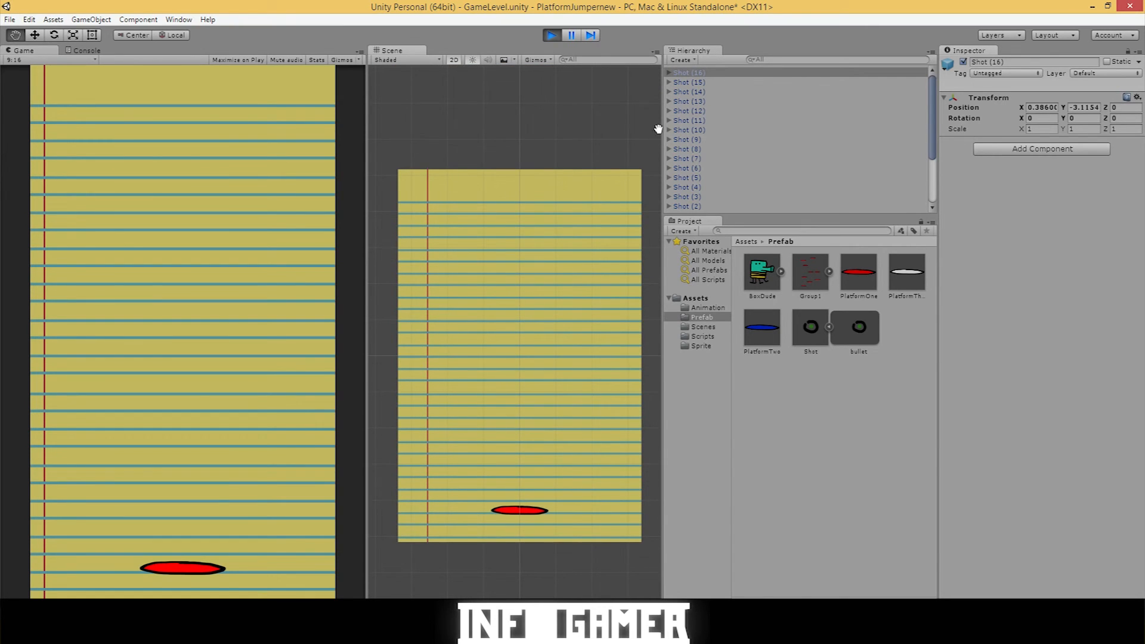
{"action": "mouse_move", "coordinate": [500, 133]}
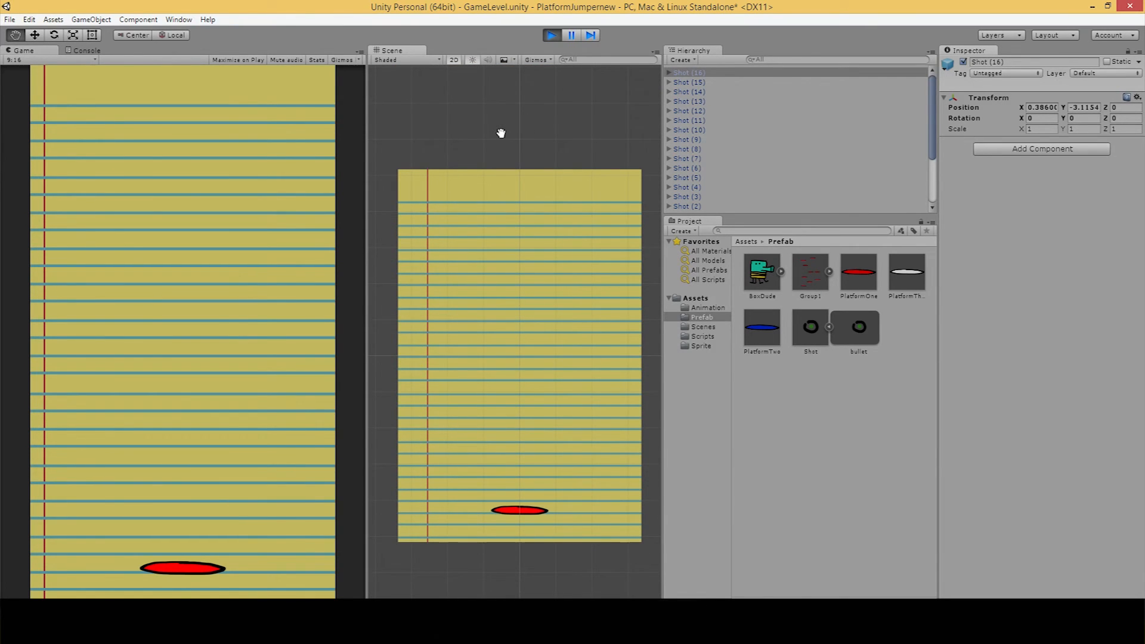
{"action": "mouse_move", "coordinate": [582, 224]}
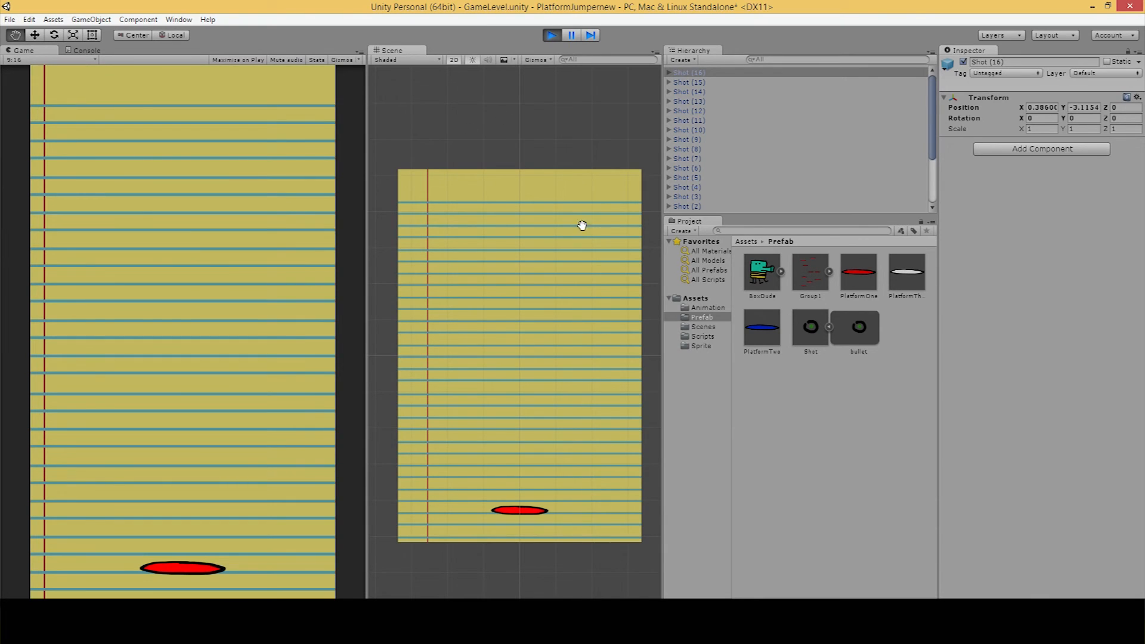
{"action": "mouse_move", "coordinate": [500, 162]}
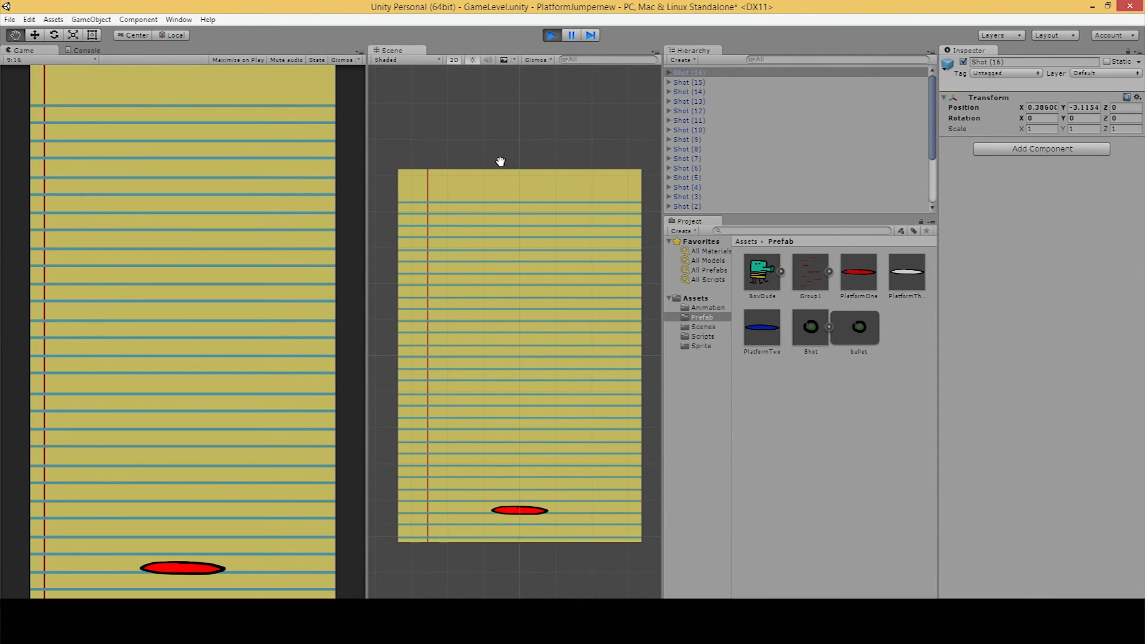